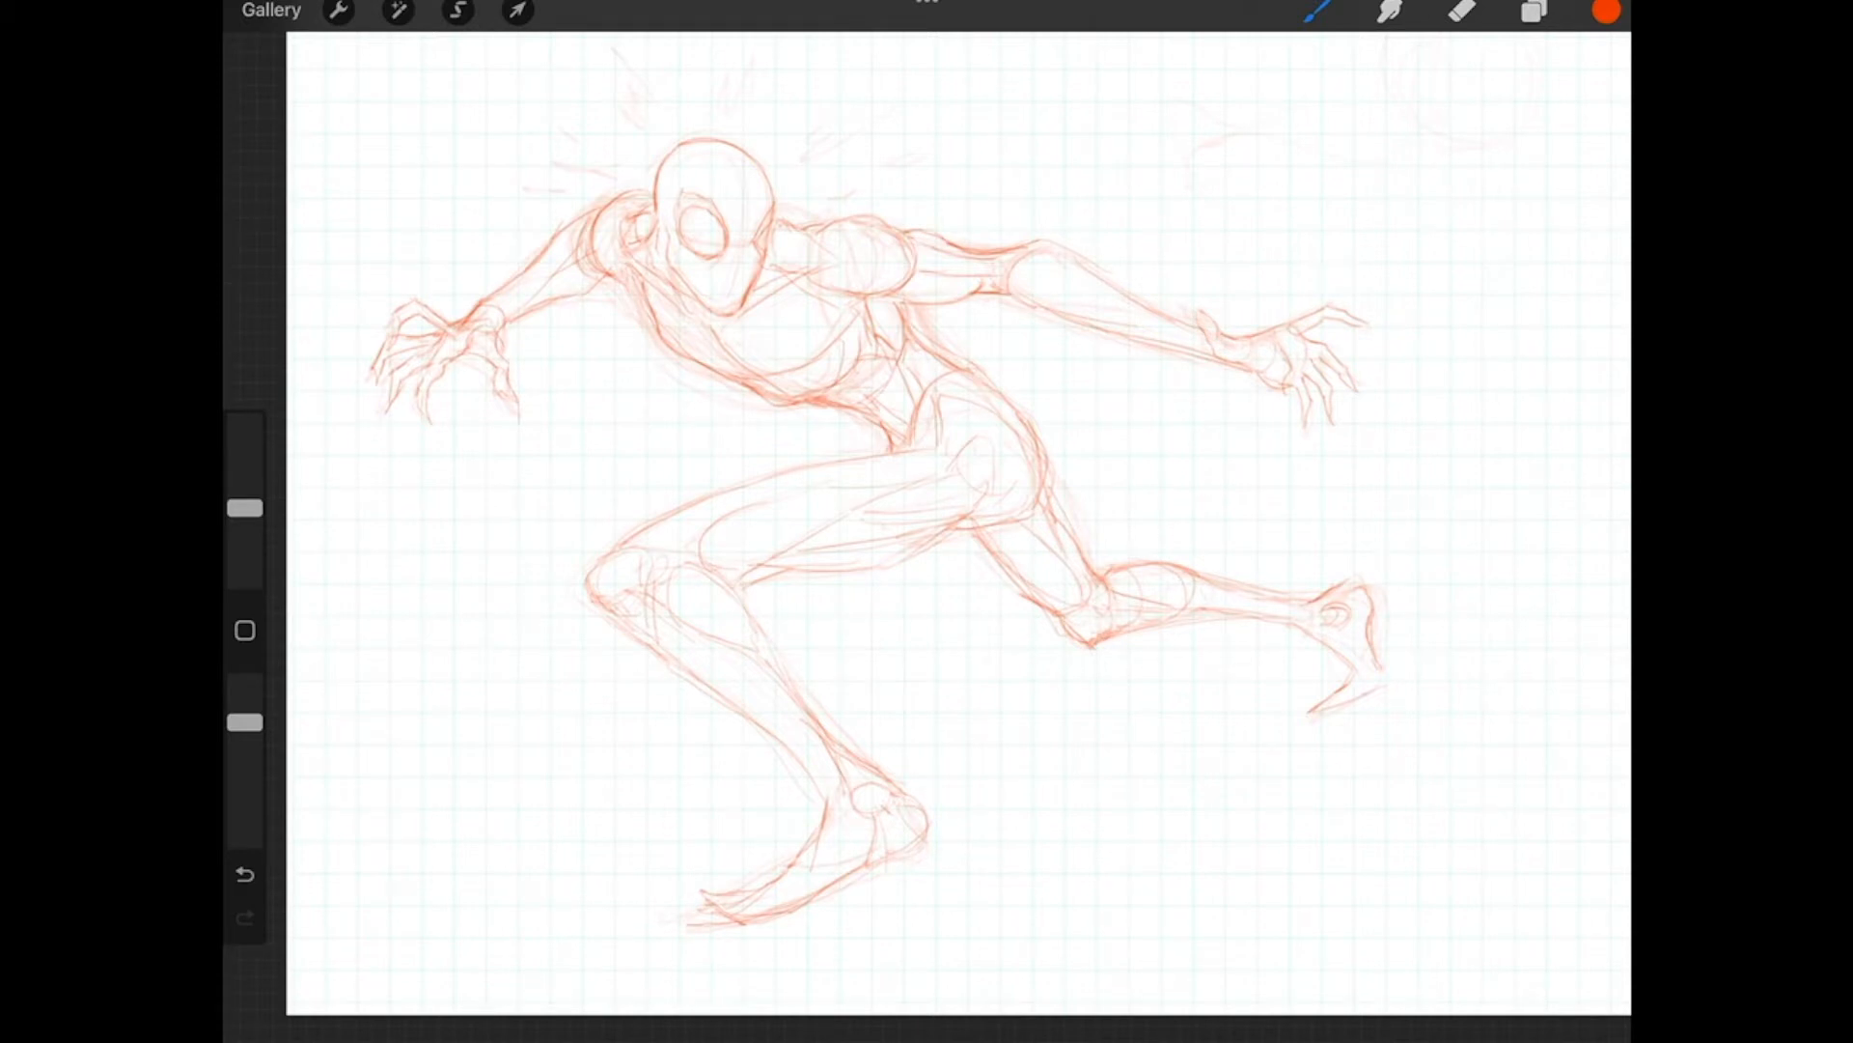
Step: Fade Layer 3's sketch to about 23% opacity and make Layer 4 active
{"action": "left_click", "coordinate": [1534, 12]}
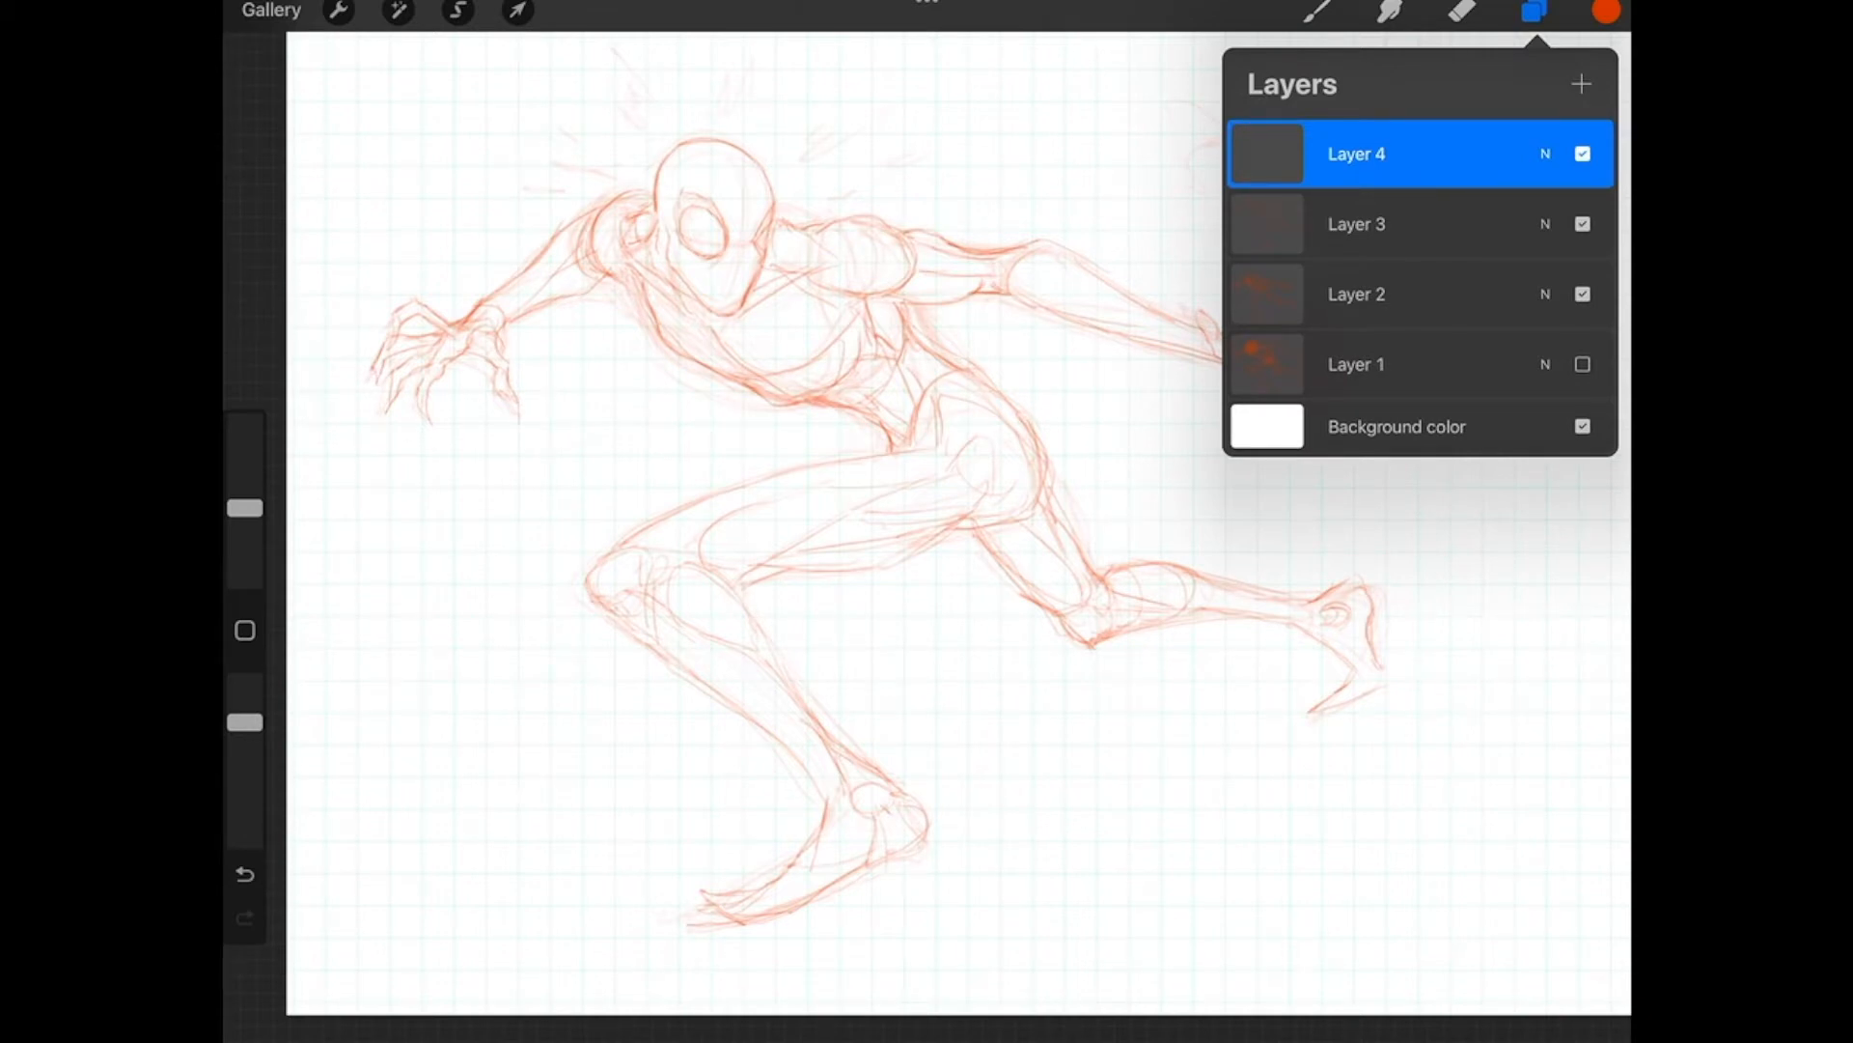
{"action": "left_click", "coordinate": [1355, 223]}
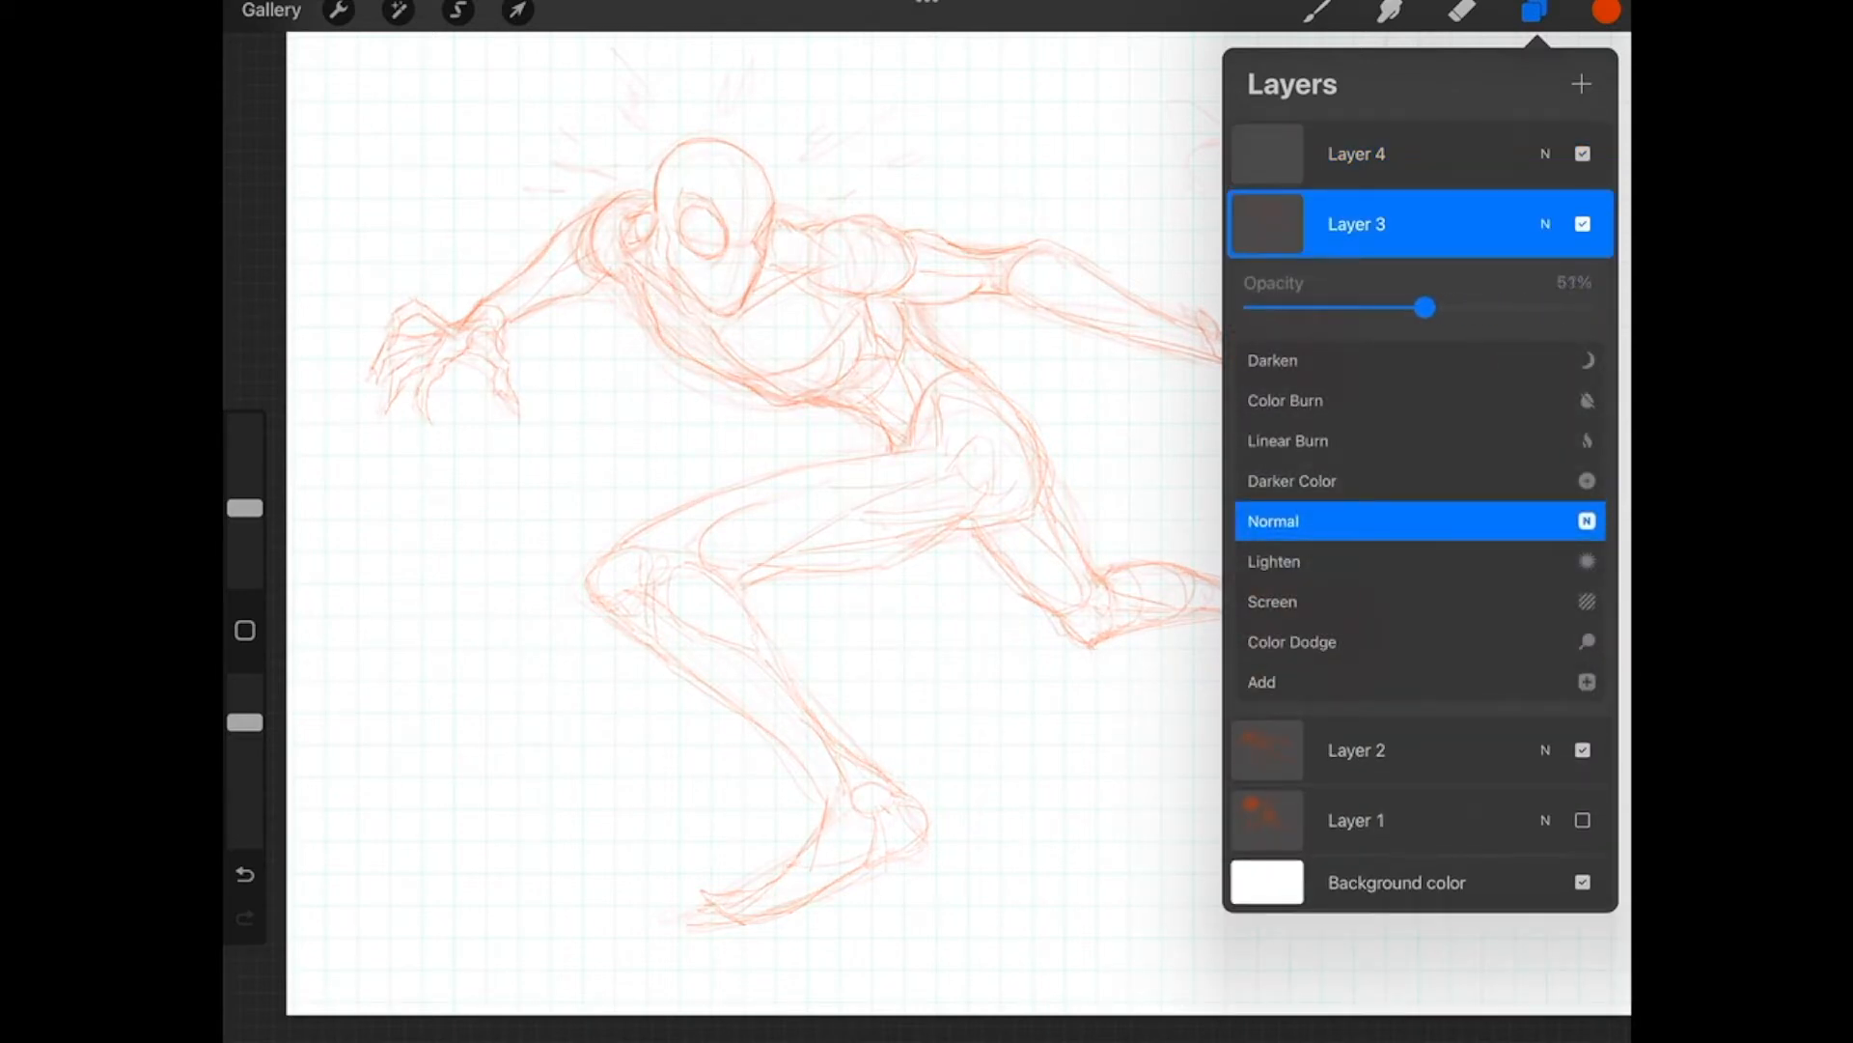
{"action": "left_click_drag", "start_coordinate": [1427, 307], "coordinate": [1322, 307]}
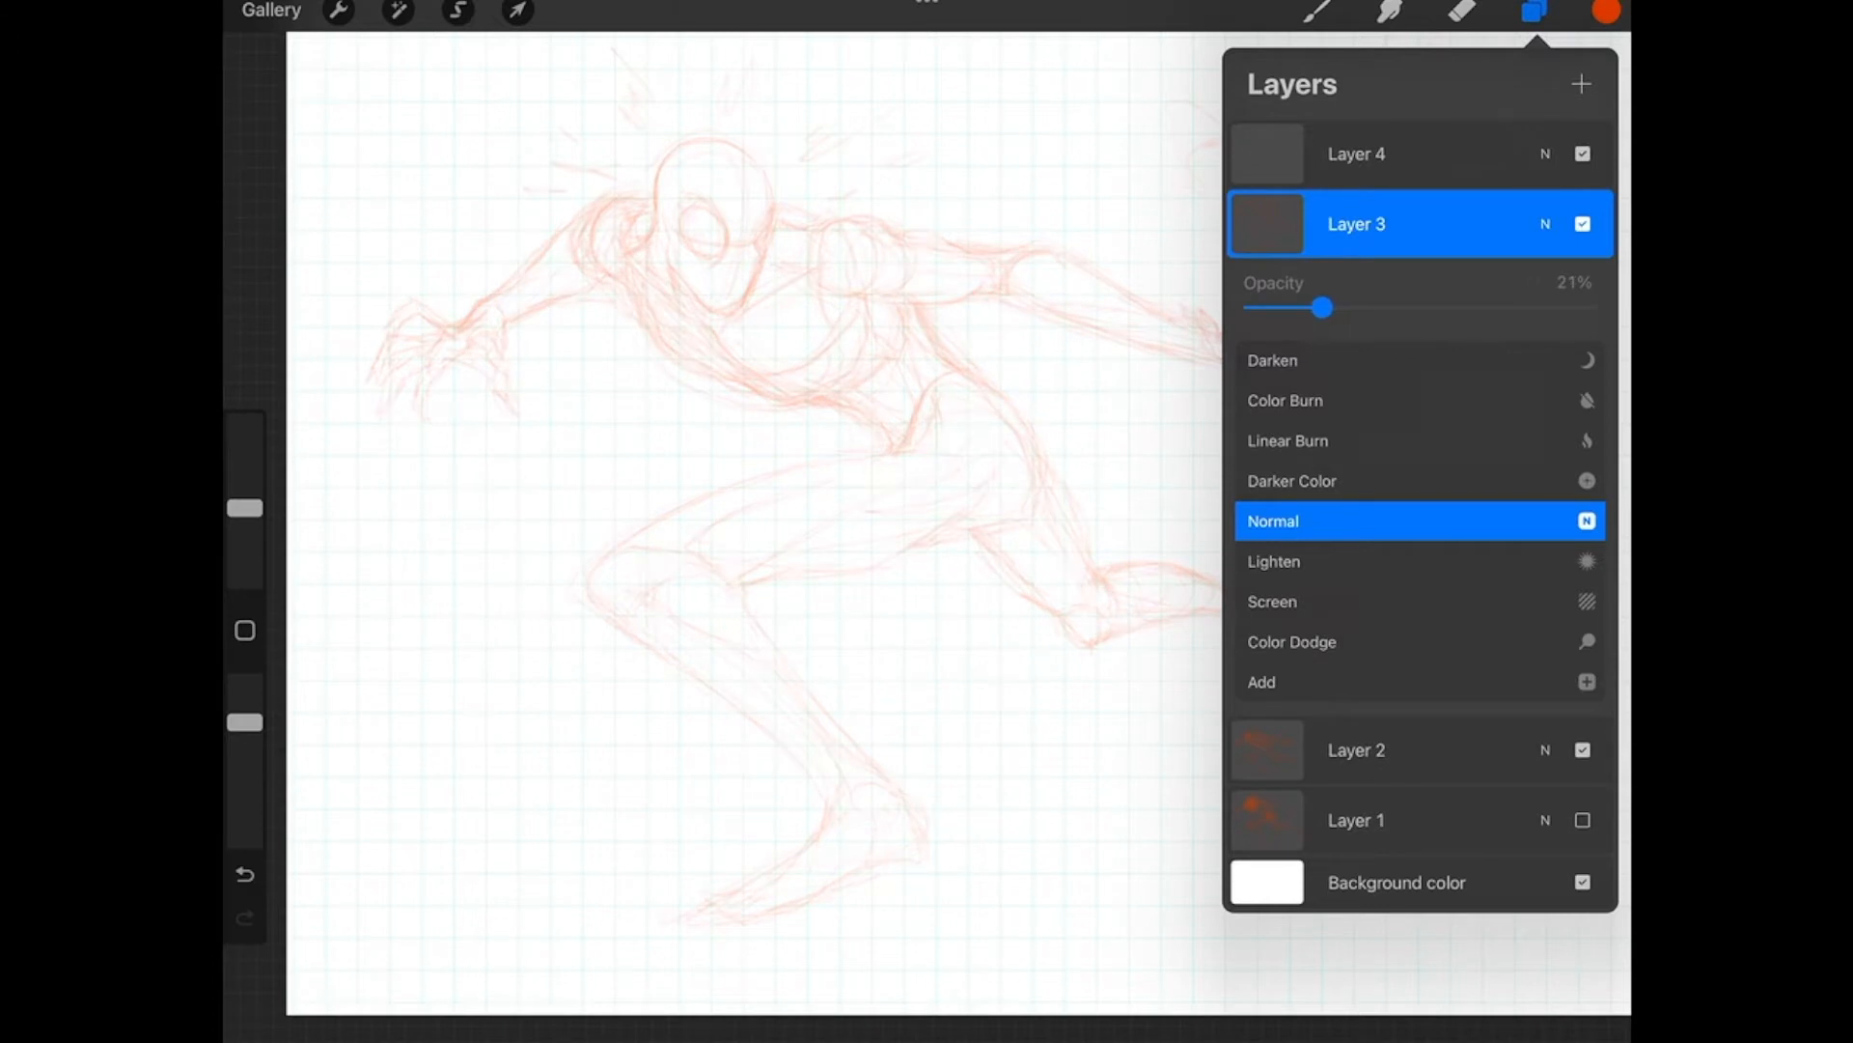
{"action": "left_click_drag", "start_coordinate": [1322, 306], "coordinate": [1283, 307]}
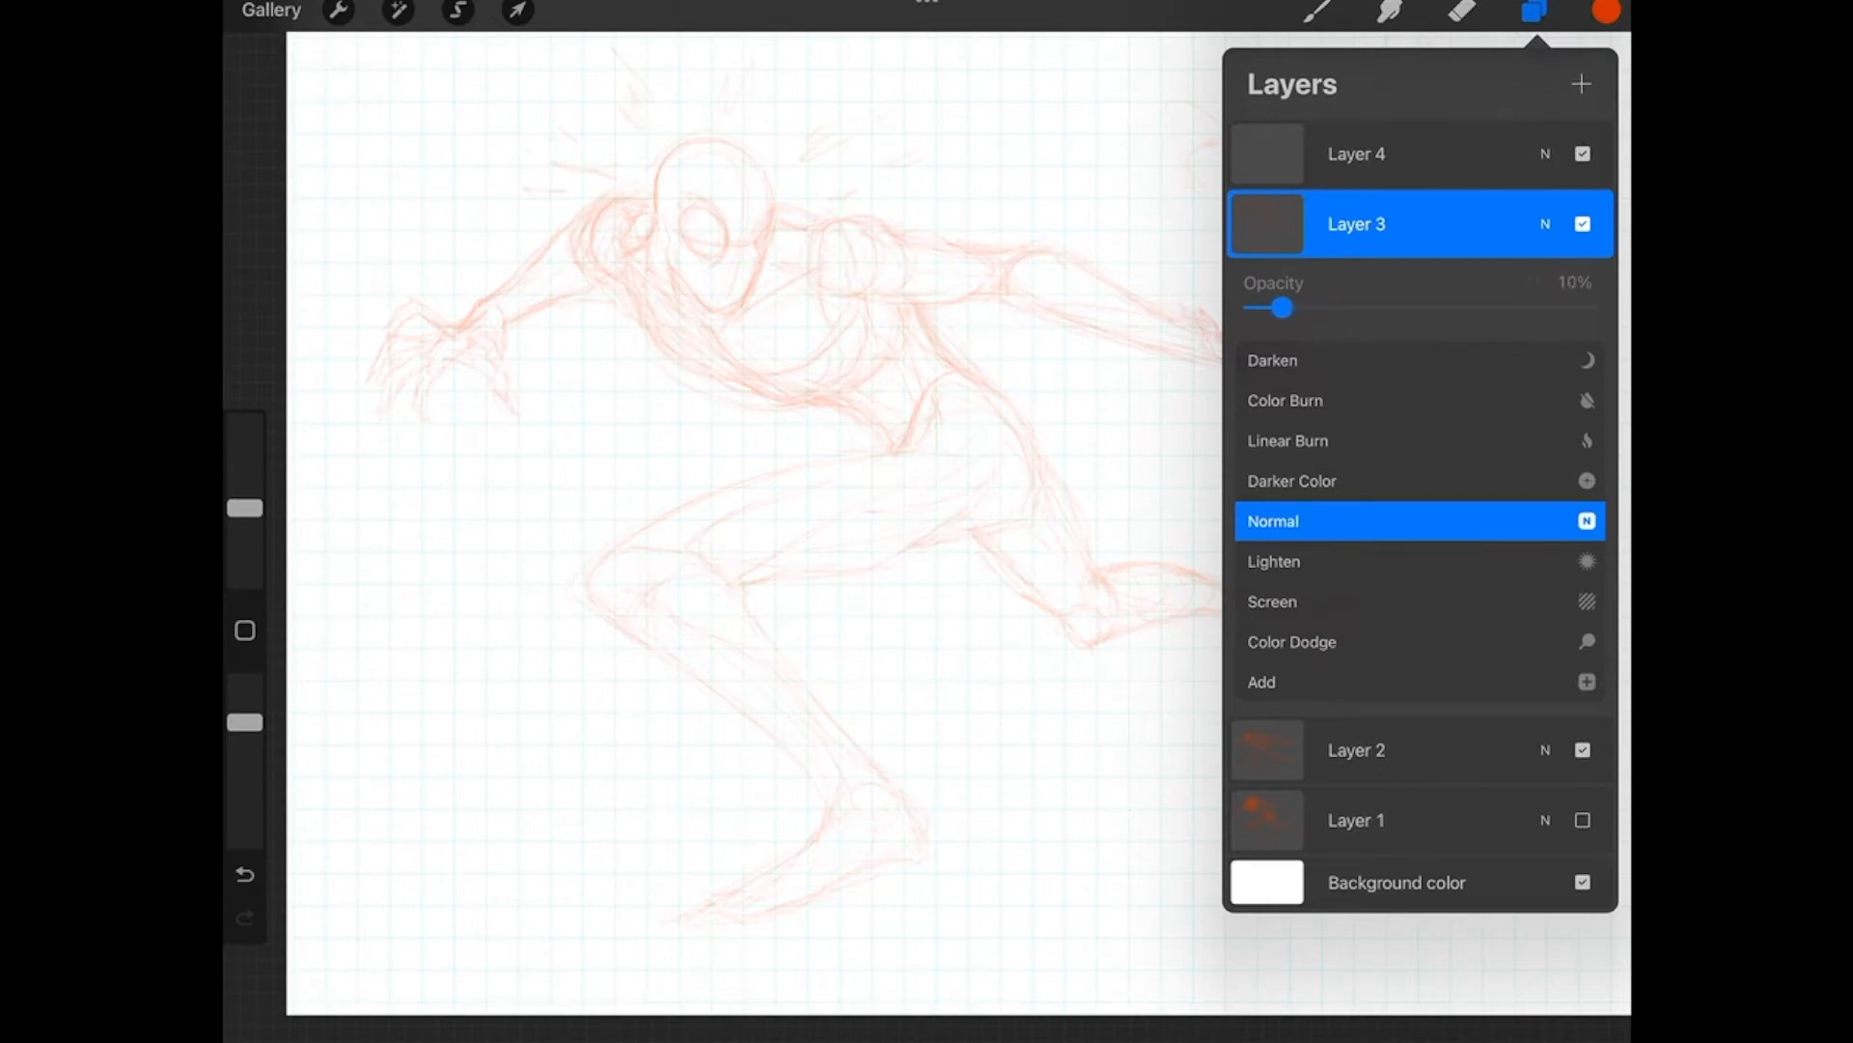
{"action": "left_click_drag", "start_coordinate": [1280, 307], "coordinate": [1286, 307]}
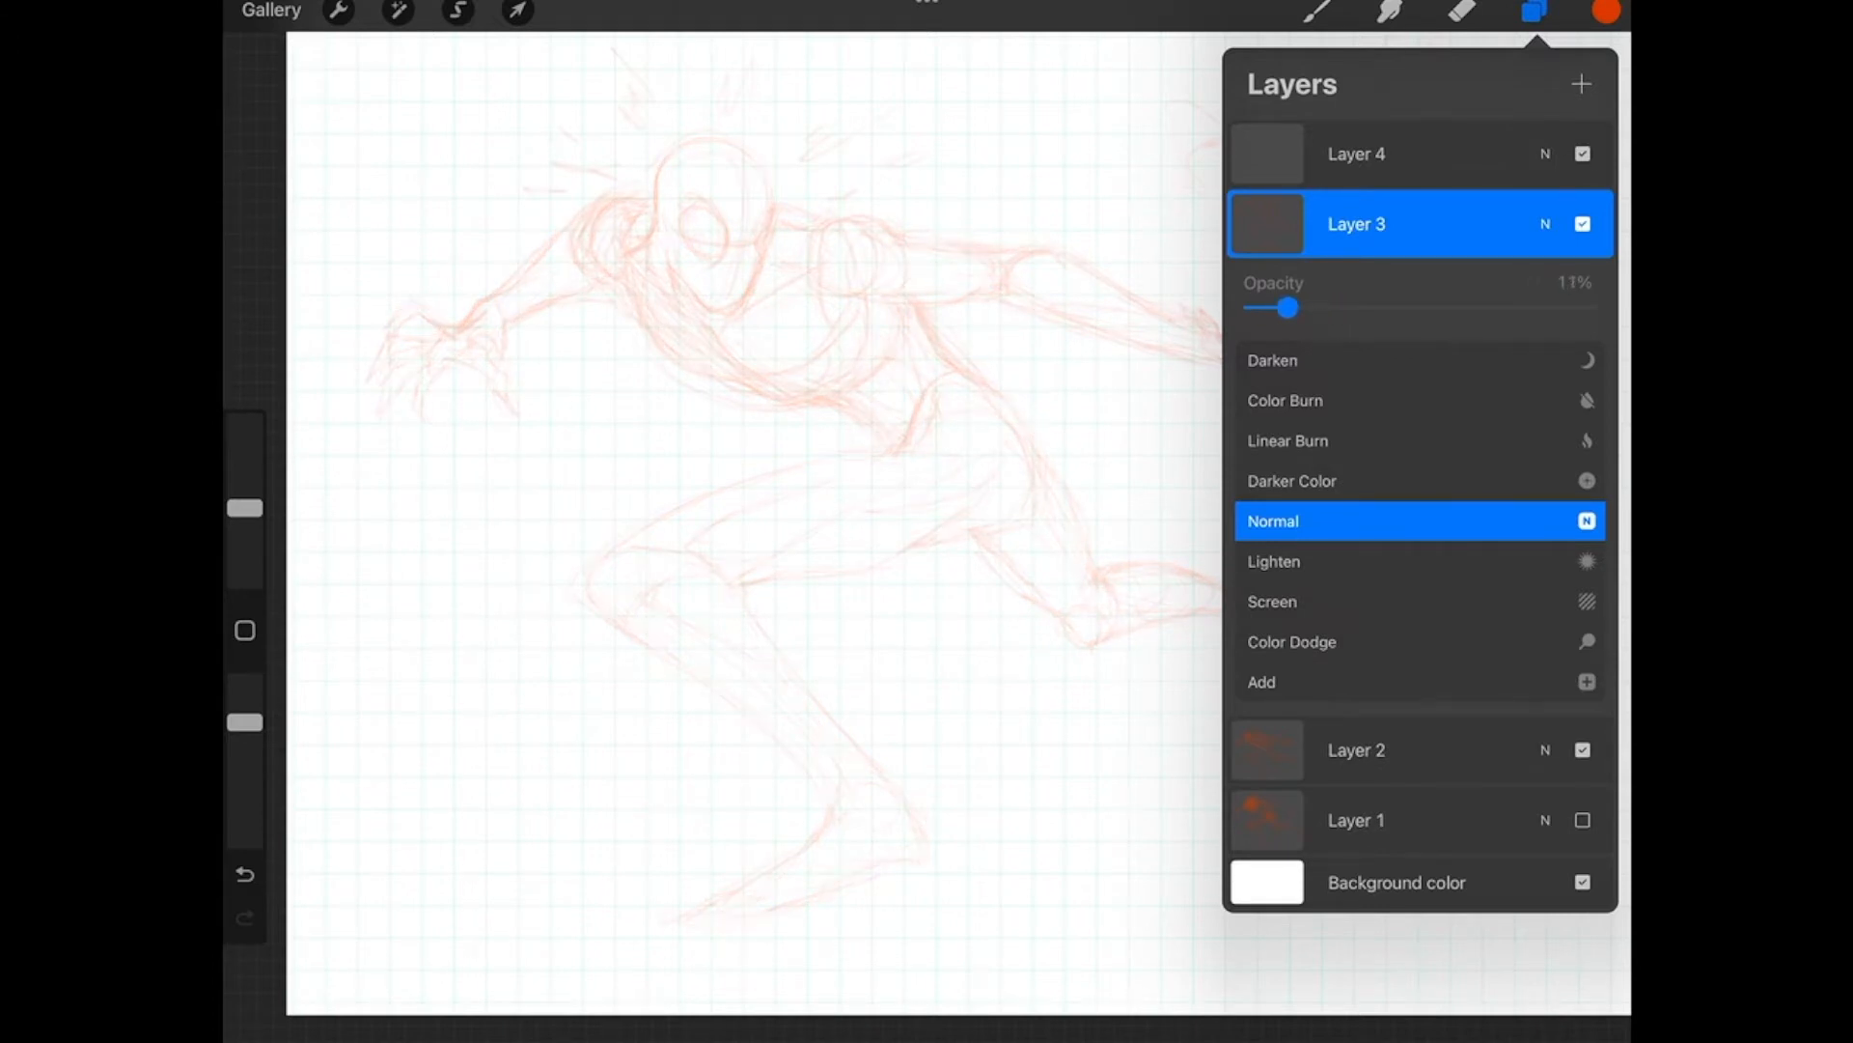
{"action": "left_click_drag", "start_coordinate": [1286, 307], "coordinate": [1326, 307]}
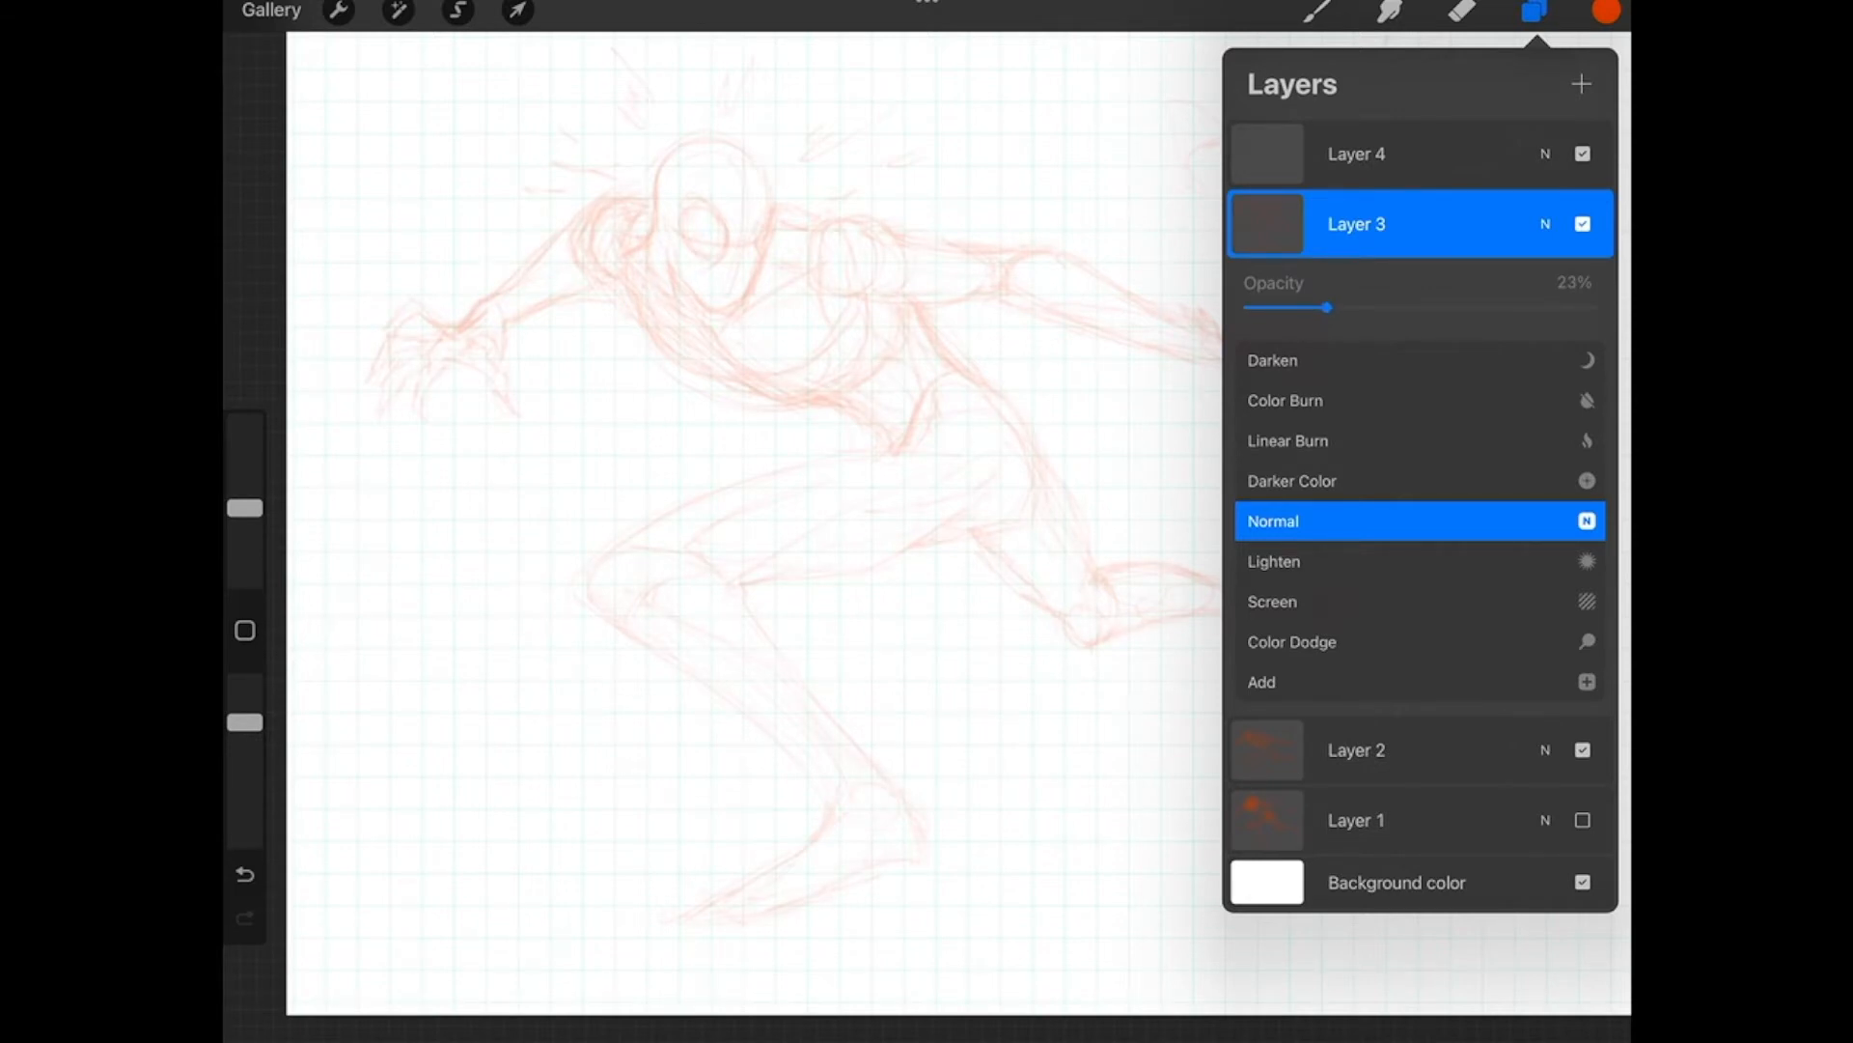
{"action": "left_click", "coordinate": [1355, 153]}
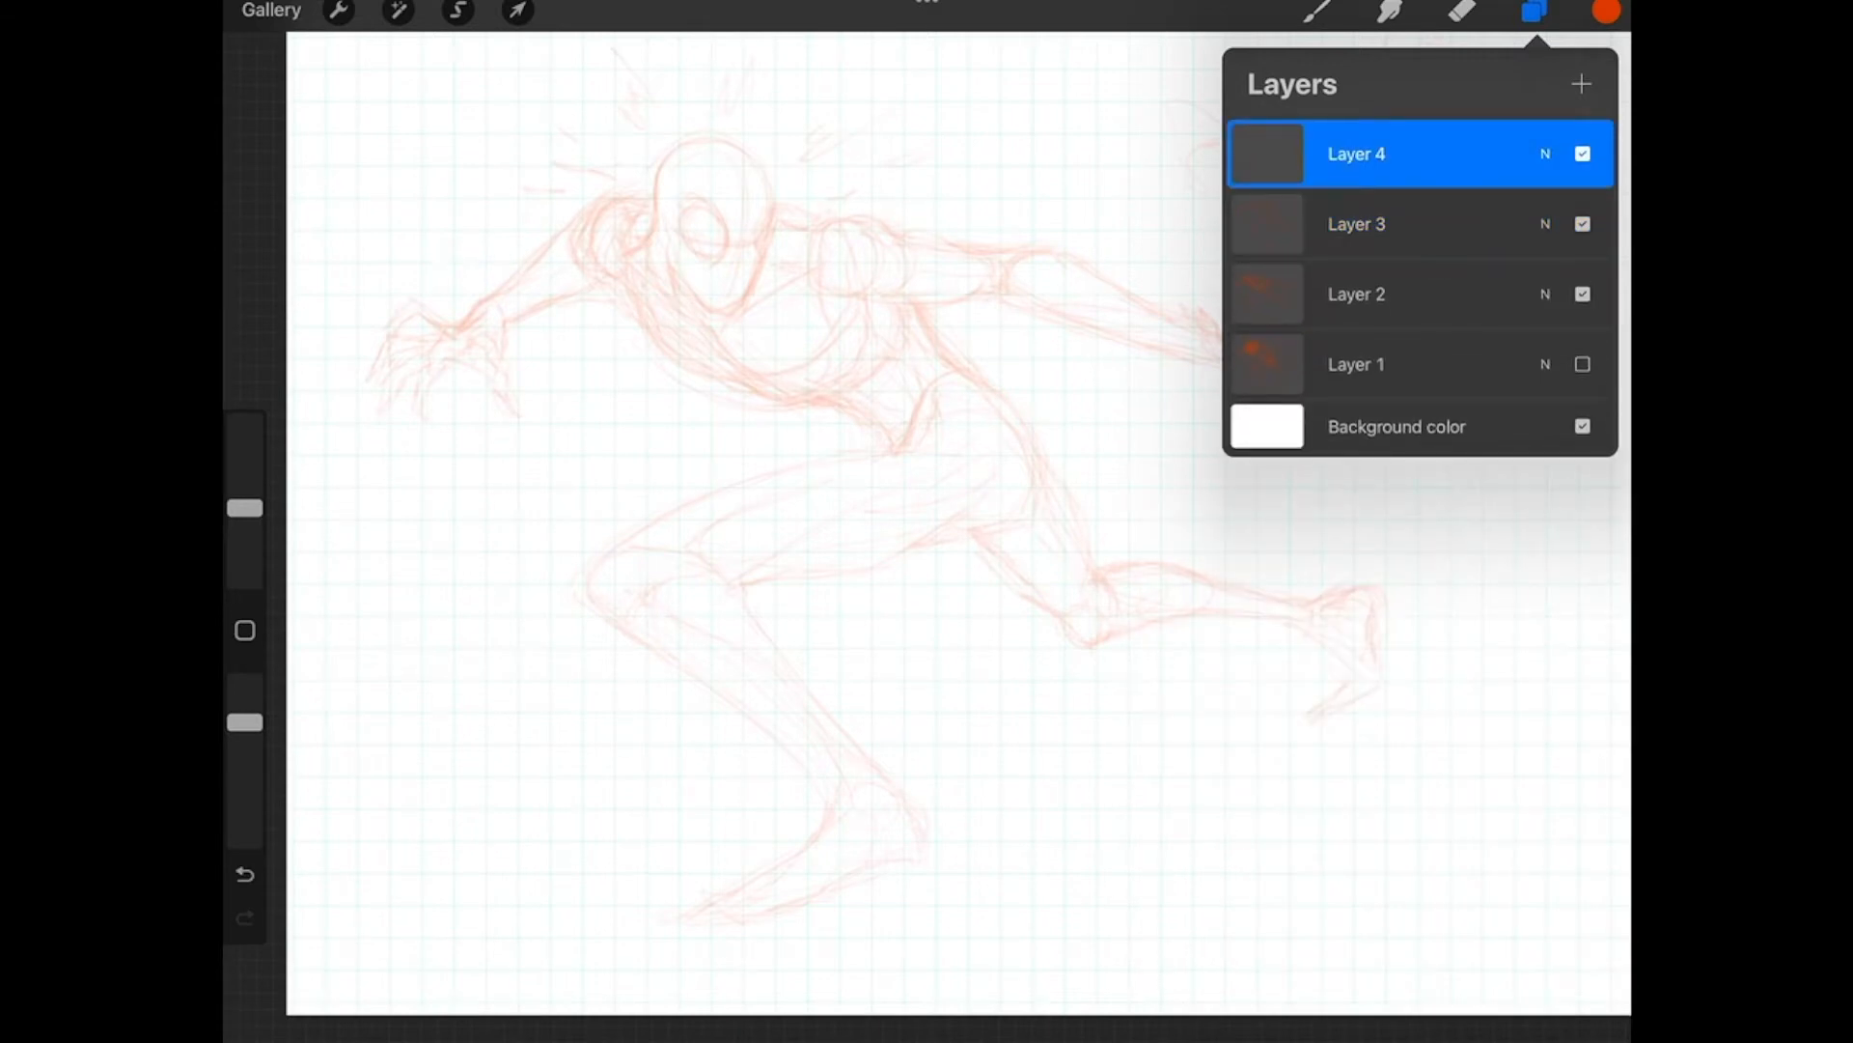
Step: Ink the left and right eye lenses and their outer borders on Layer 4
{"action": "left_click", "coordinate": [1534, 12]}
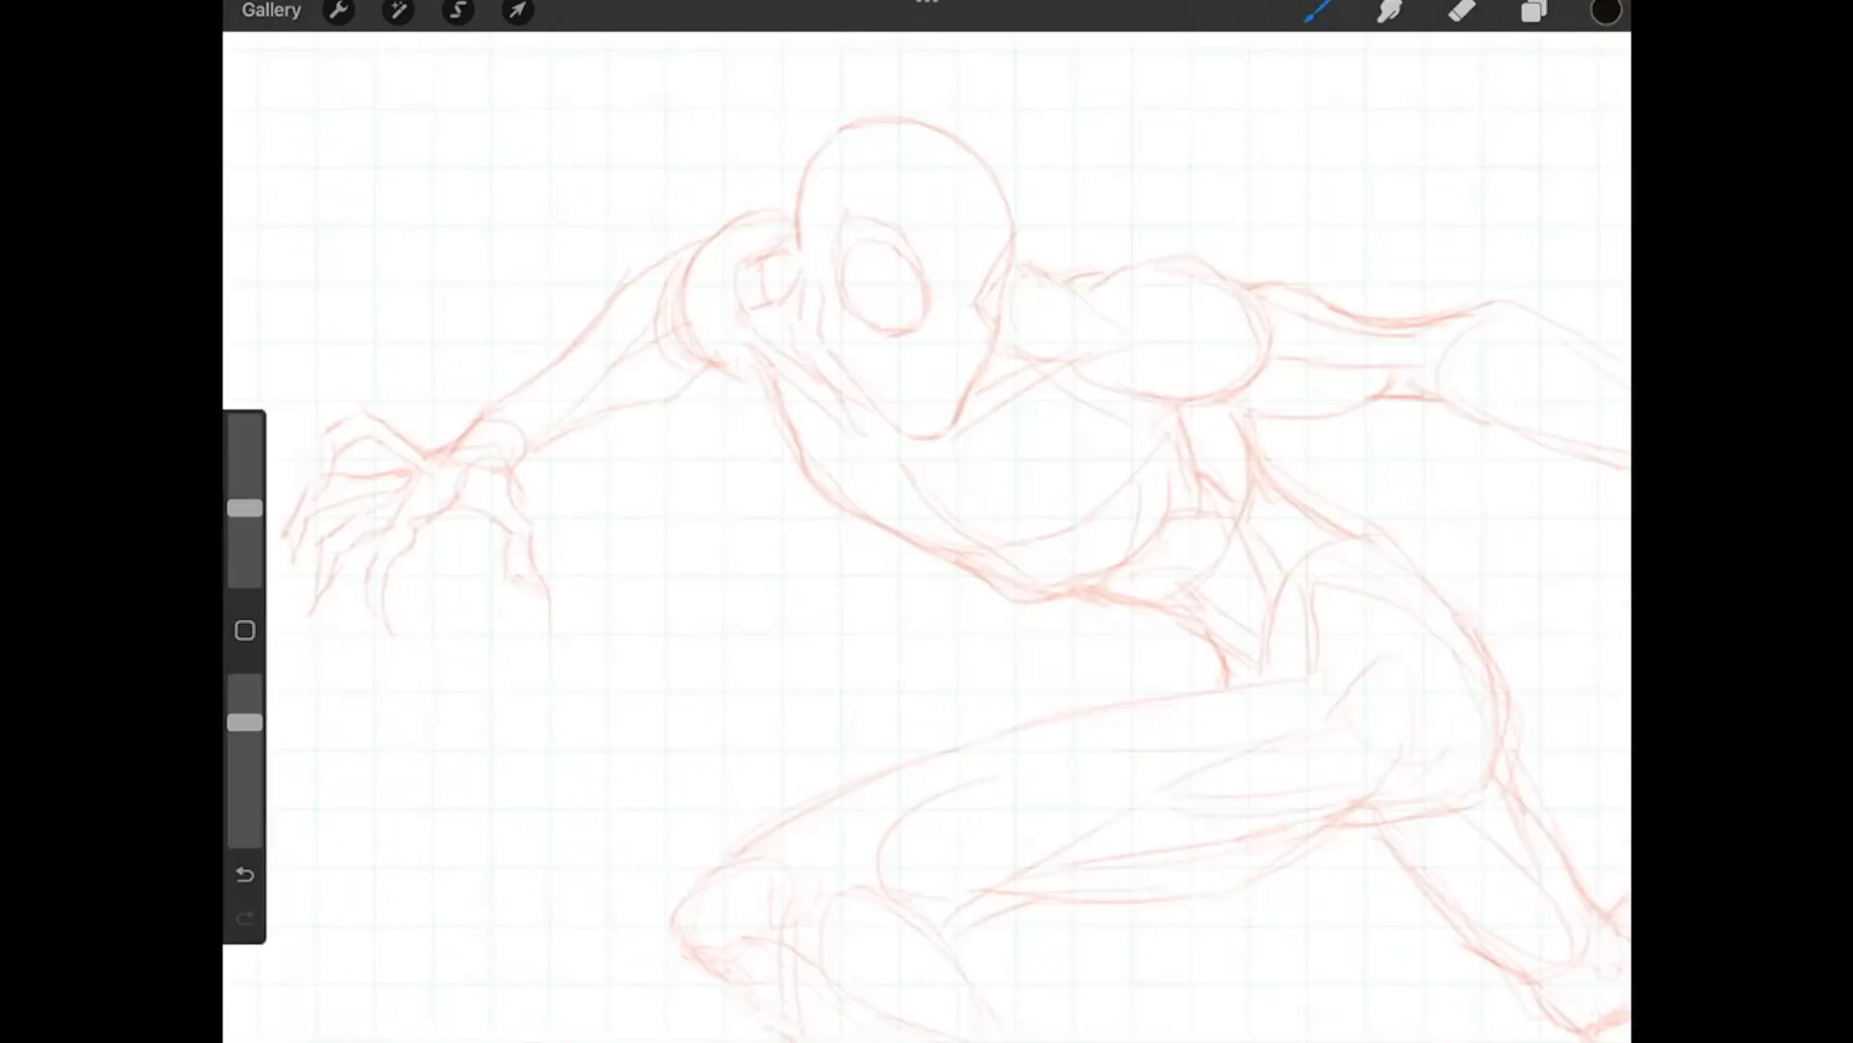
{"action": "left_click_drag", "start_coordinate": [898, 237], "coordinate": [905, 307]}
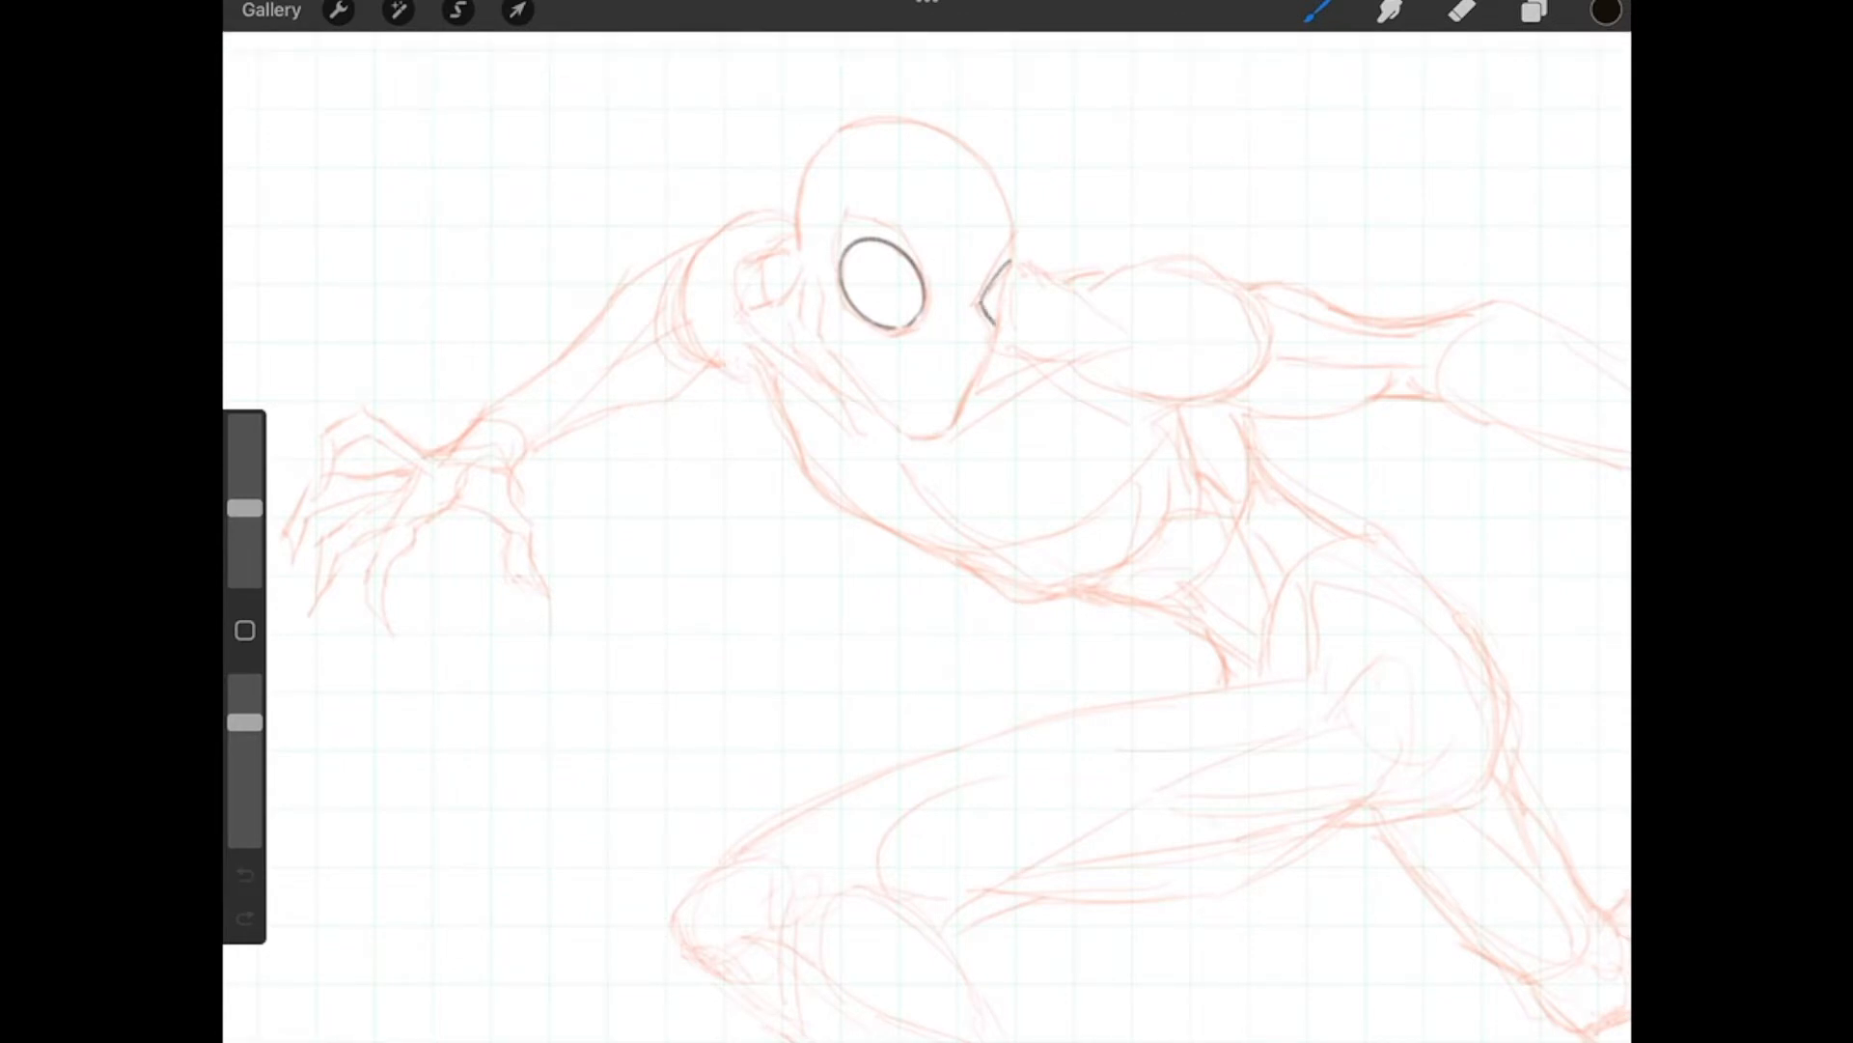
{"action": "left_click", "coordinate": [243, 873]}
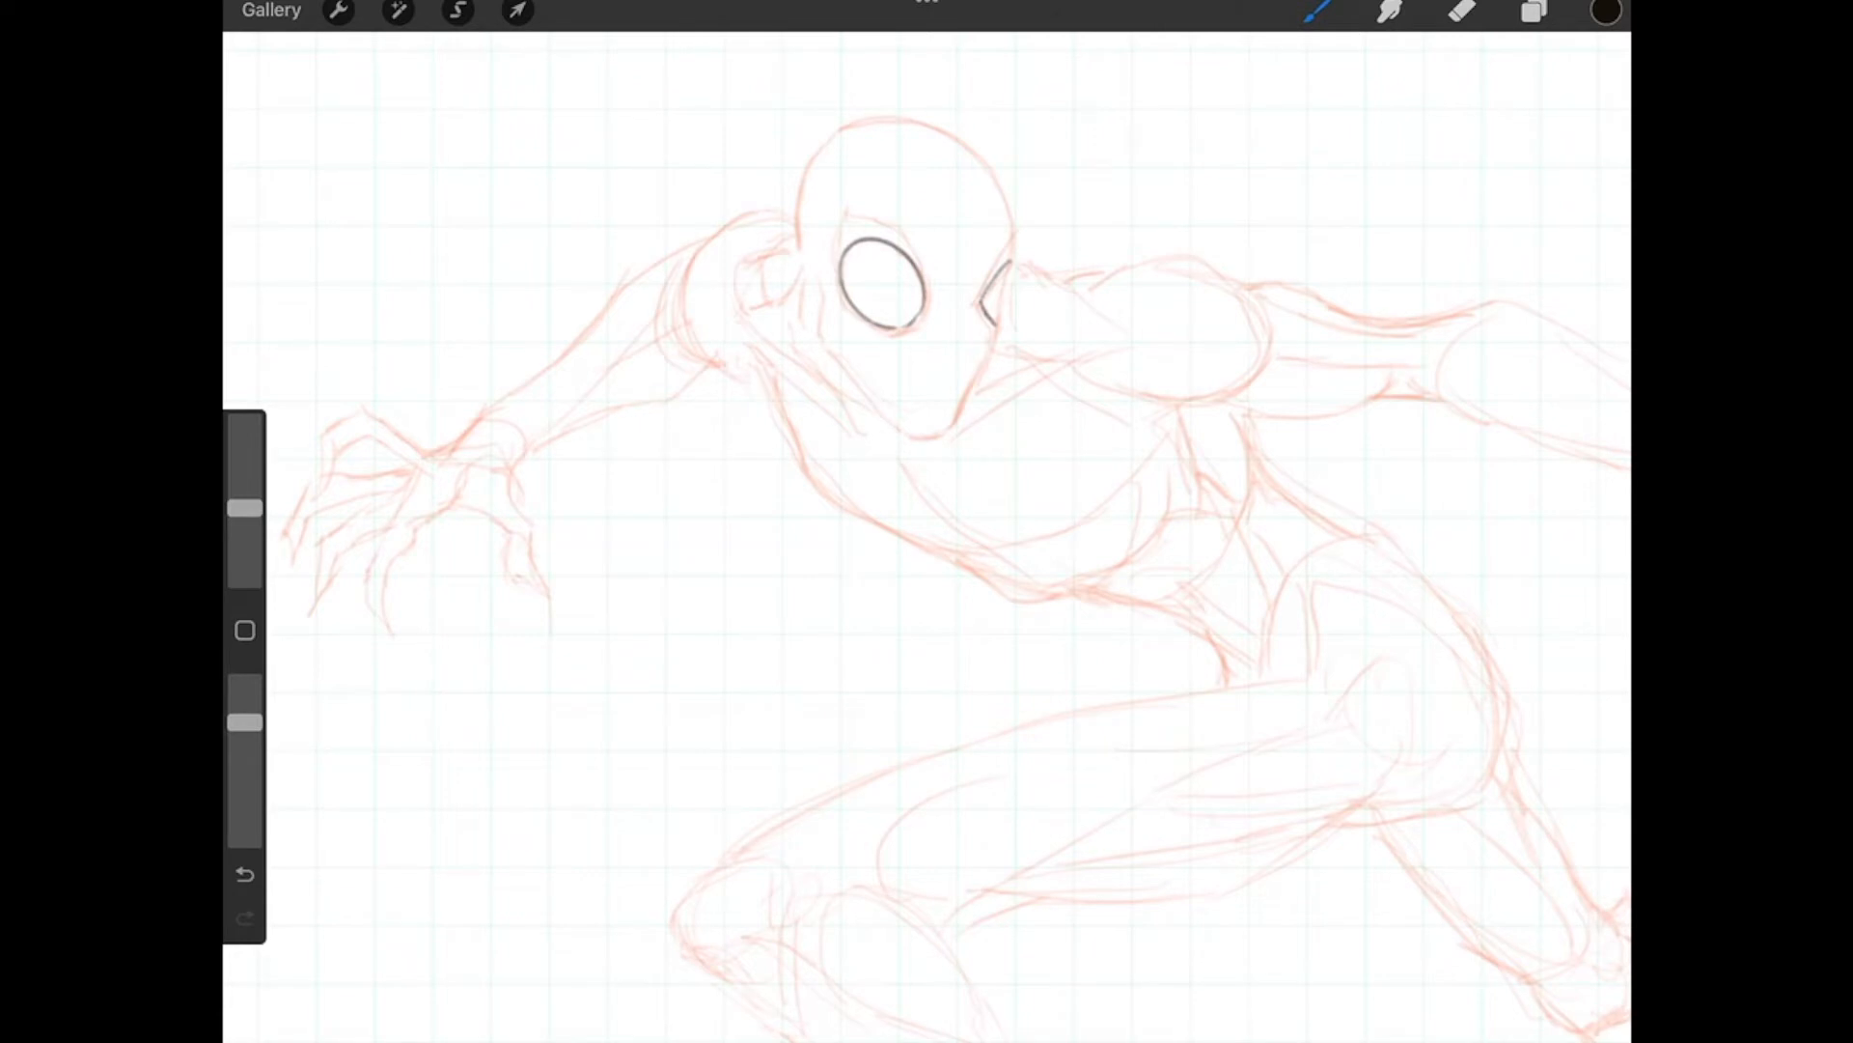
{"action": "left_click_drag", "start_coordinate": [1011, 254], "coordinate": [987, 325]}
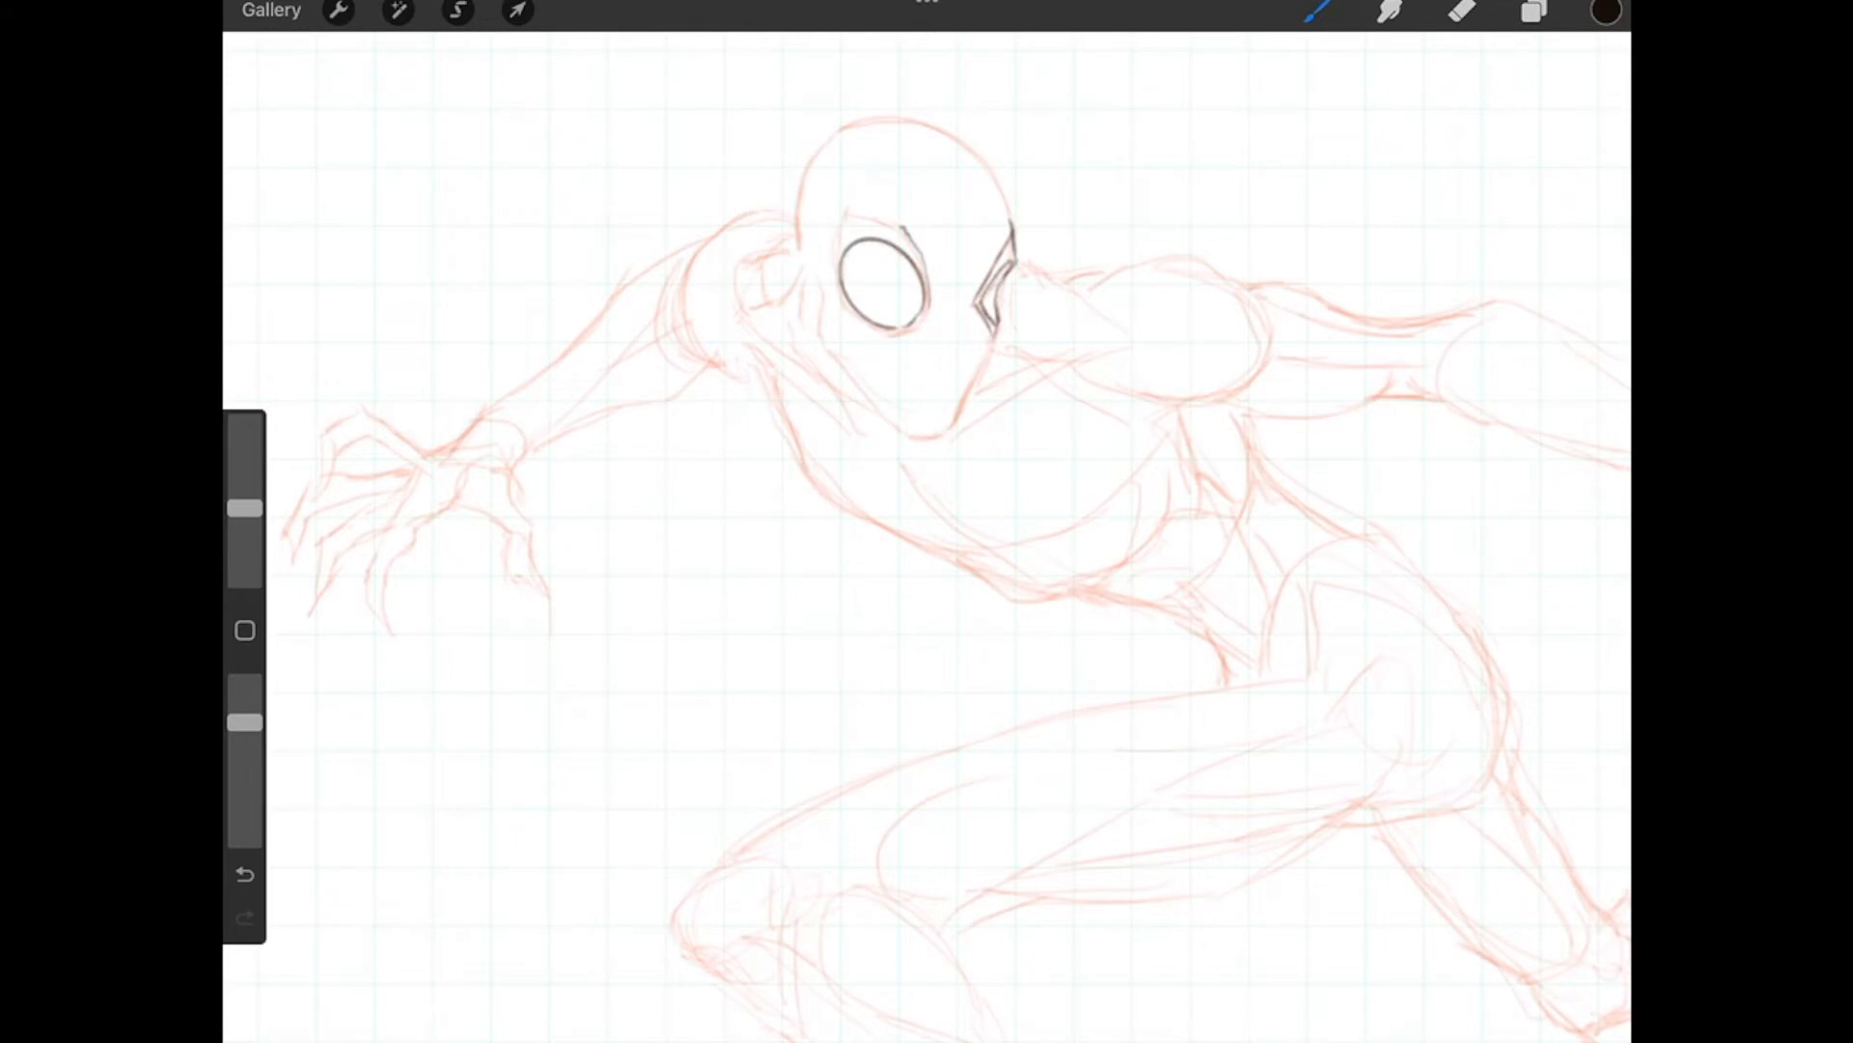
{"action": "left_click_drag", "start_coordinate": [863, 230], "coordinate": [916, 222]}
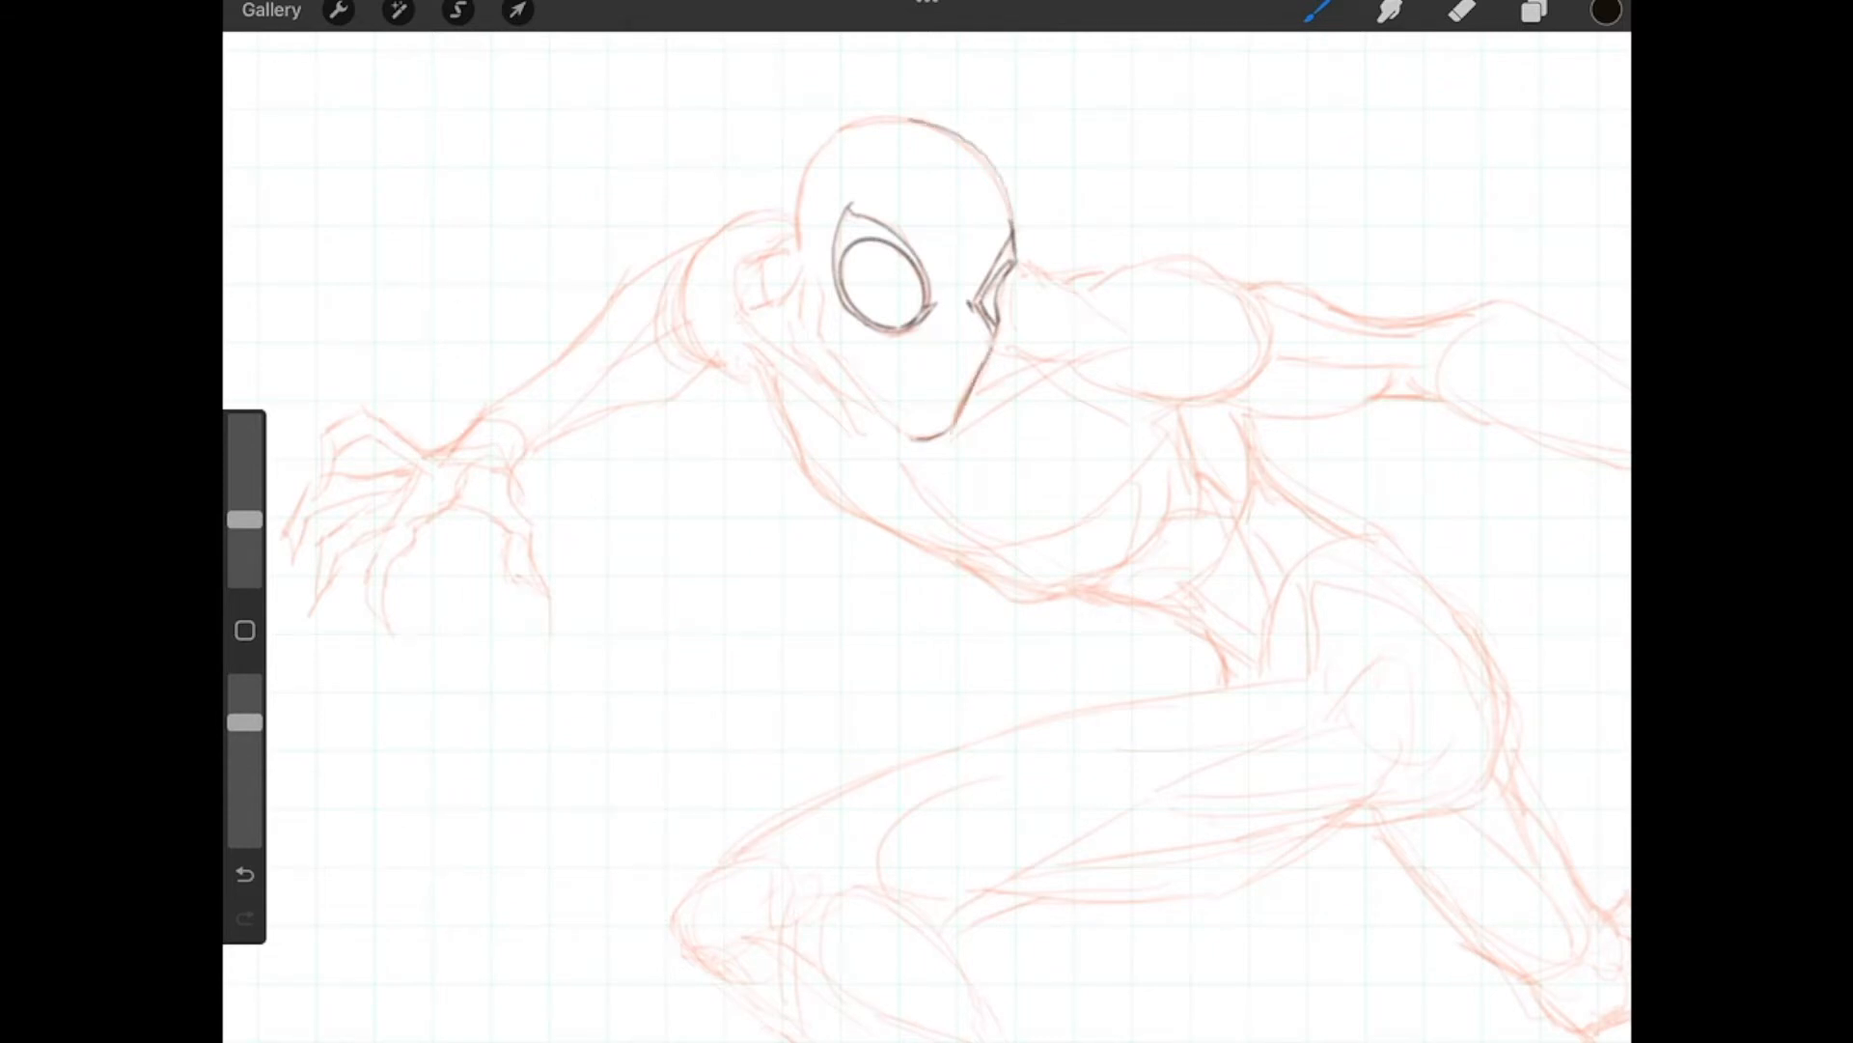
Step: Ink the head's top arc with QuickShape, then the wrist and upper arm lines
{"action": "left_click_drag", "start_coordinate": [839, 142], "coordinate": [1010, 319]}
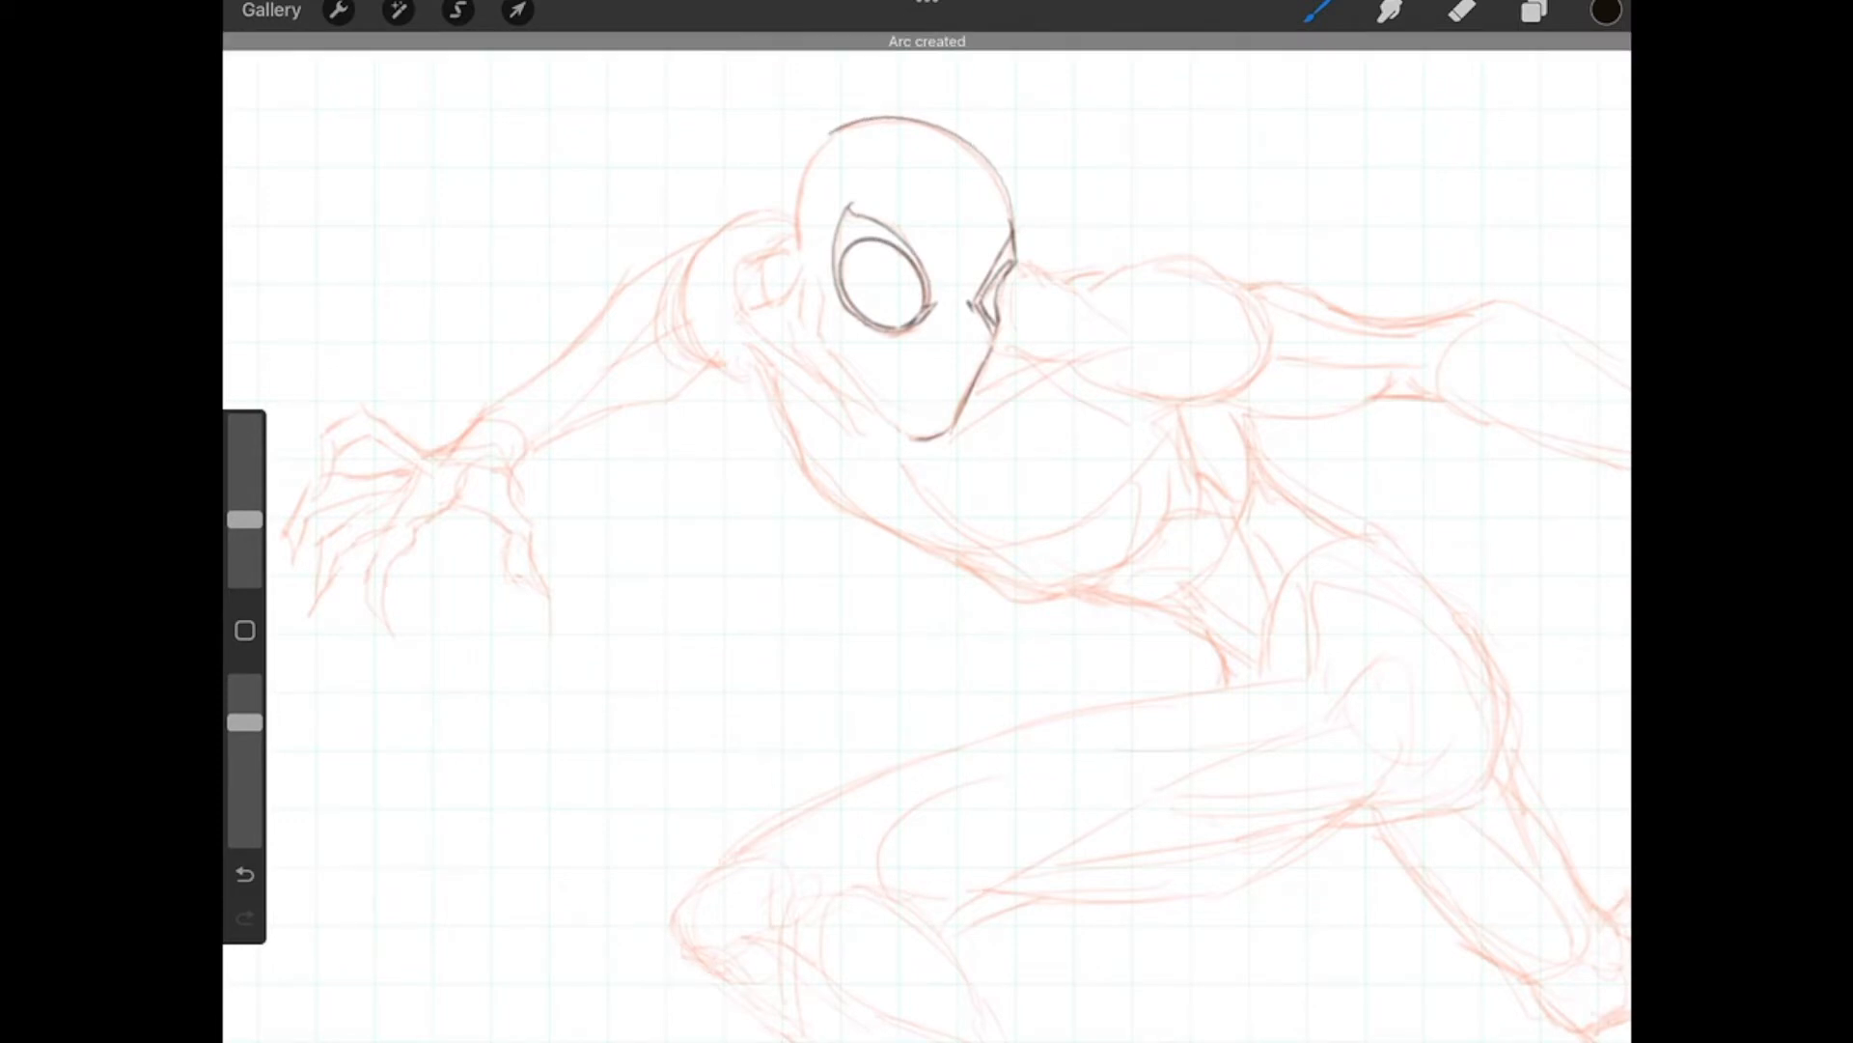
{"action": "left_click", "coordinate": [244, 873]}
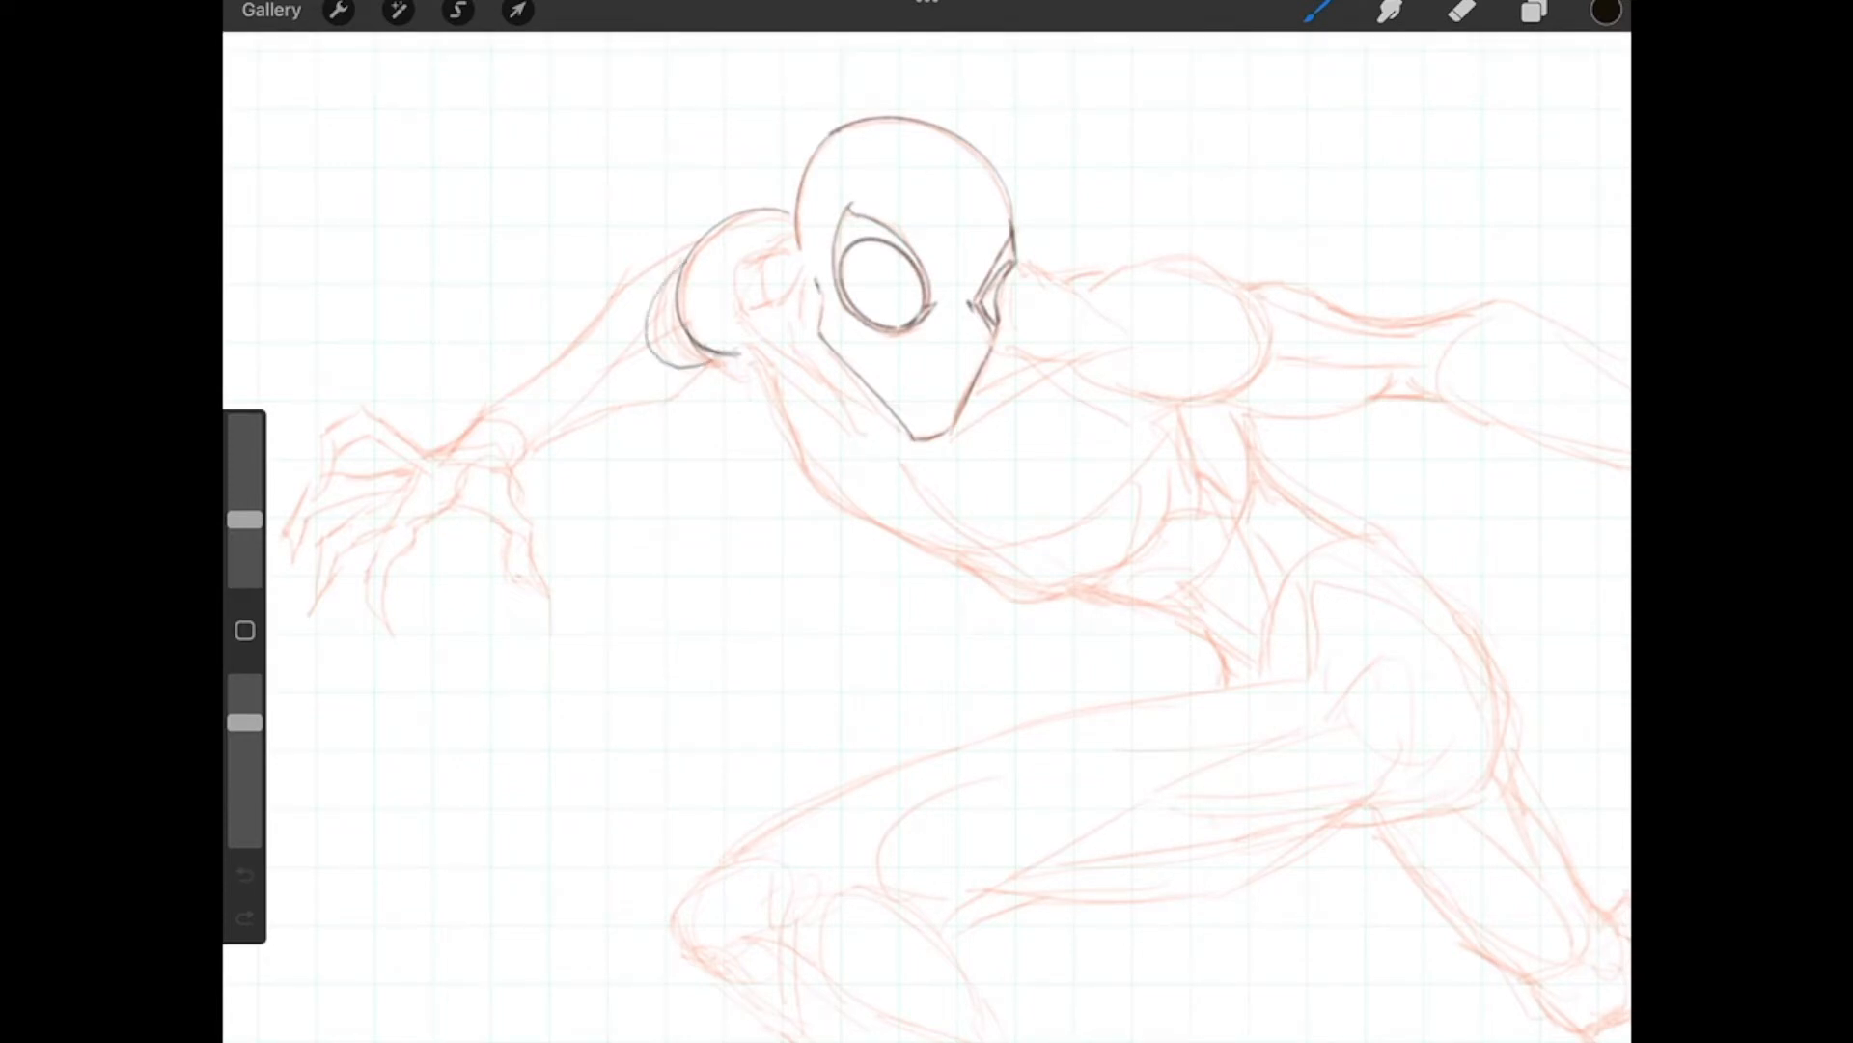
{"action": "left_click", "coordinate": [244, 873]}
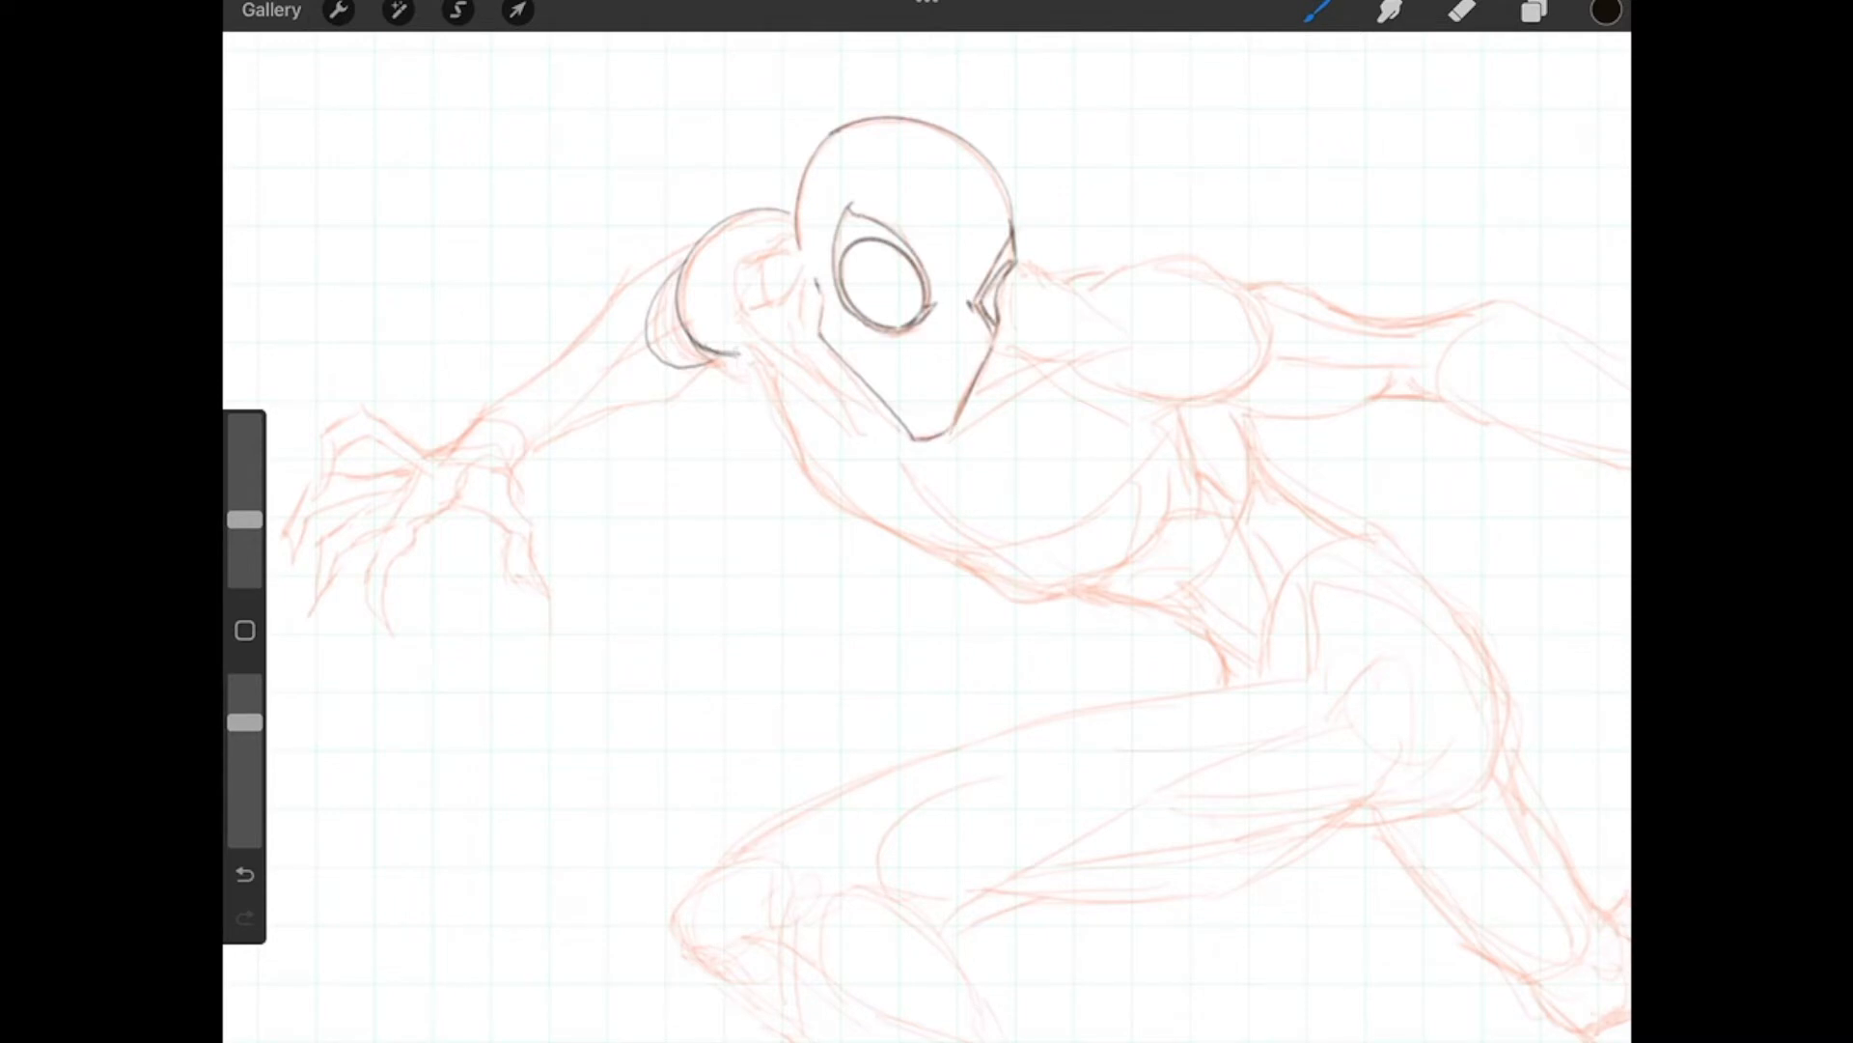
{"action": "left_click_drag", "start_coordinate": [420, 458], "coordinate": [485, 416]}
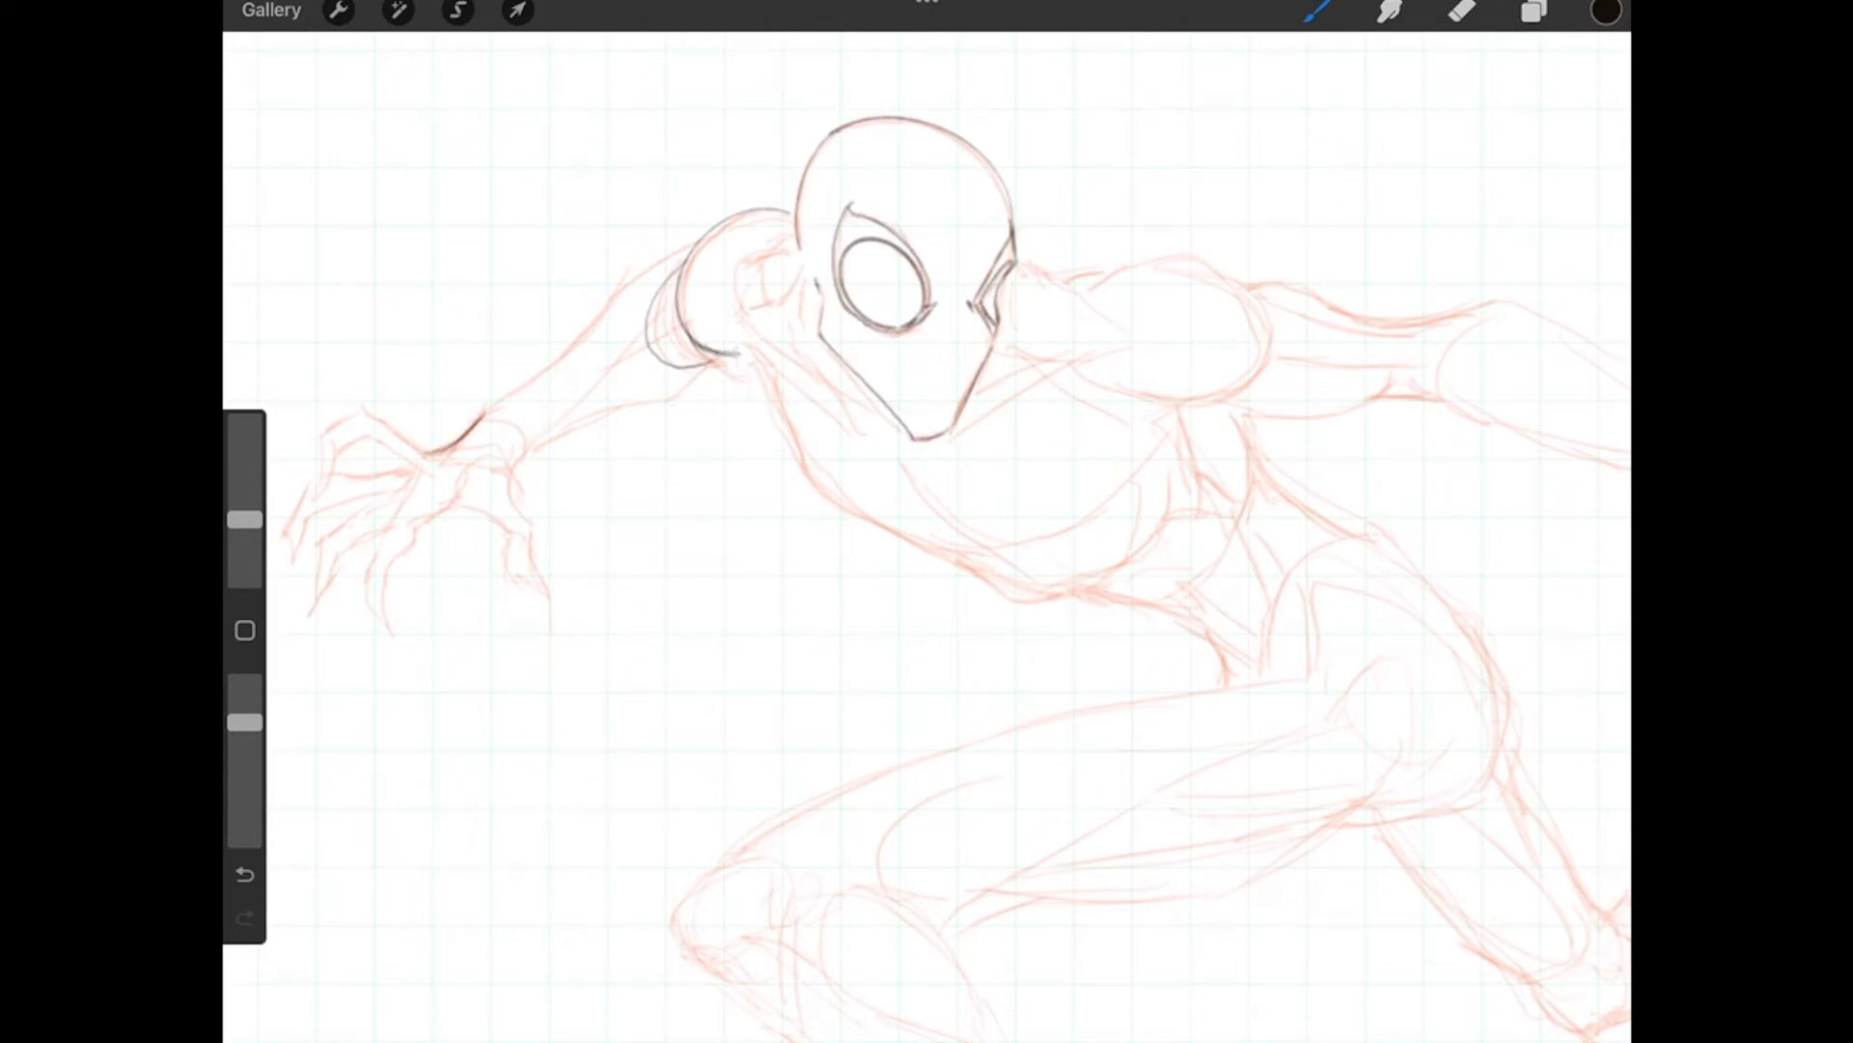
{"action": "left_click_drag", "start_coordinate": [473, 426], "coordinate": [603, 320]}
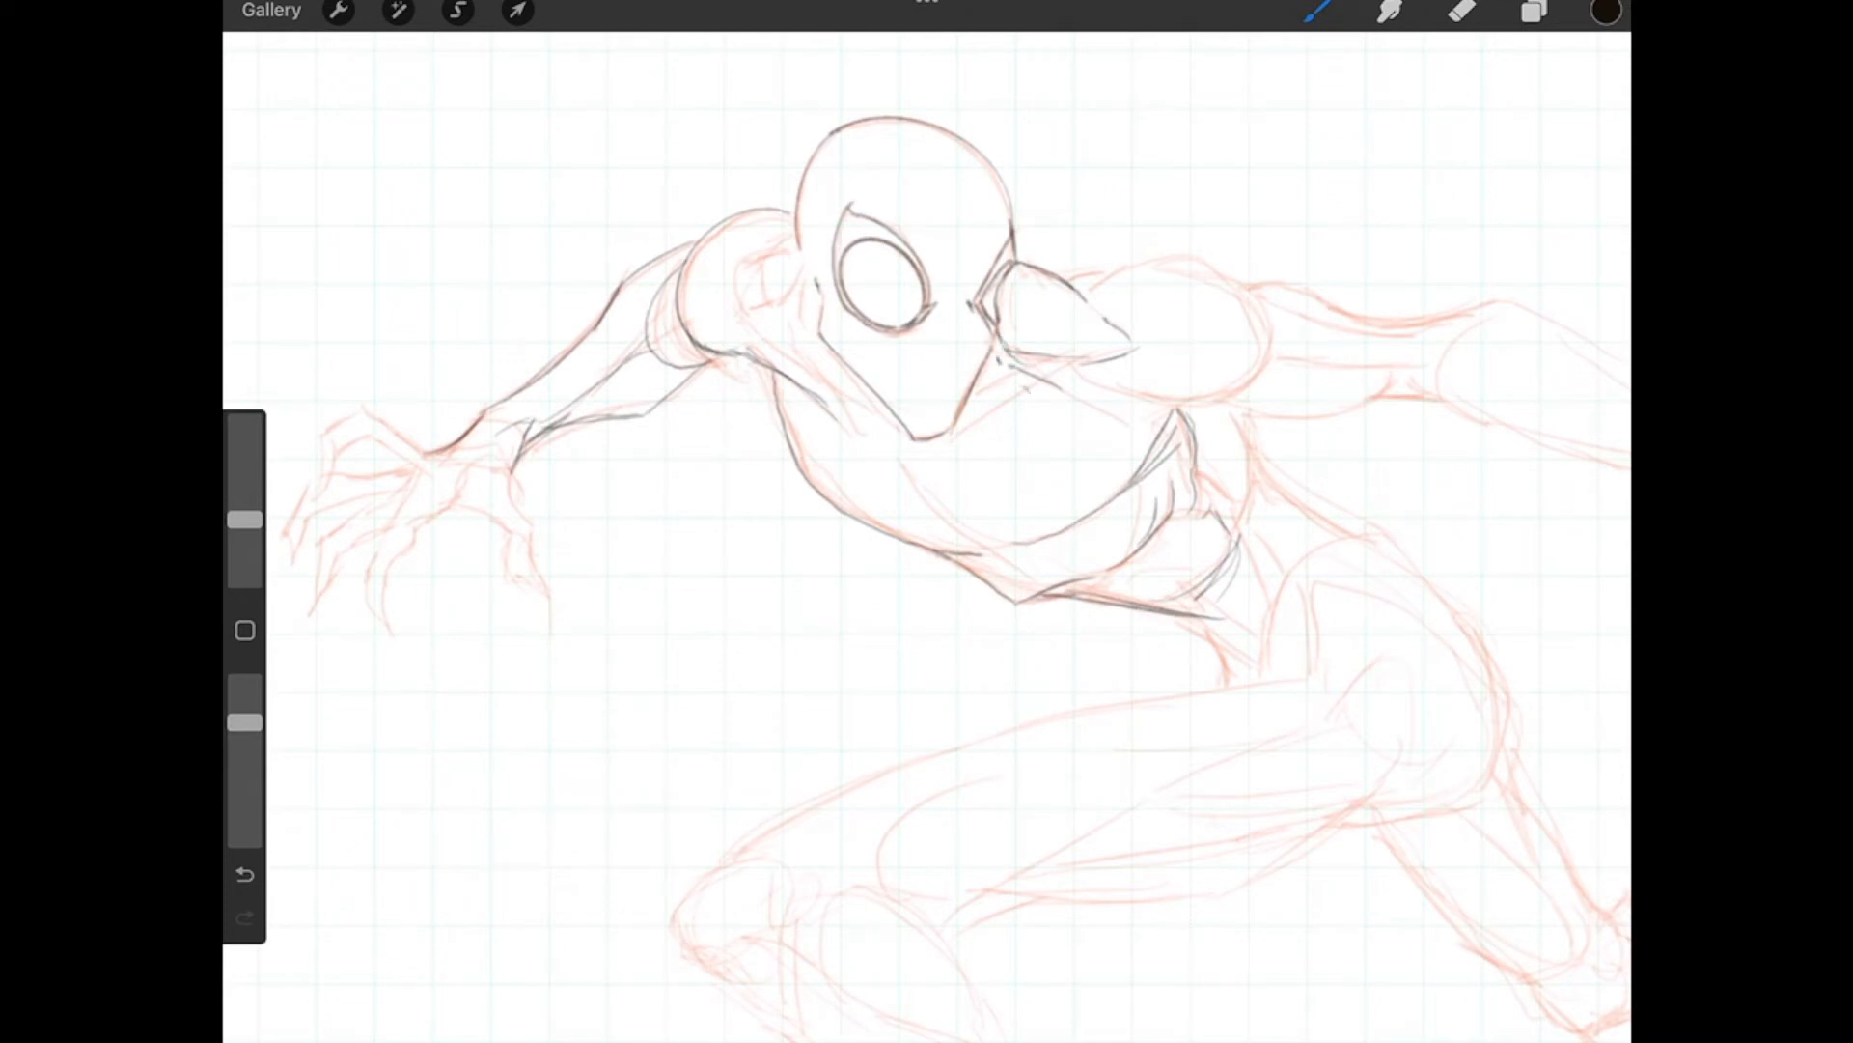
Step: Ink the chest outline, neck lines under the mask and the shoulder beside the head
{"action": "left_click_drag", "start_coordinate": [827, 349], "coordinate": [804, 408]}
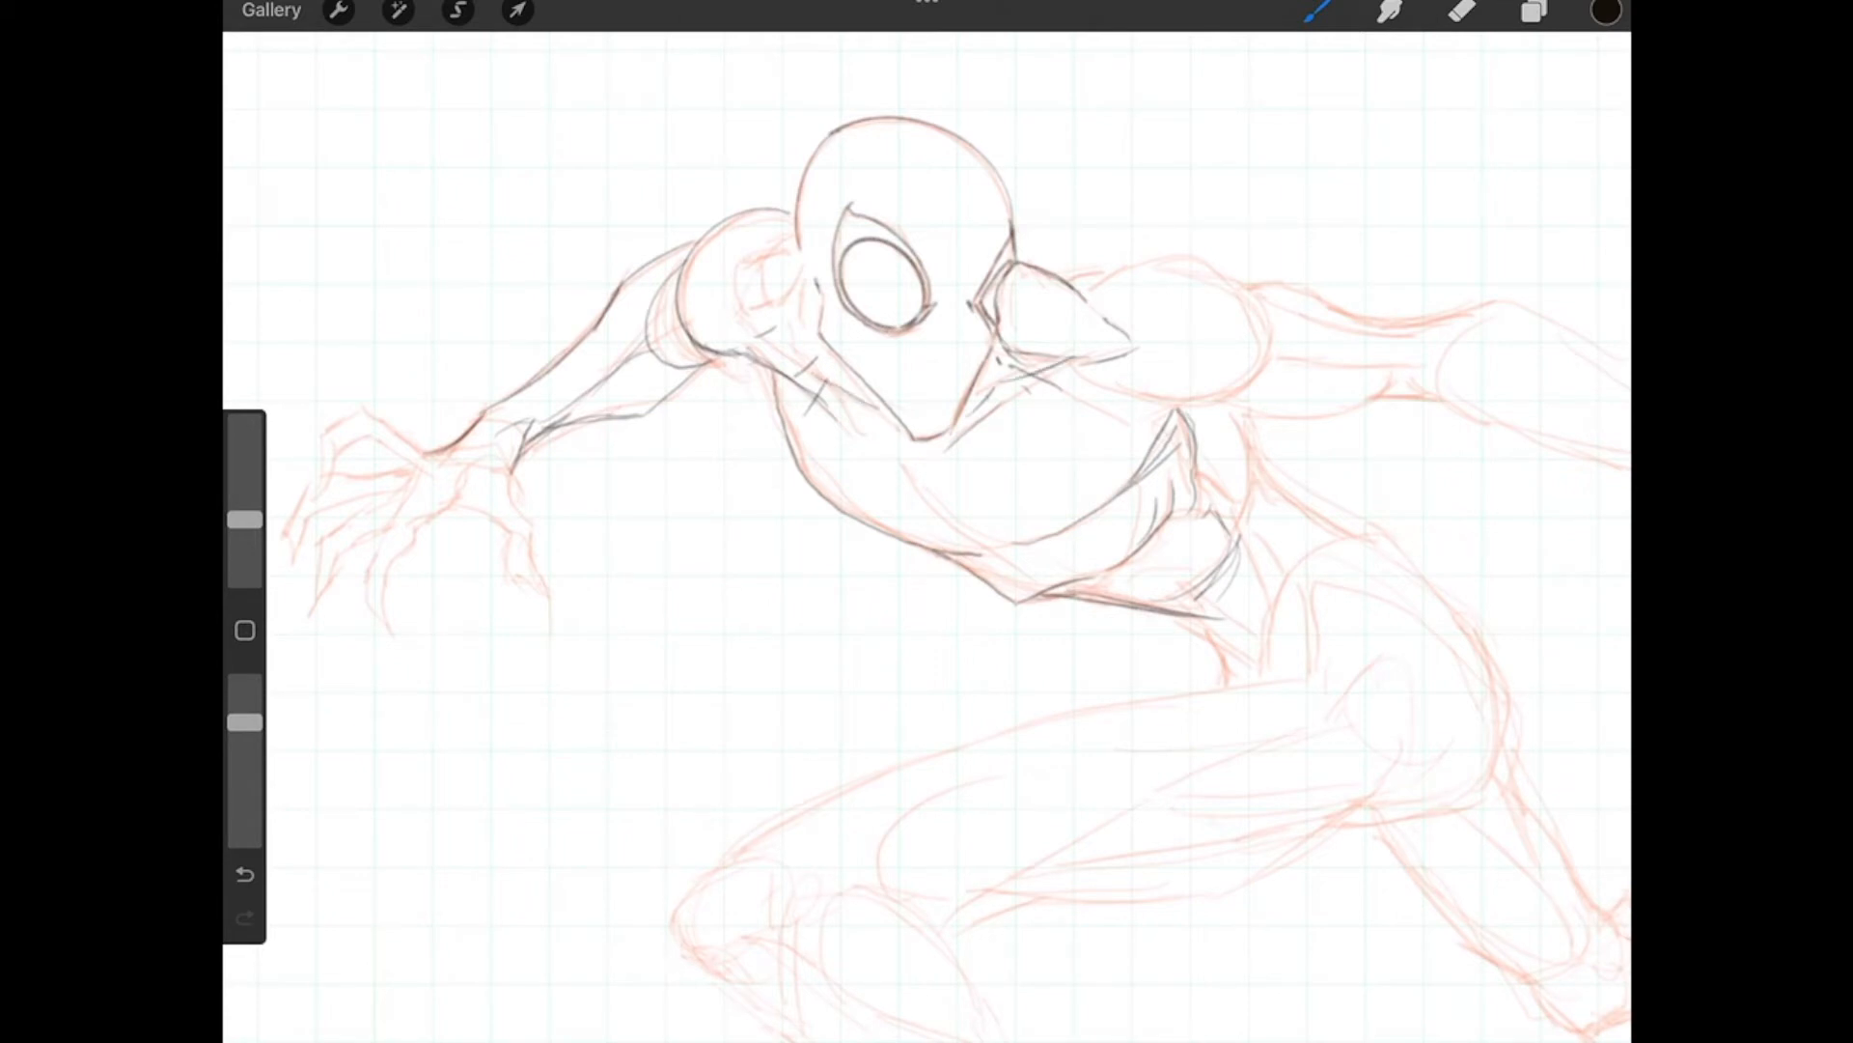
{"action": "left_click_drag", "start_coordinate": [810, 393], "coordinate": [928, 448]}
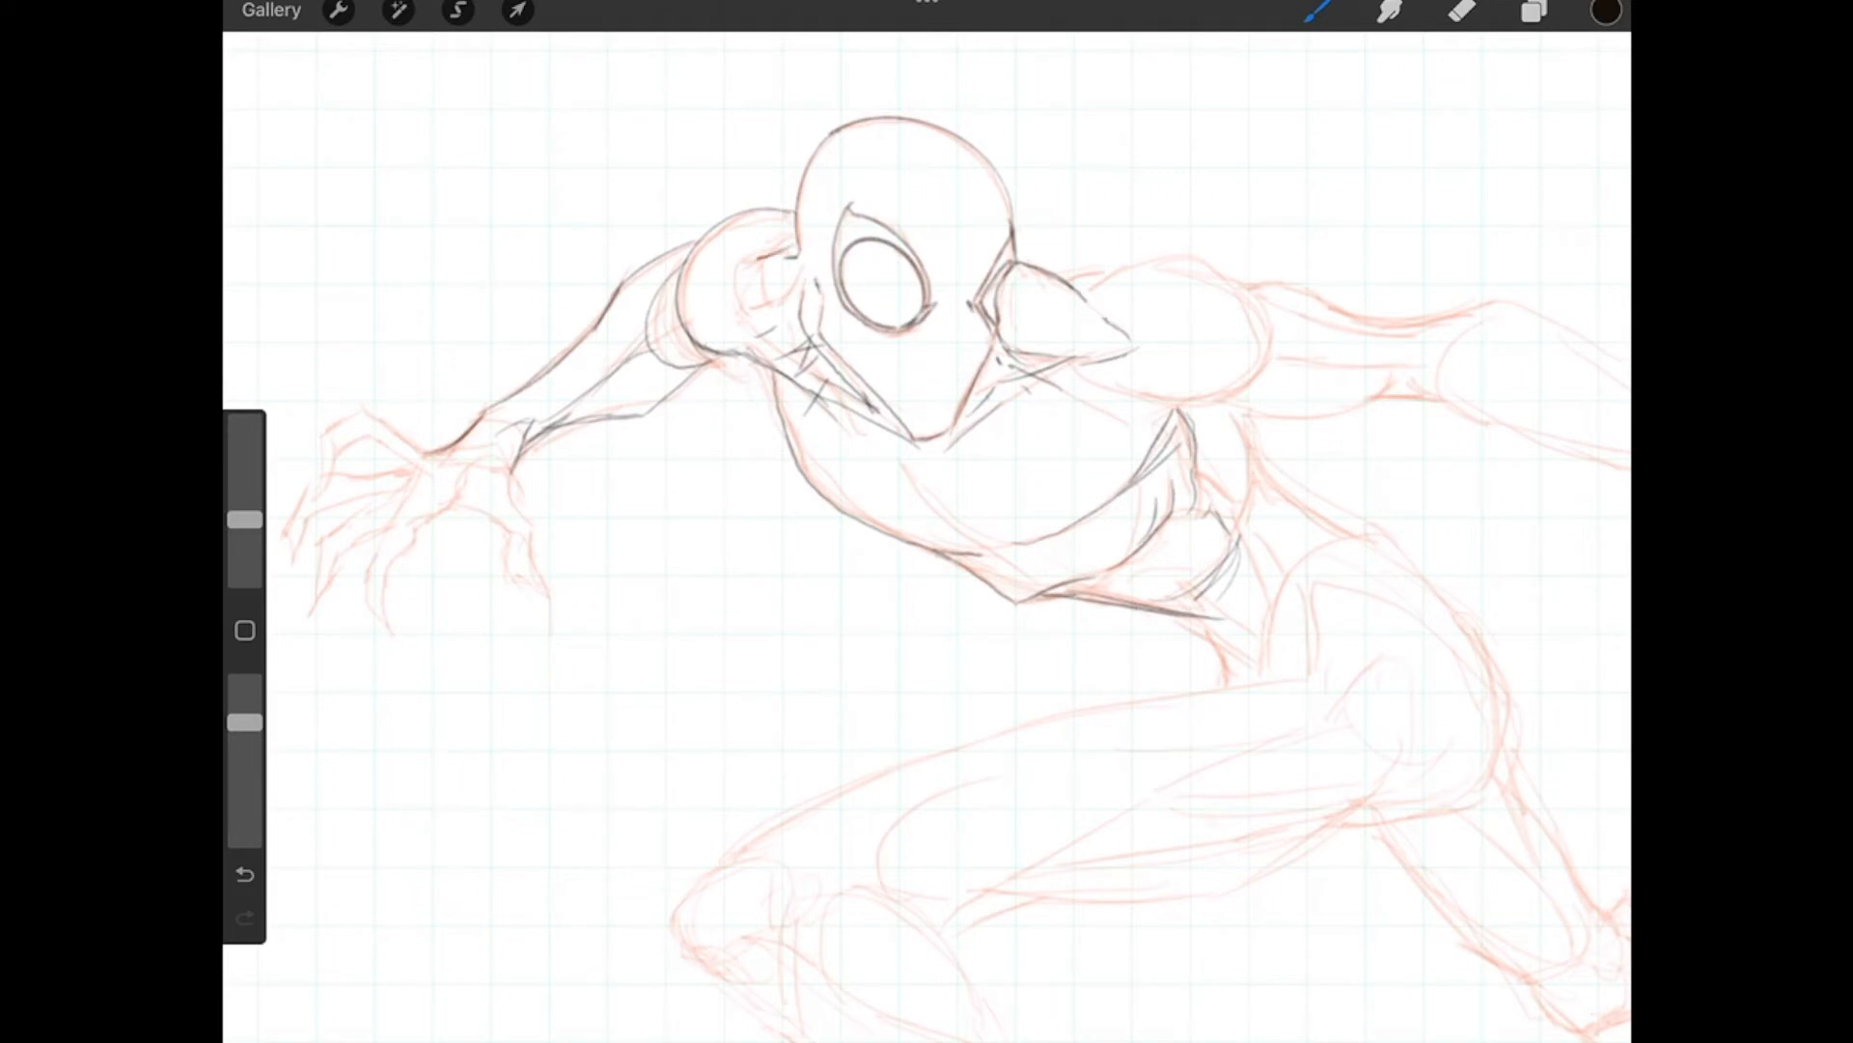
{"action": "left_click_drag", "start_coordinate": [747, 266], "coordinate": [792, 348]}
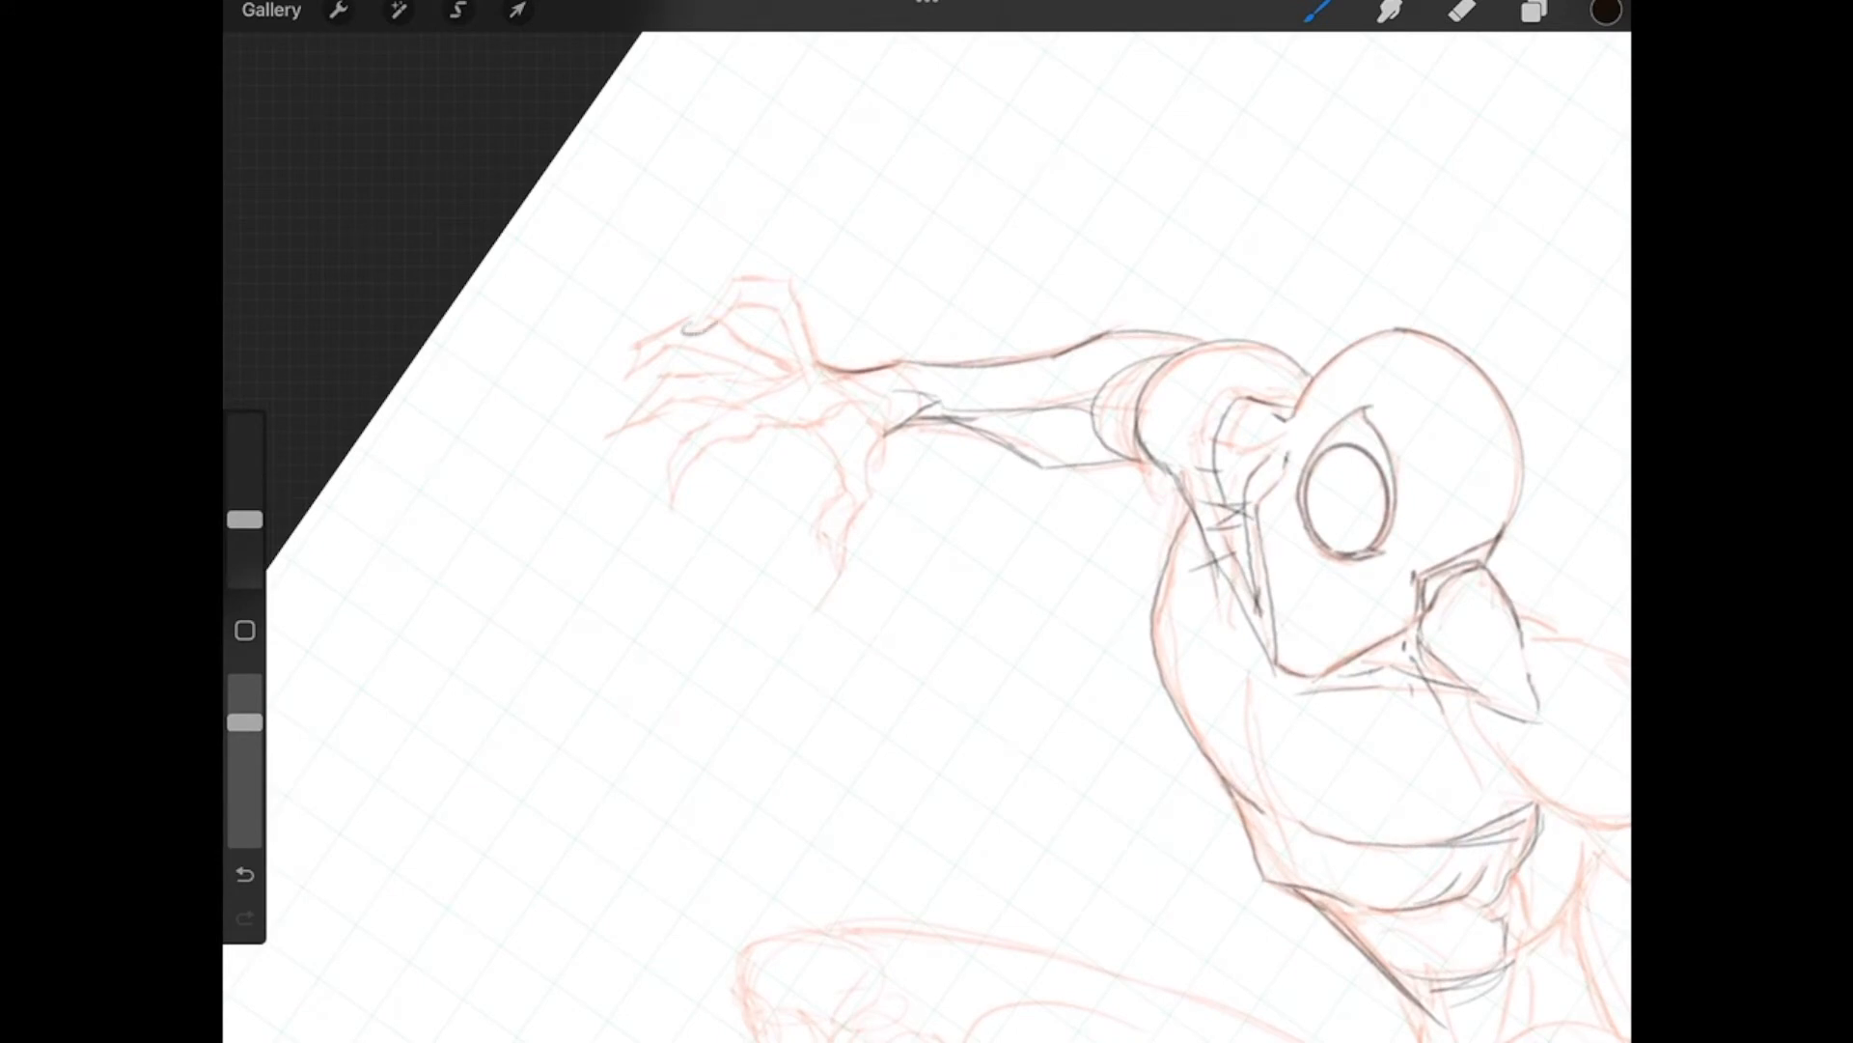
Step: Ink the raised finger and the remaining fingers of the clawed hand
{"action": "left_click_drag", "start_coordinate": [685, 325], "coordinate": [727, 307]}
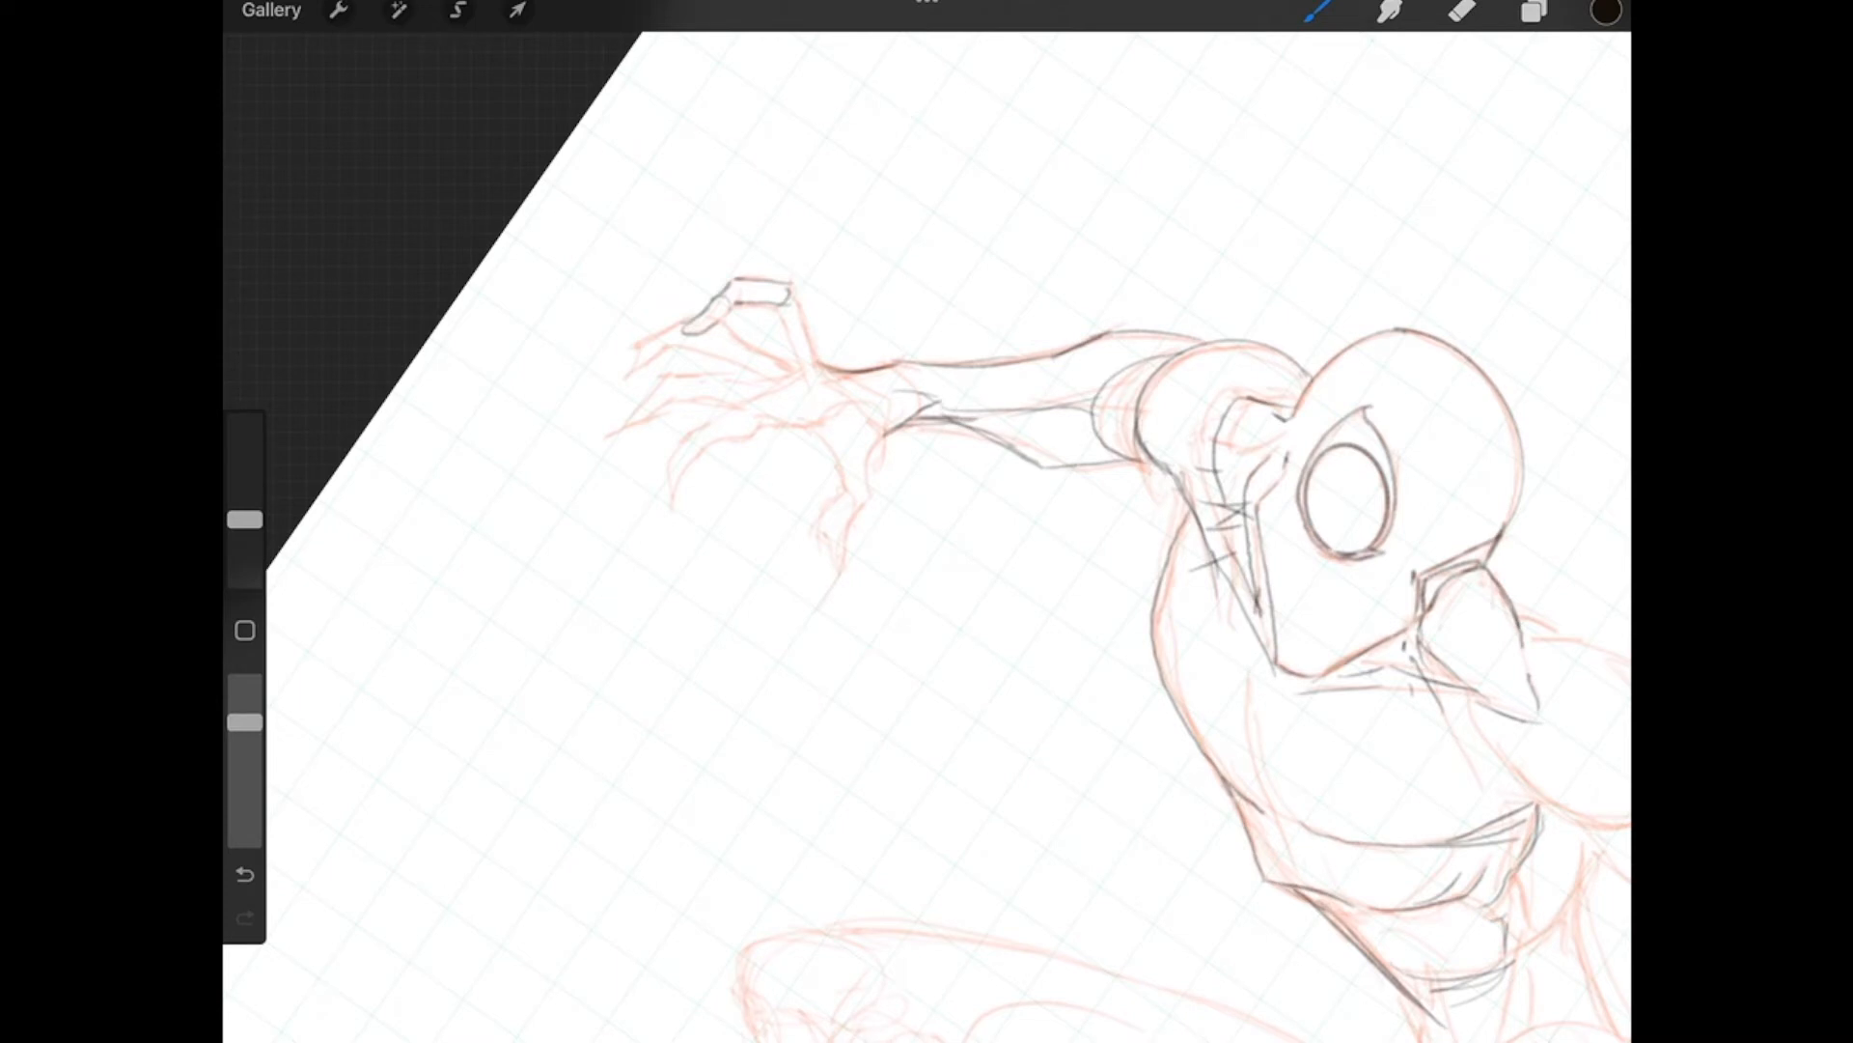
{"action": "left_click_drag", "start_coordinate": [801, 290], "coordinate": [822, 379]}
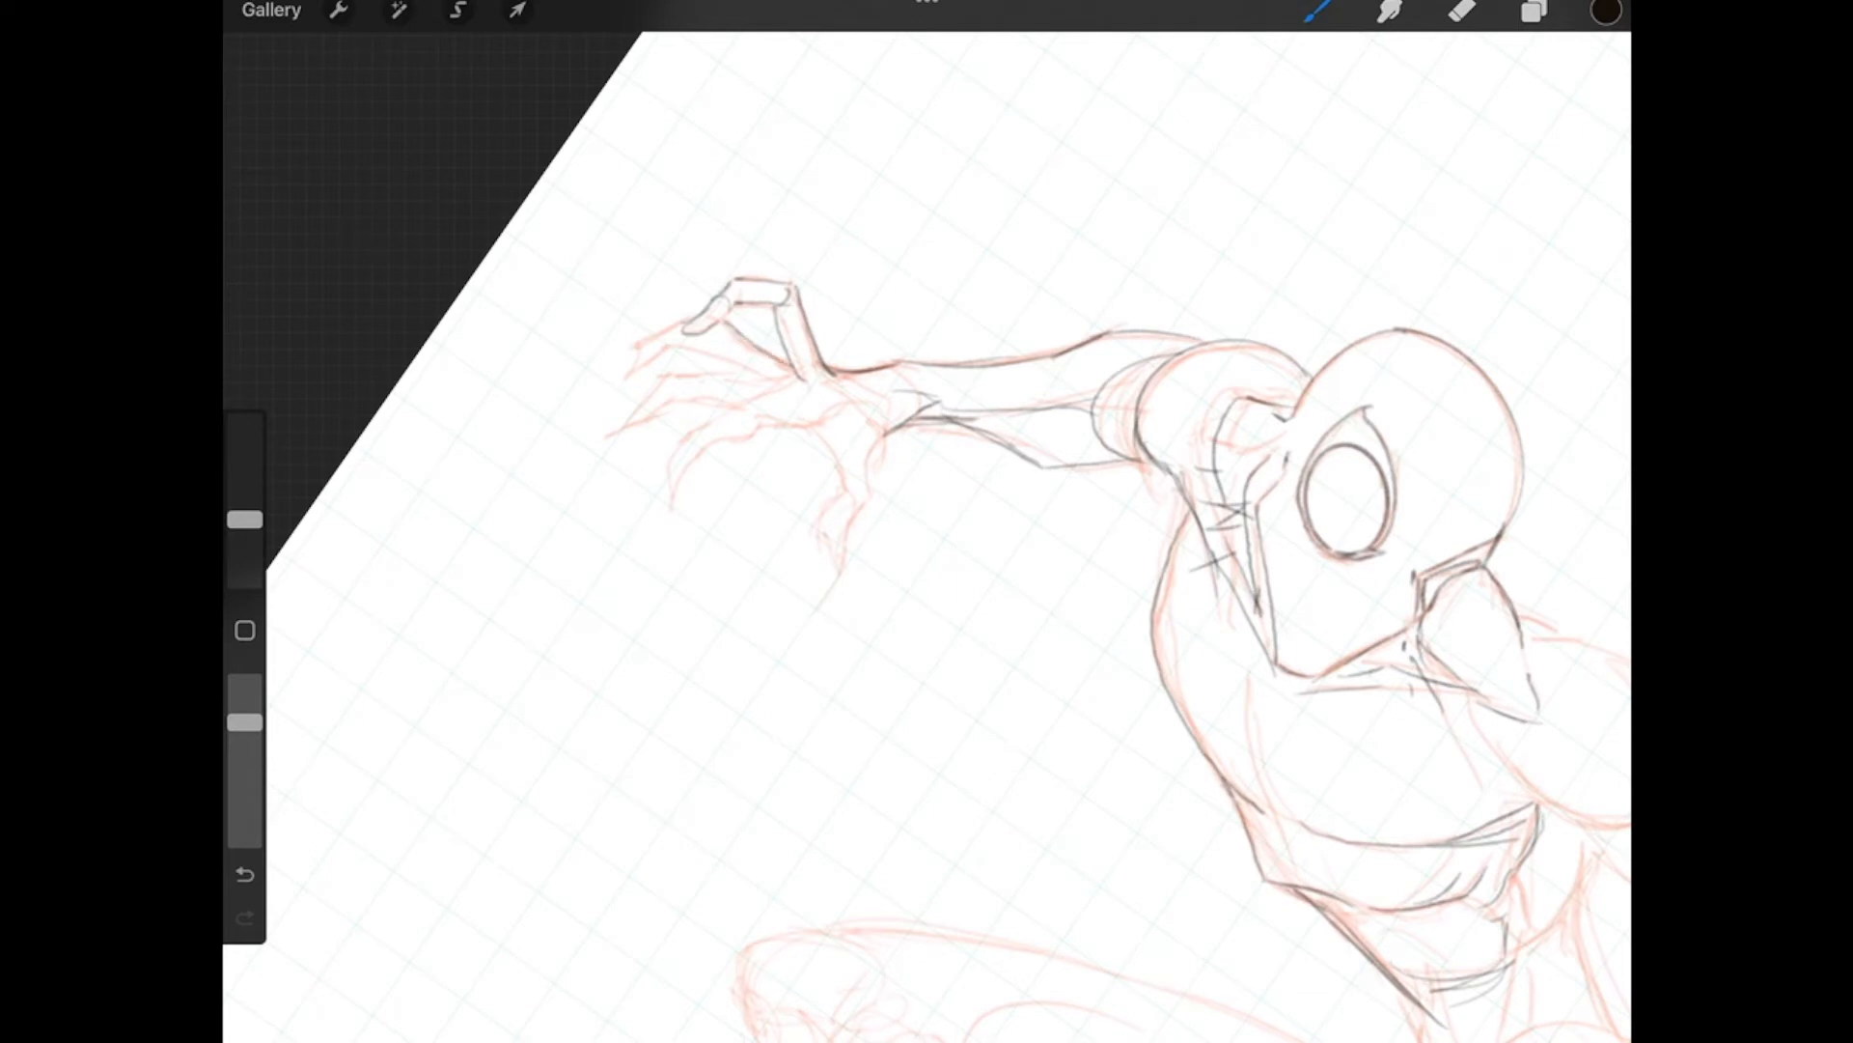
{"action": "left_click_drag", "start_coordinate": [709, 348], "coordinate": [791, 372]}
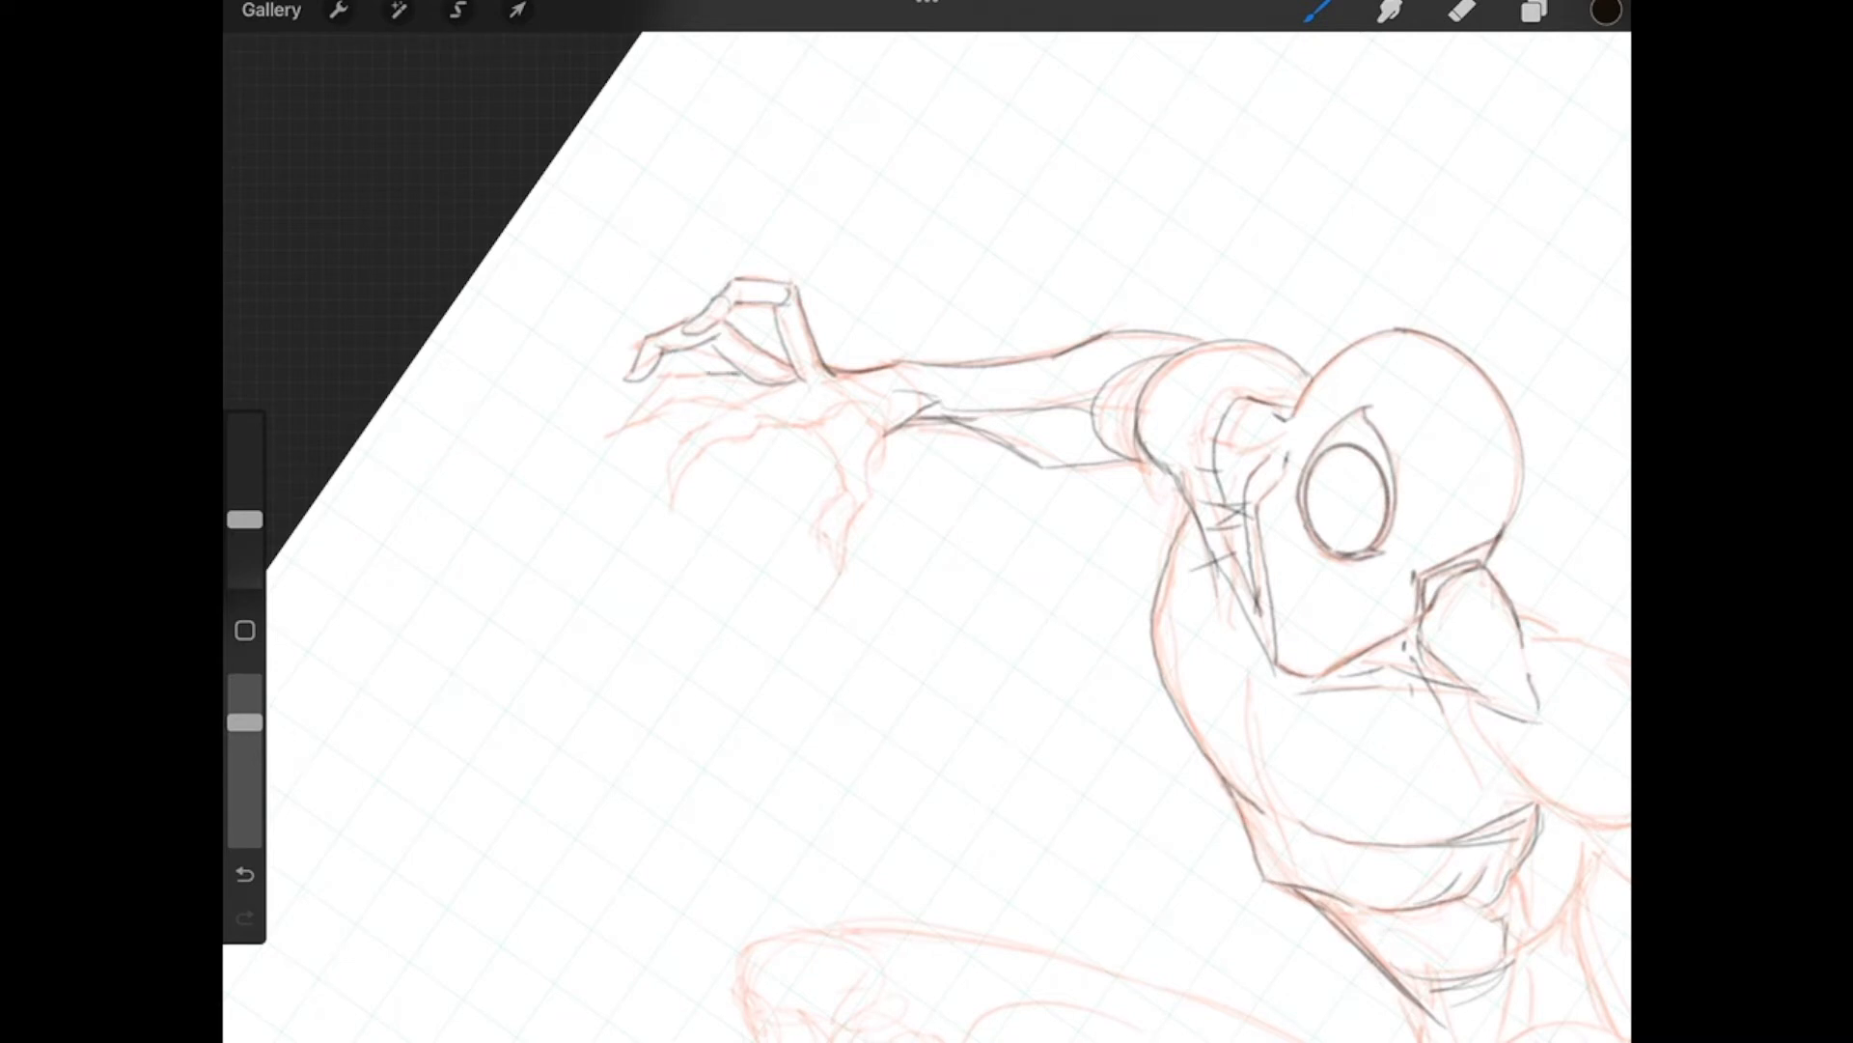
{"action": "left_click_drag", "start_coordinate": [632, 420], "coordinate": [727, 372]}
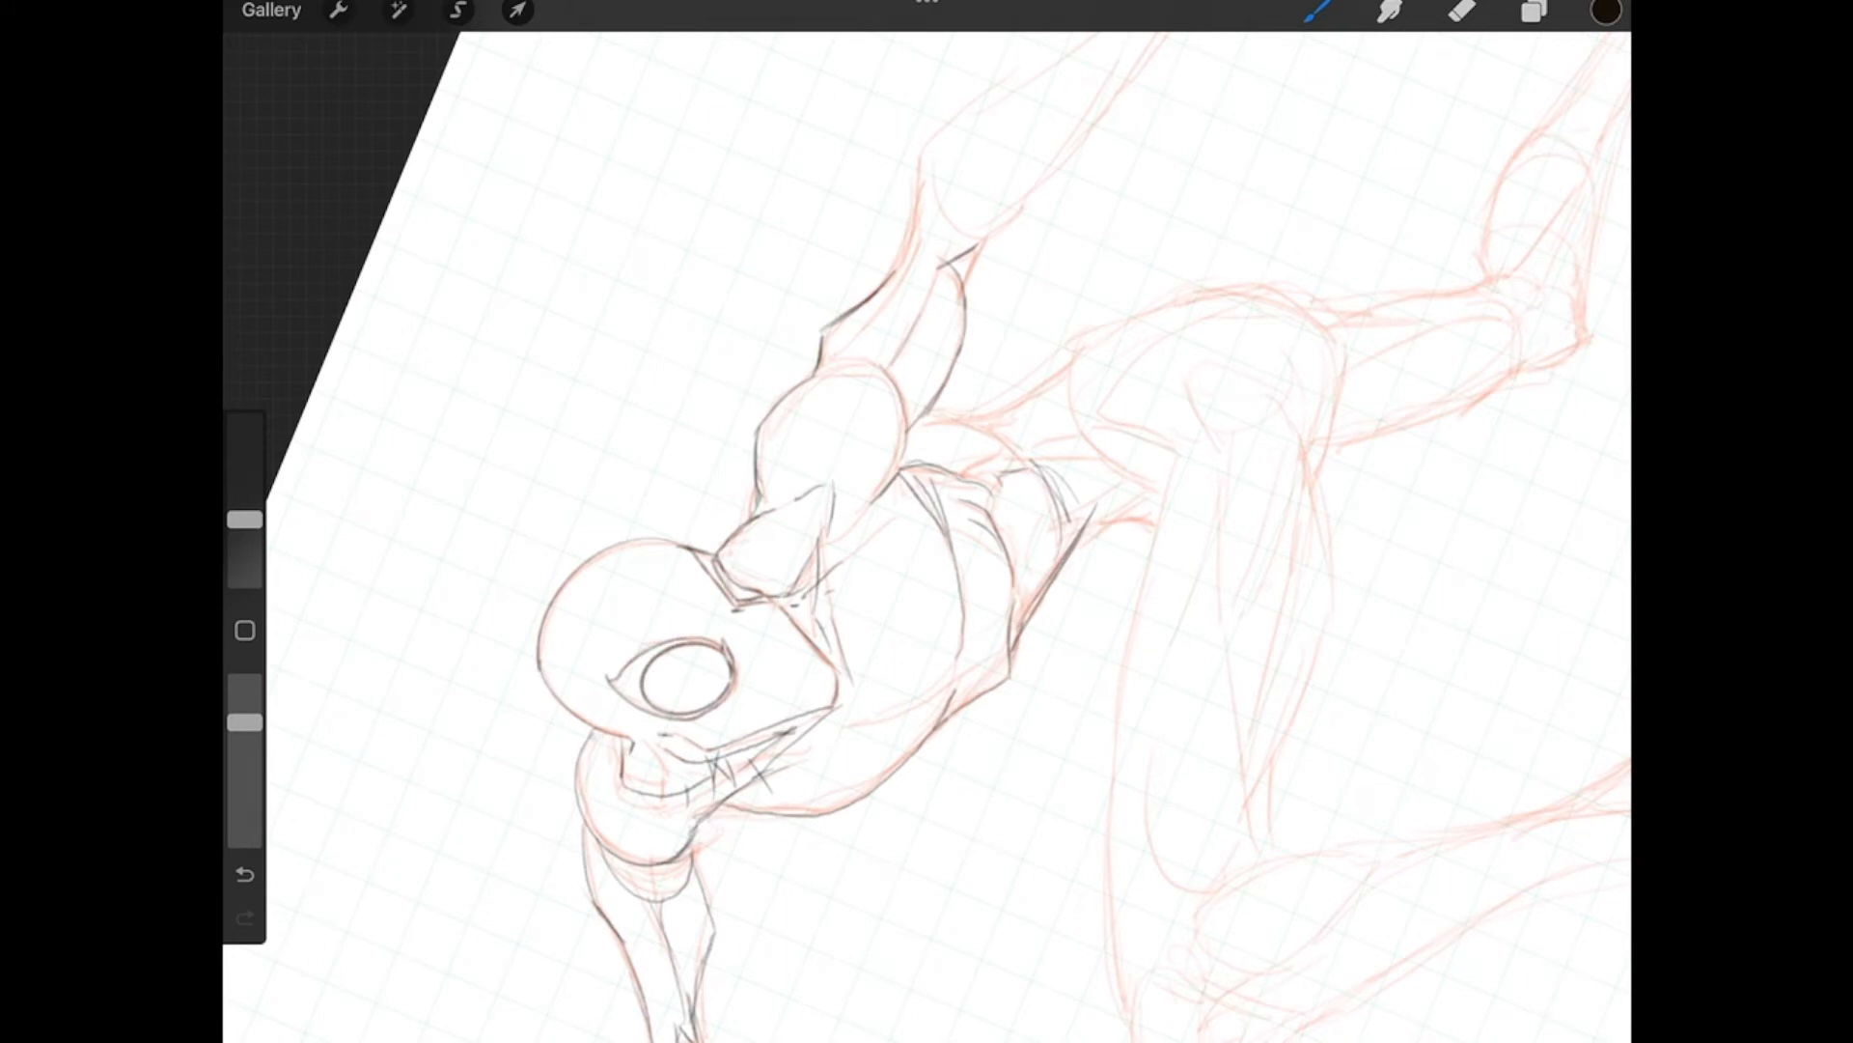
Step: Ink the far arm's muscle contours from shoulder toward the wrist
{"action": "left_click_drag", "start_coordinate": [846, 373], "coordinate": [934, 289]}
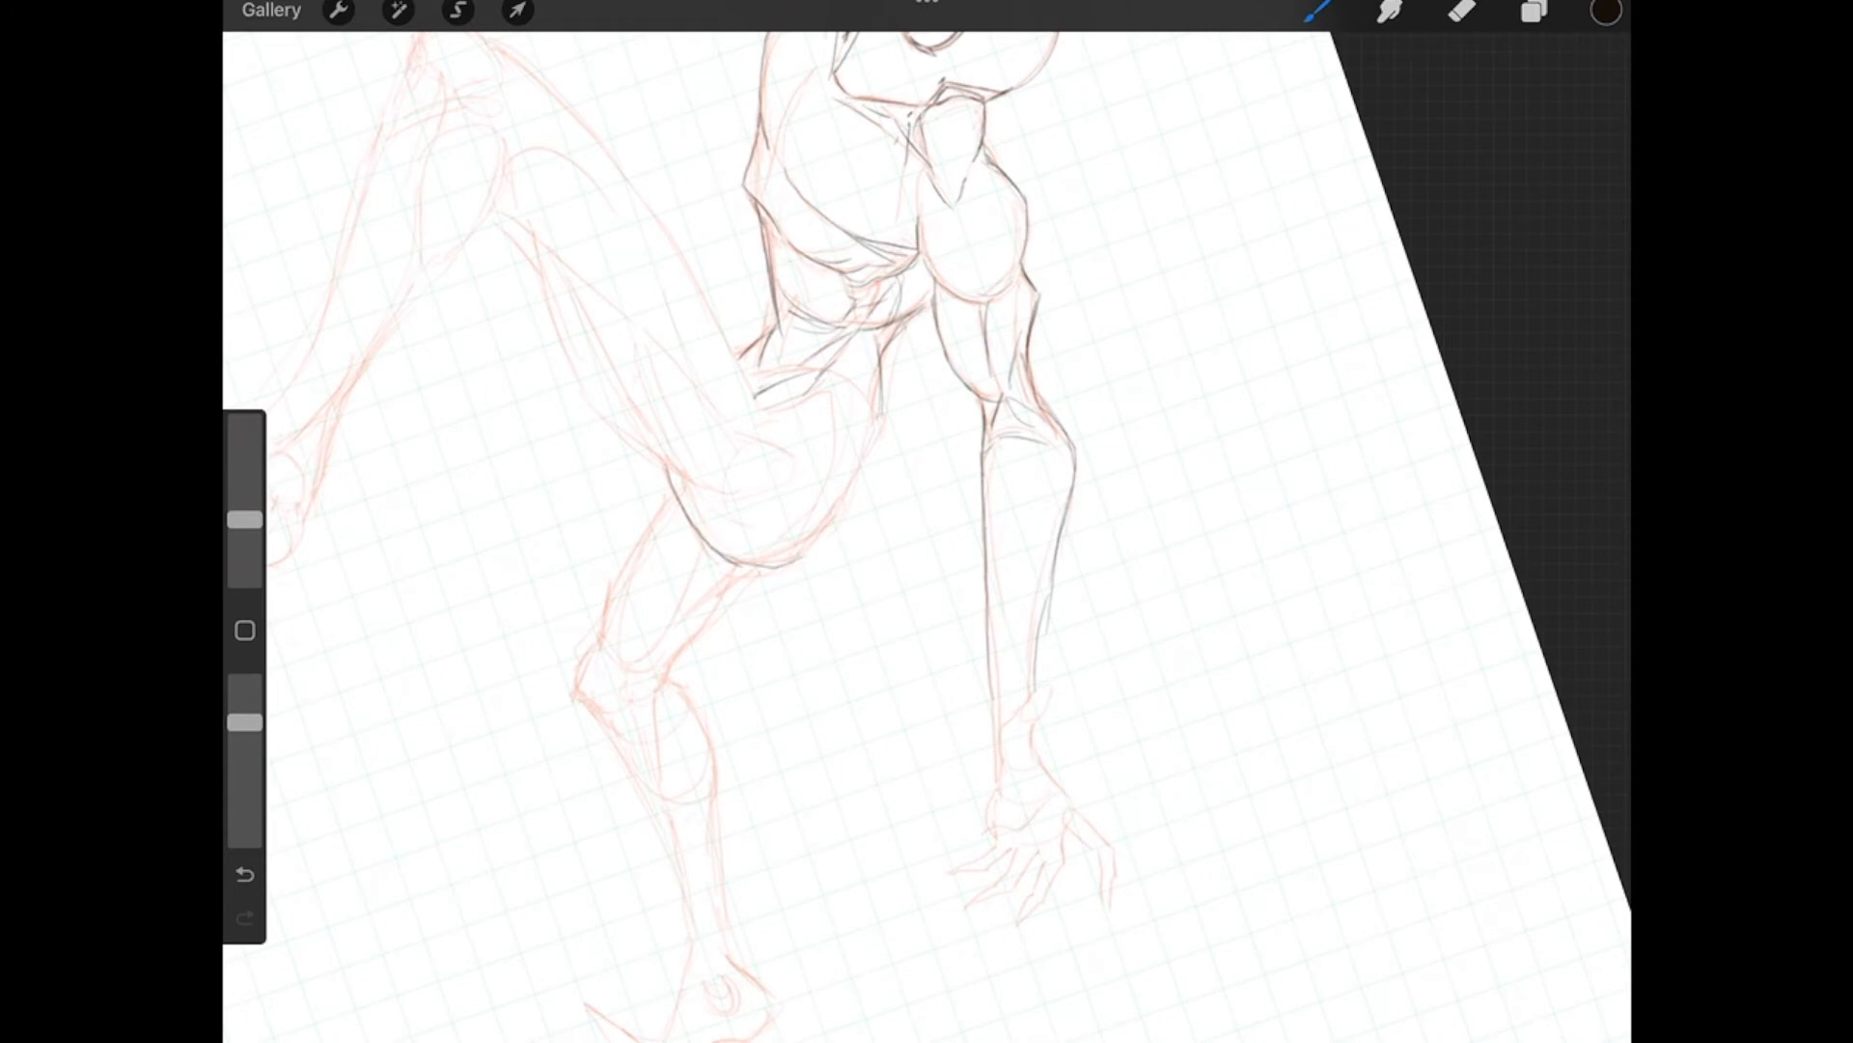
Step: Ink the bent front thigh's contour and underside from hip down to the knee
{"action": "left_click_drag", "start_coordinate": [704, 544], "coordinate": [863, 455]}
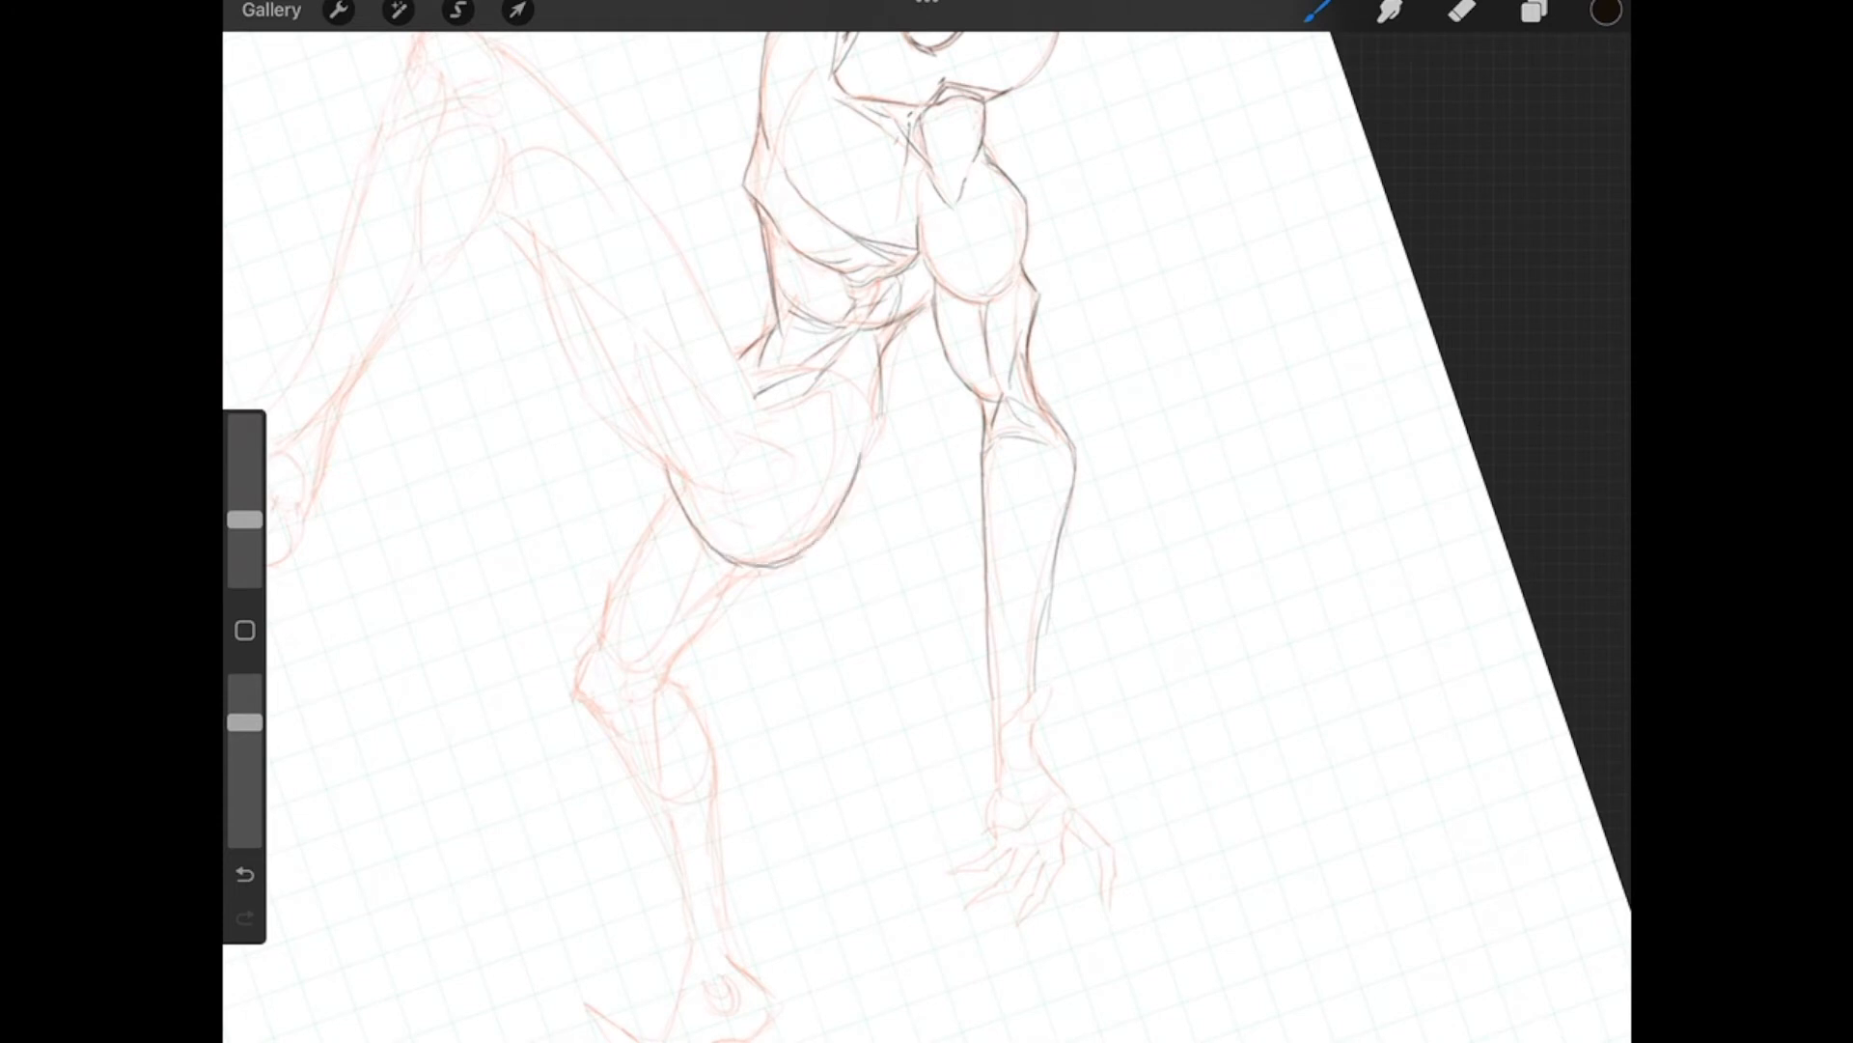
{"action": "left_click_drag", "start_coordinate": [757, 401], "coordinate": [875, 473]}
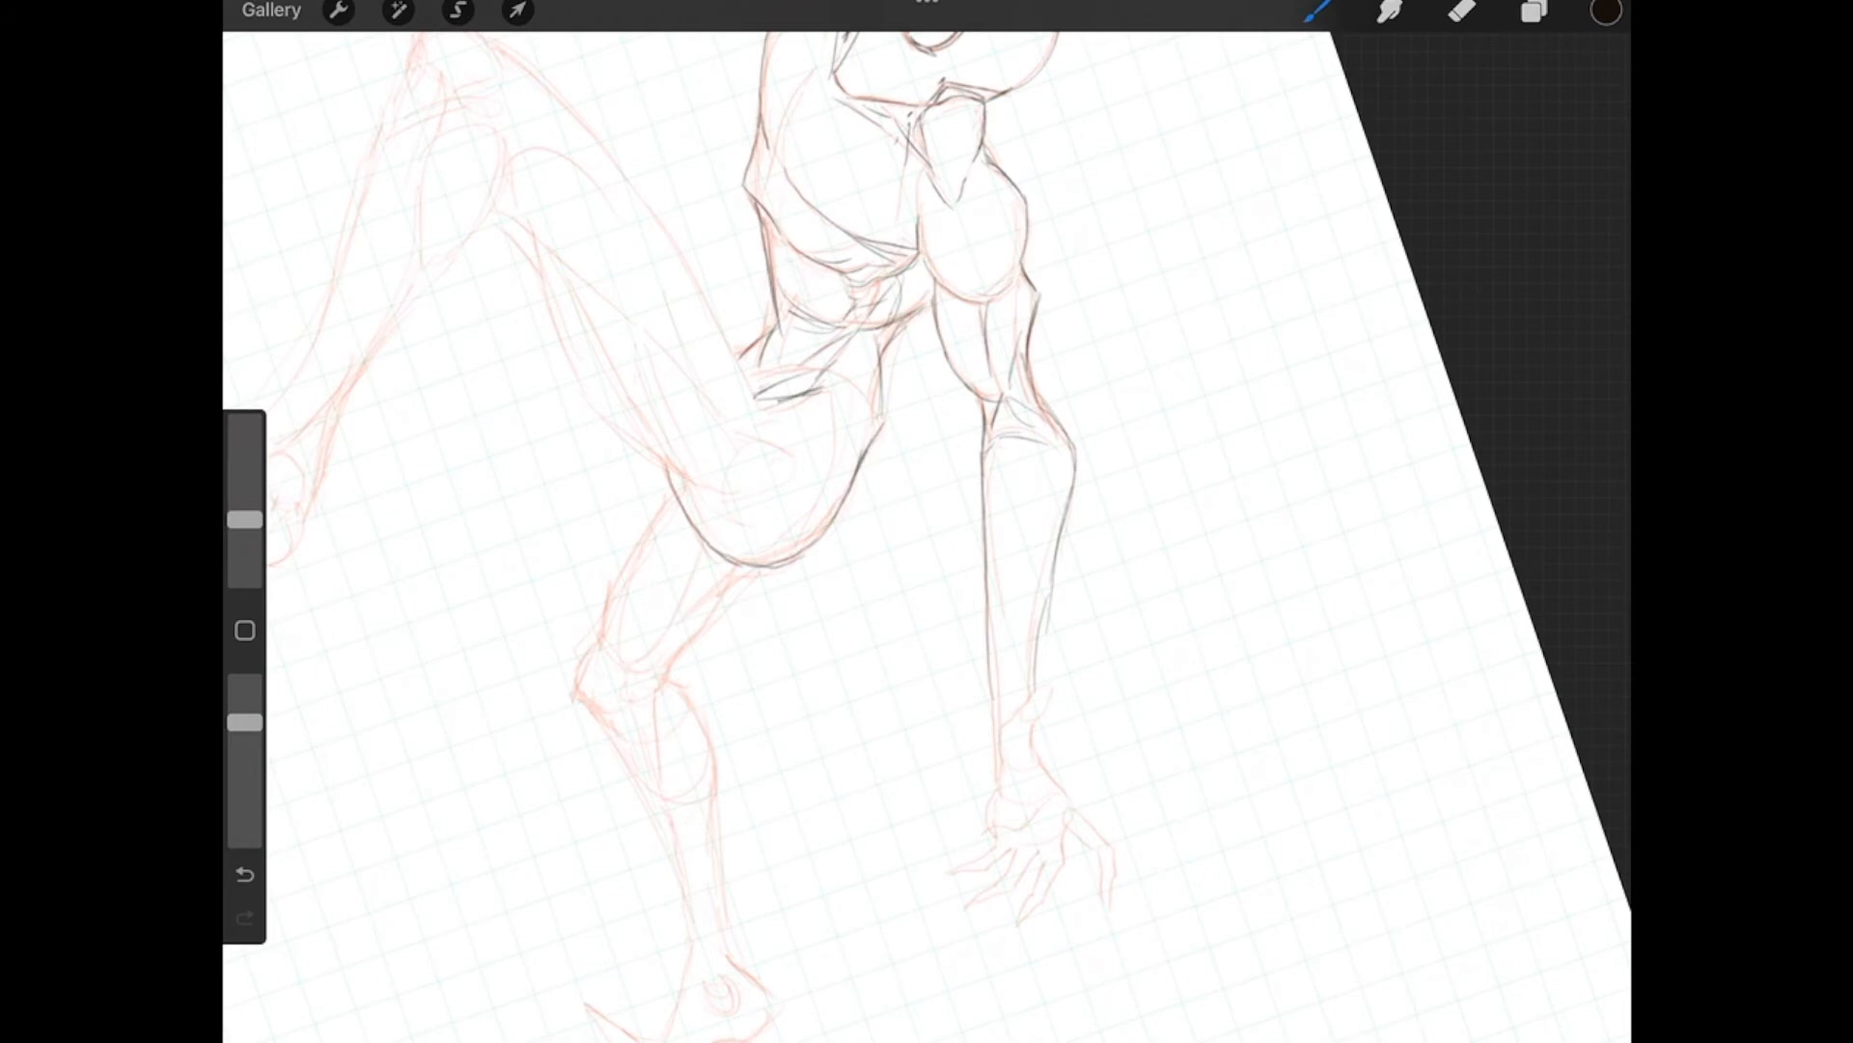
{"action": "left_click_drag", "start_coordinate": [816, 390], "coordinate": [833, 372]}
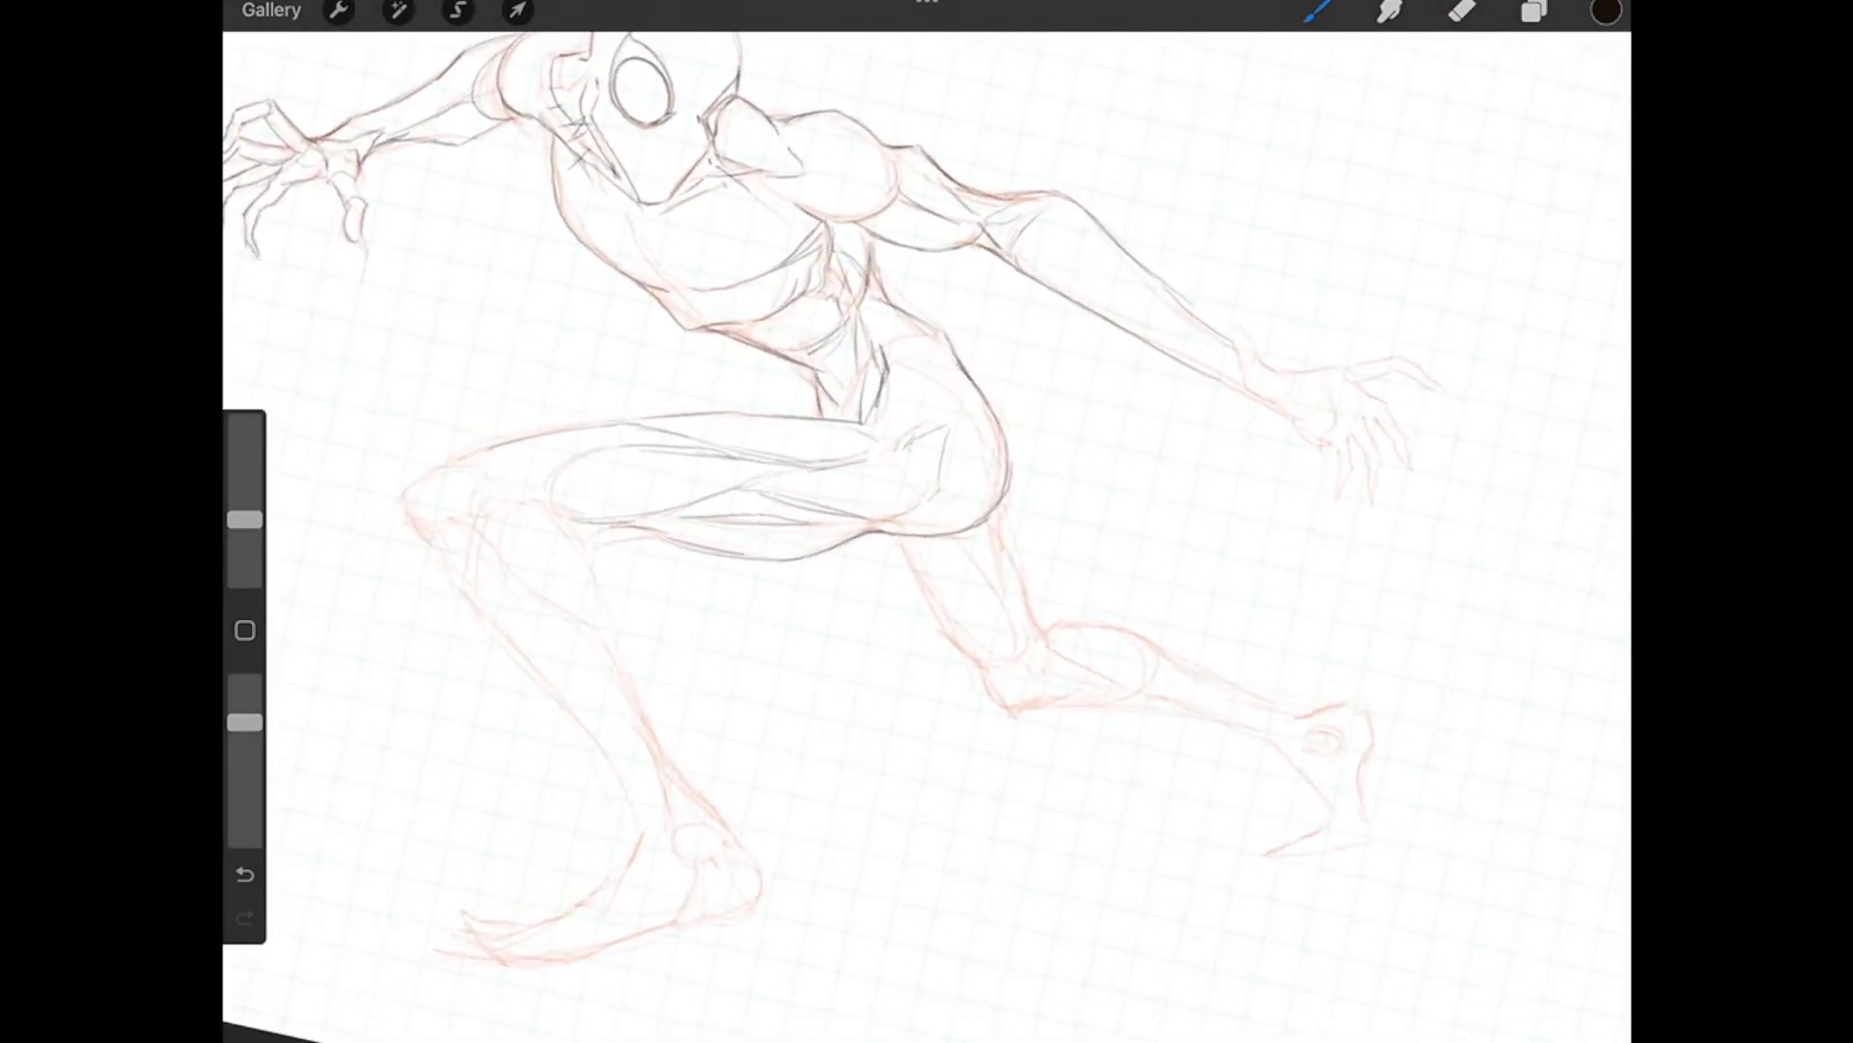
{"action": "left_click_drag", "start_coordinate": [911, 426], "coordinate": [946, 496]}
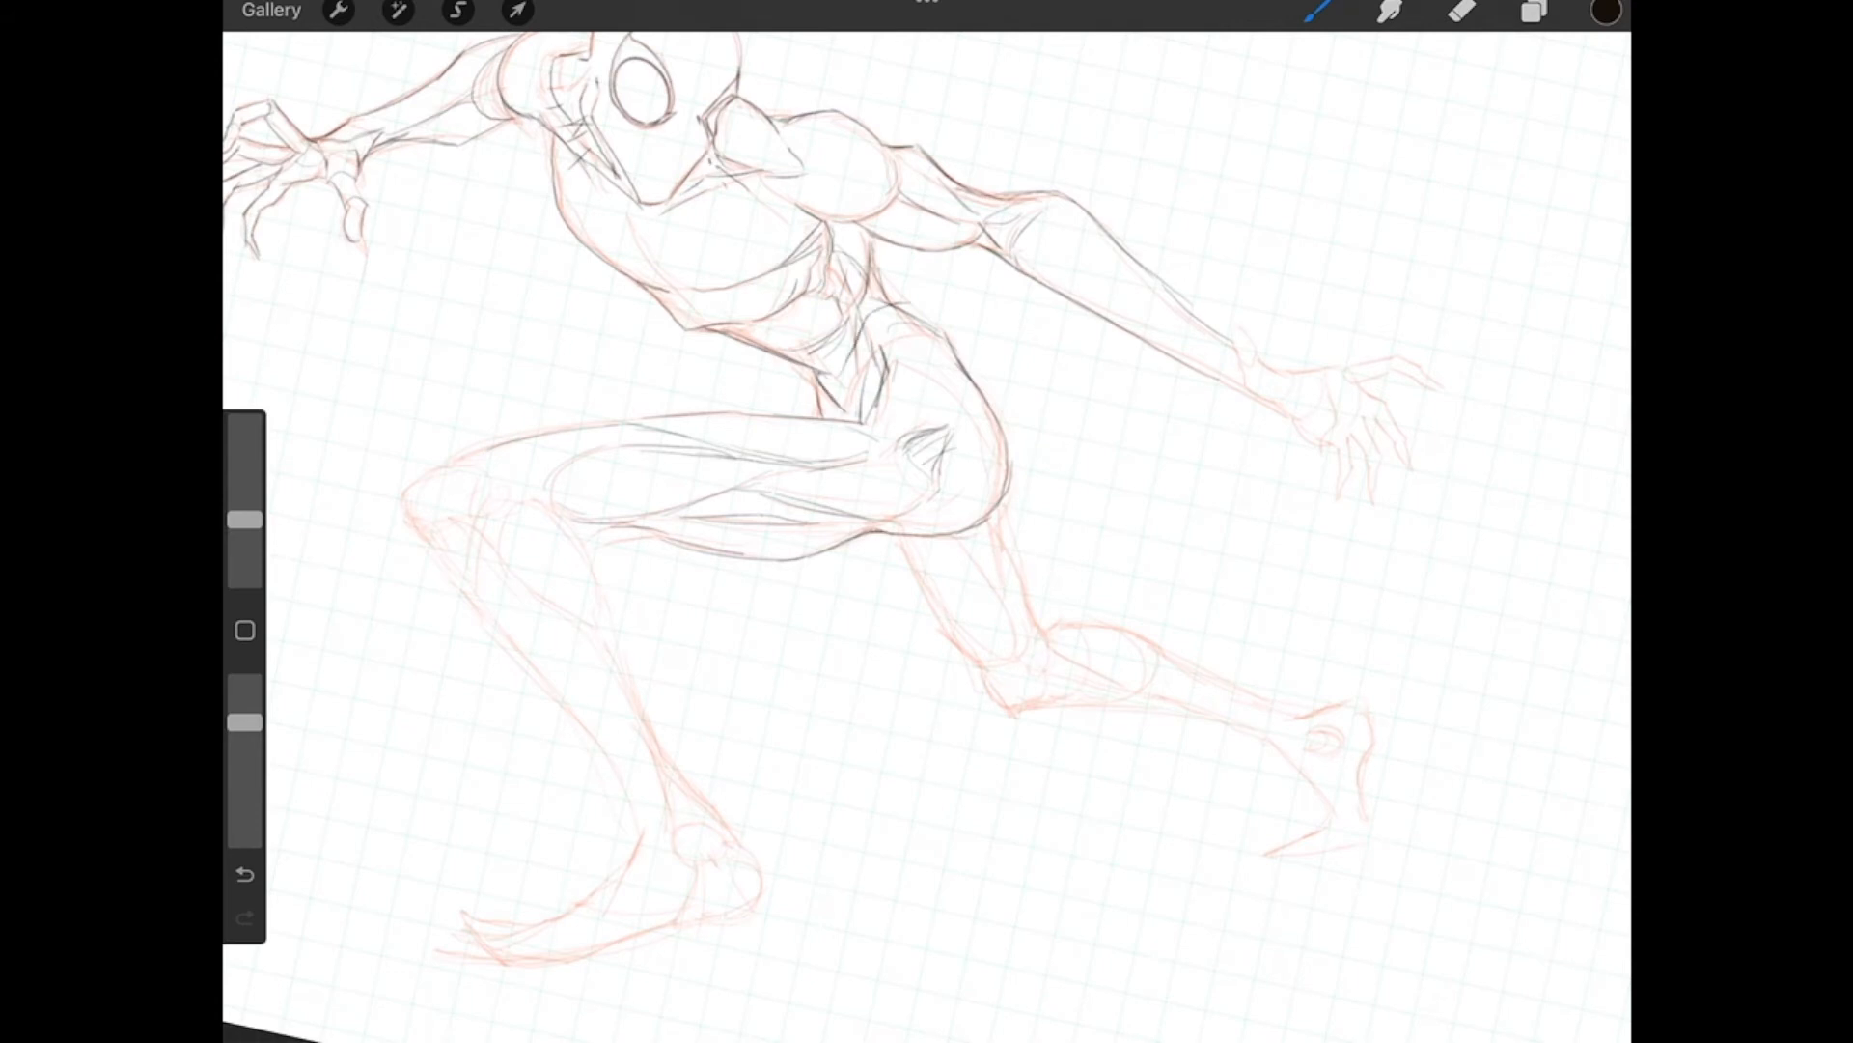
{"action": "left_click_drag", "start_coordinate": [846, 408], "coordinate": [933, 337]}
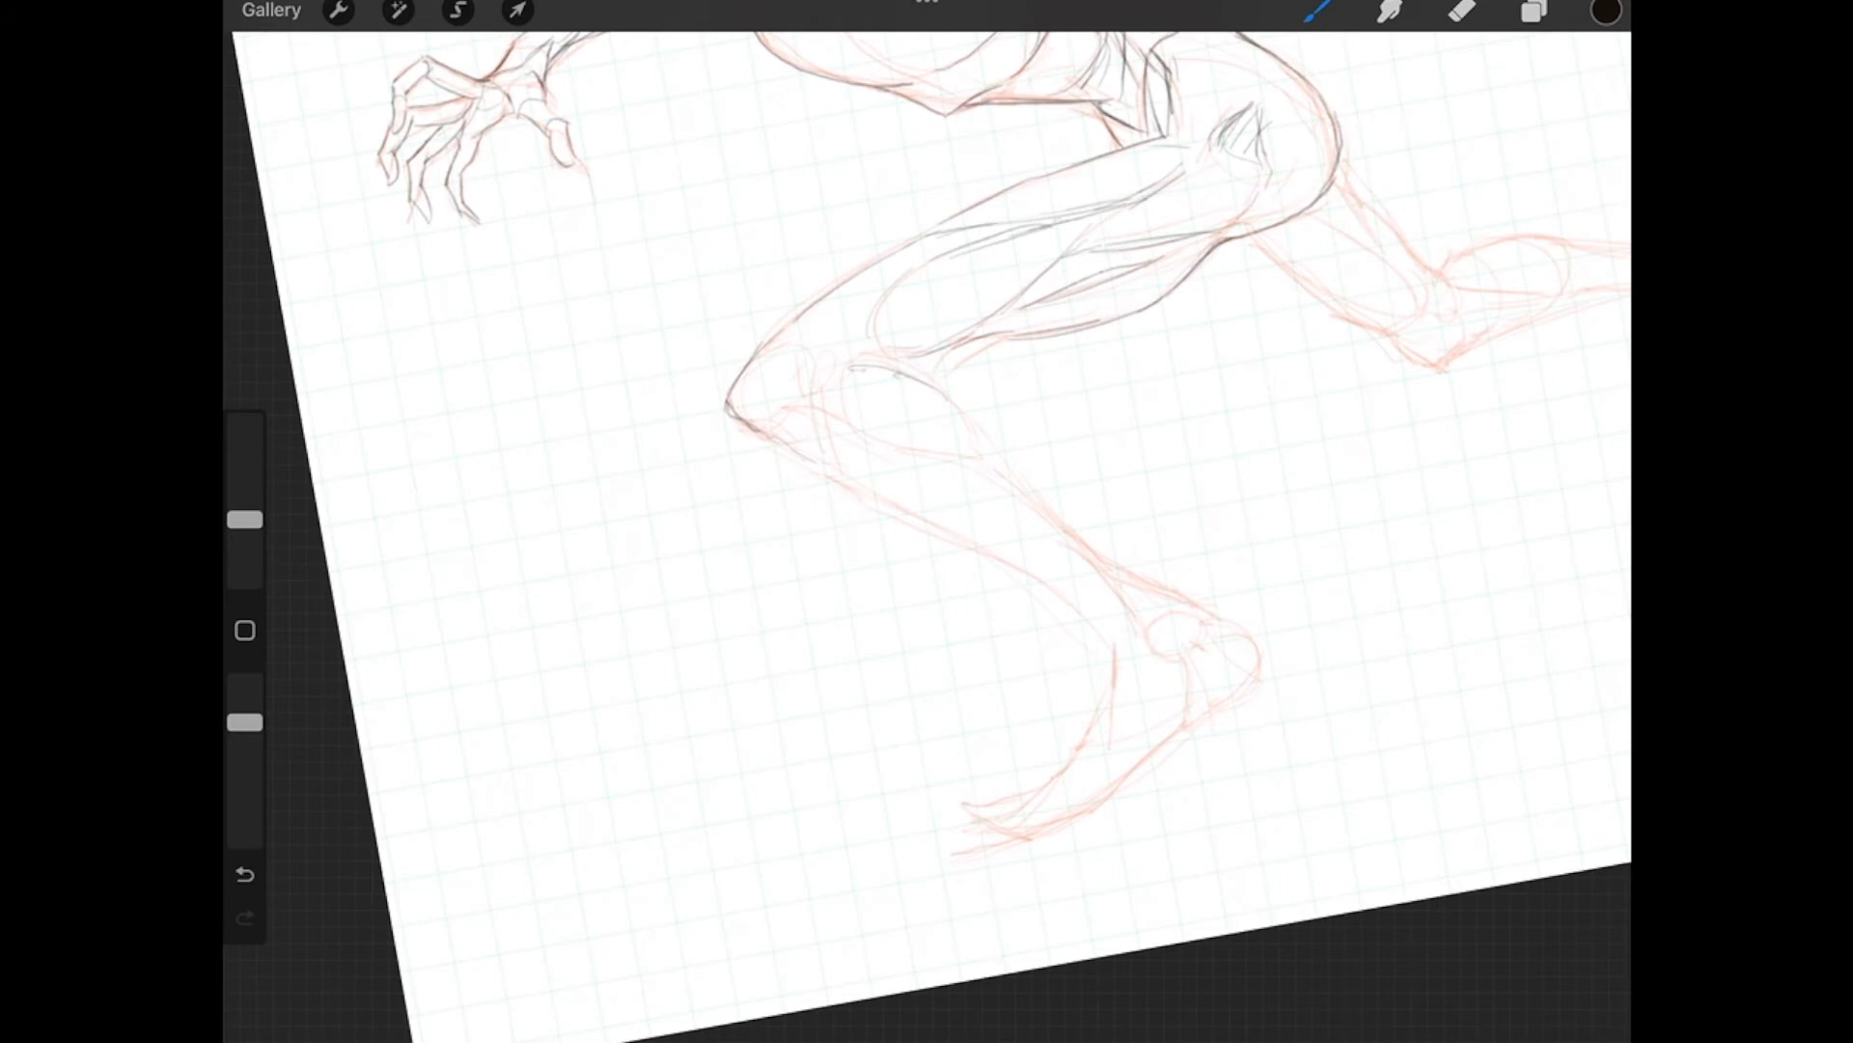
Step: Ink the front shin, shin muscle line, knee outline and back of the calf
{"action": "left_click_drag", "start_coordinate": [905, 375], "coordinate": [1100, 546]}
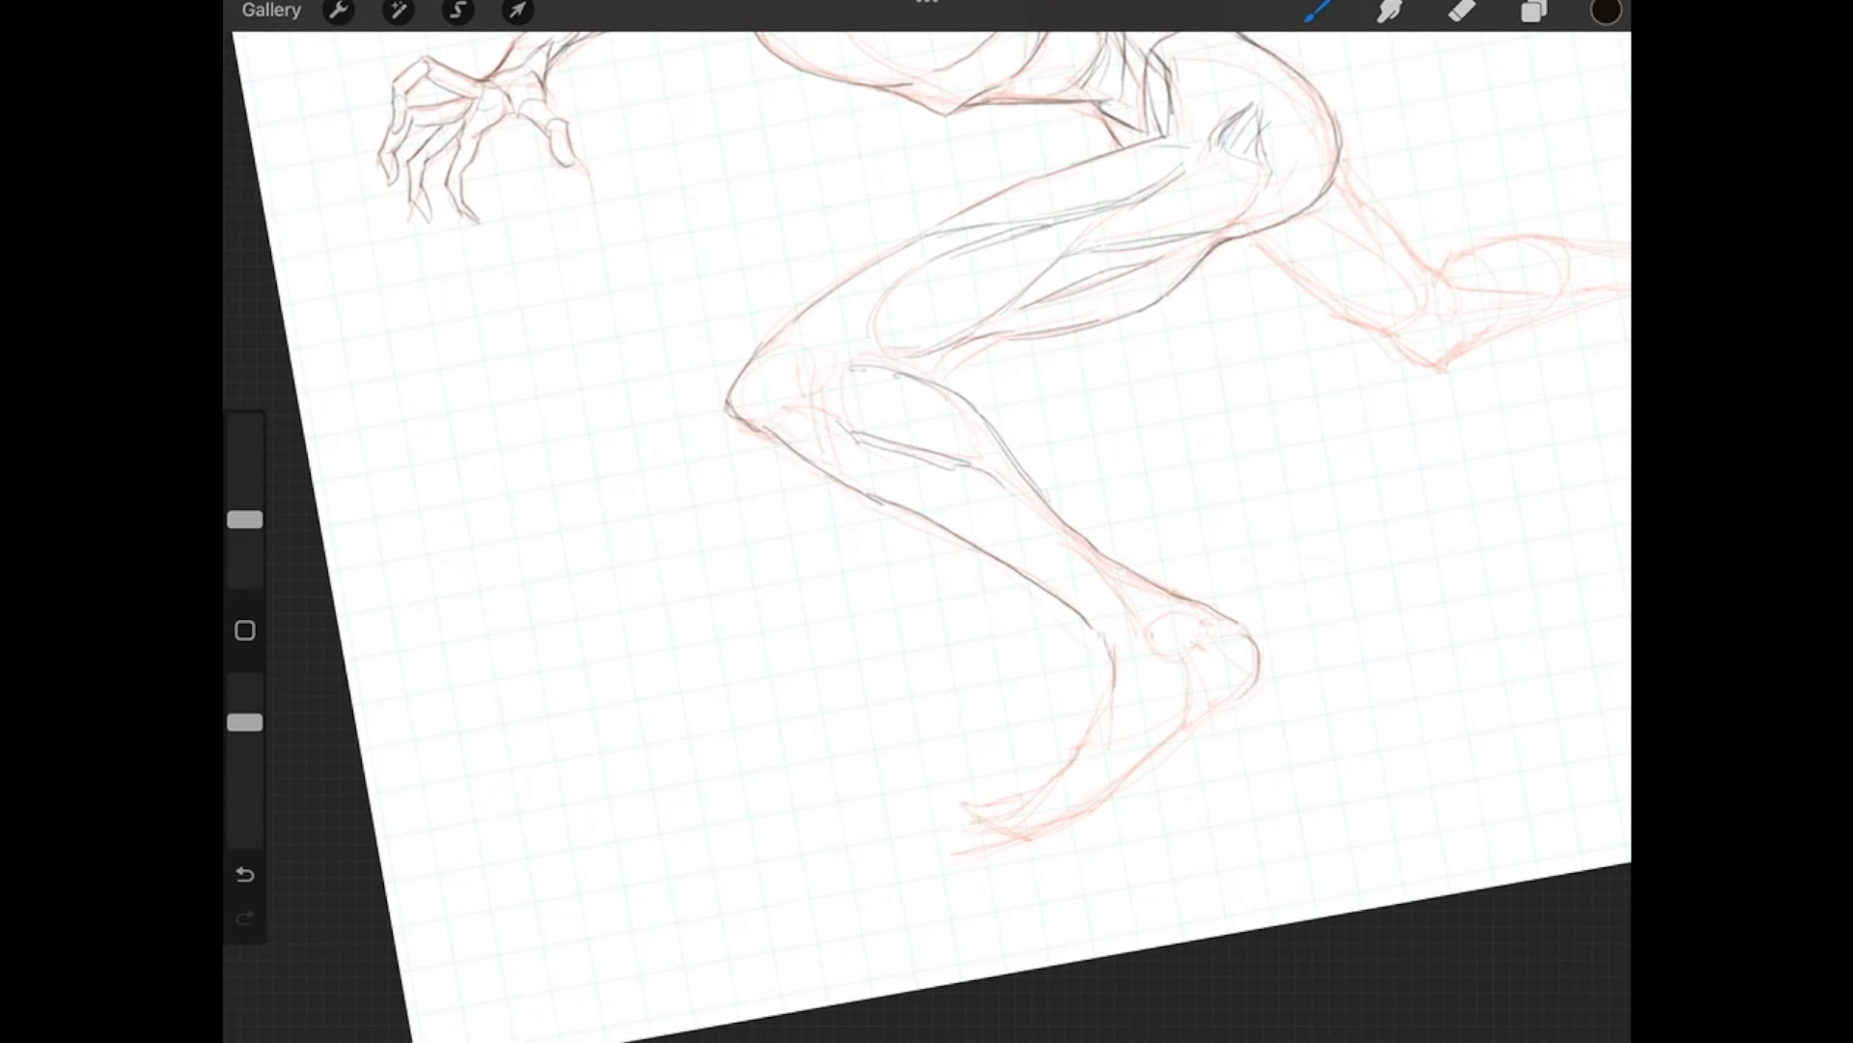
{"action": "left_click_drag", "start_coordinate": [1117, 621], "coordinate": [1070, 768]}
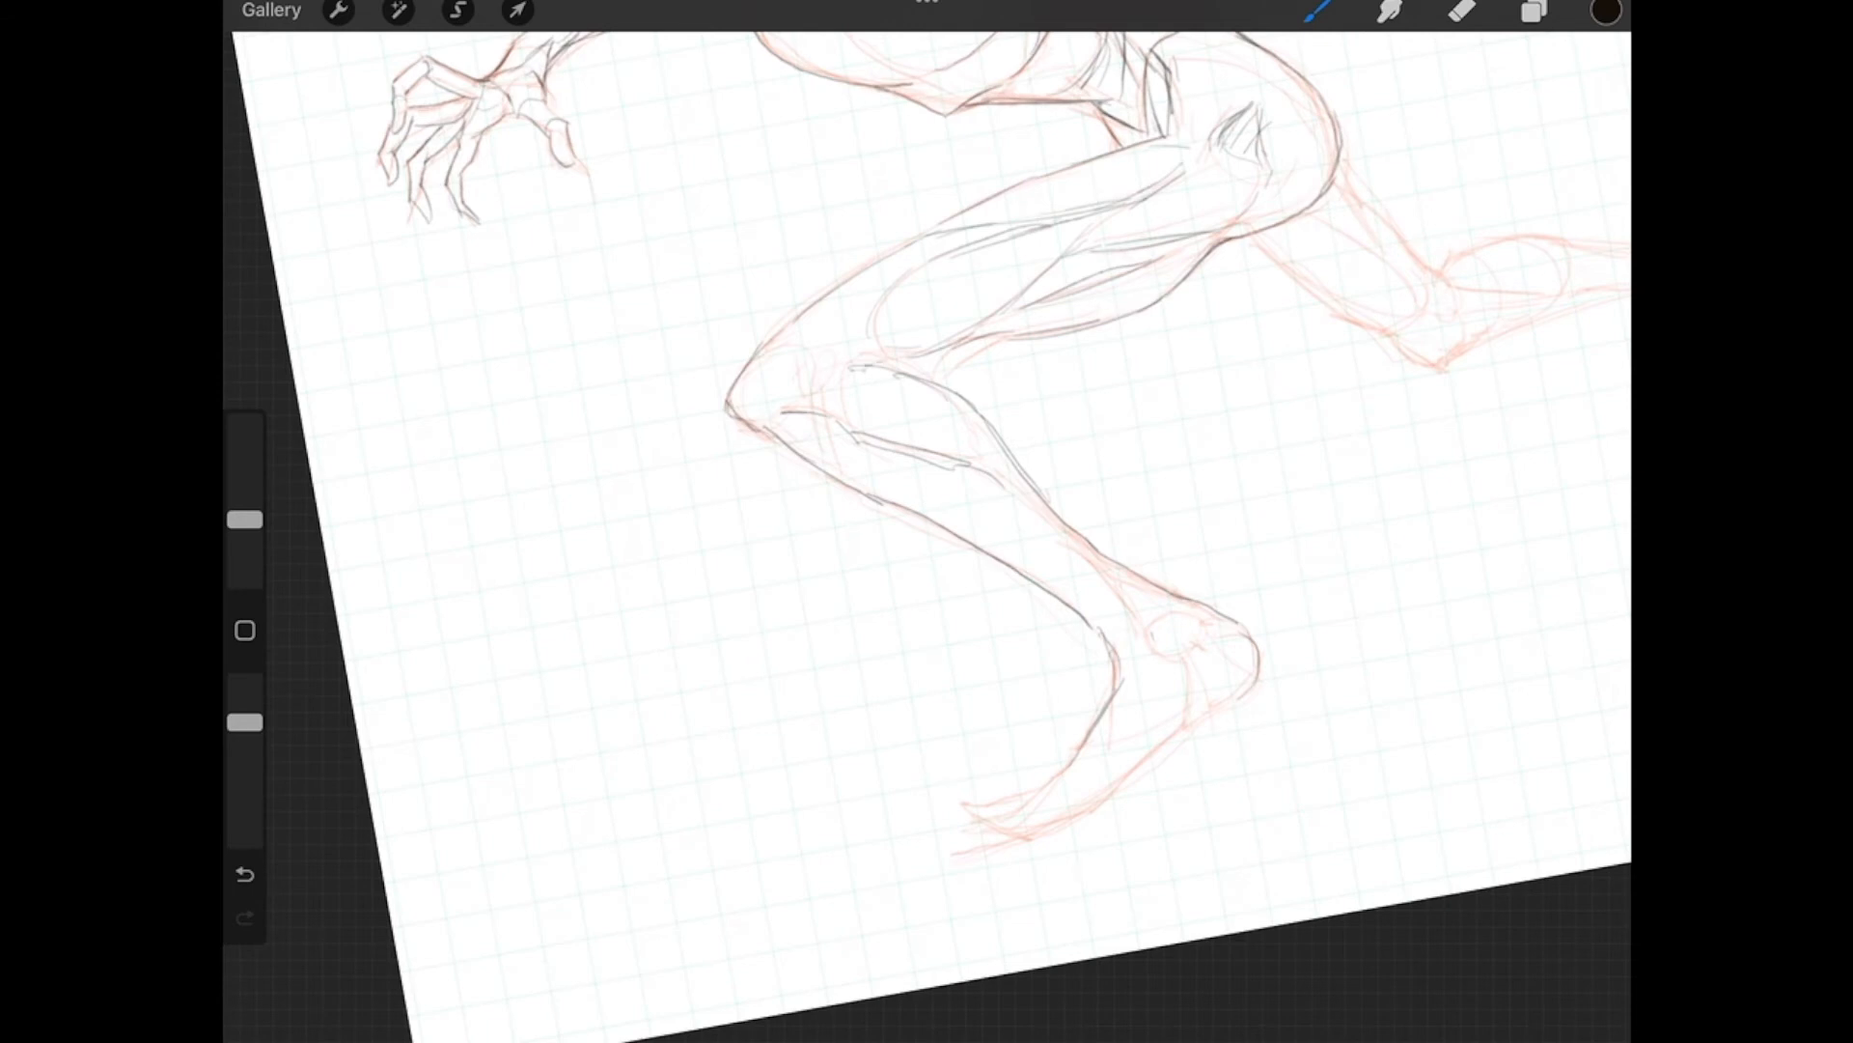
{"action": "left_click_drag", "start_coordinate": [880, 354], "coordinate": [970, 372]}
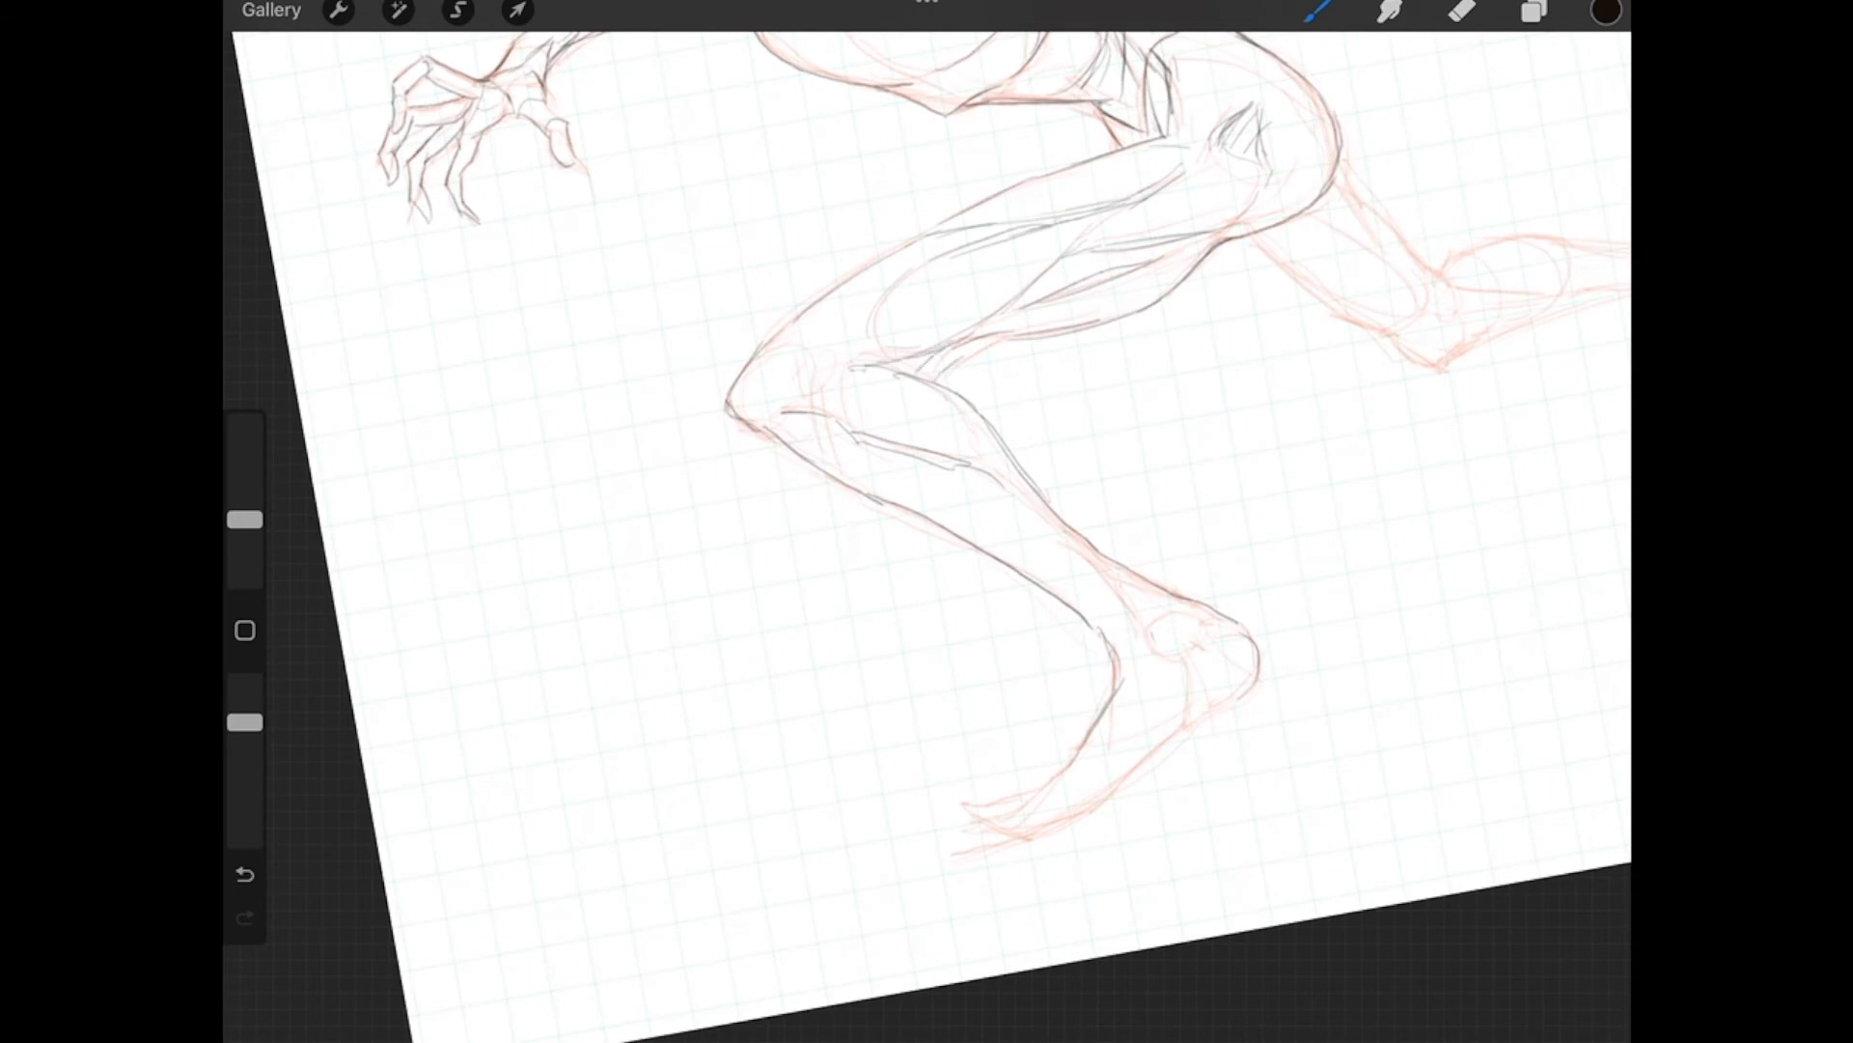
{"action": "left_click_drag", "start_coordinate": [874, 354], "coordinate": [1064, 320]}
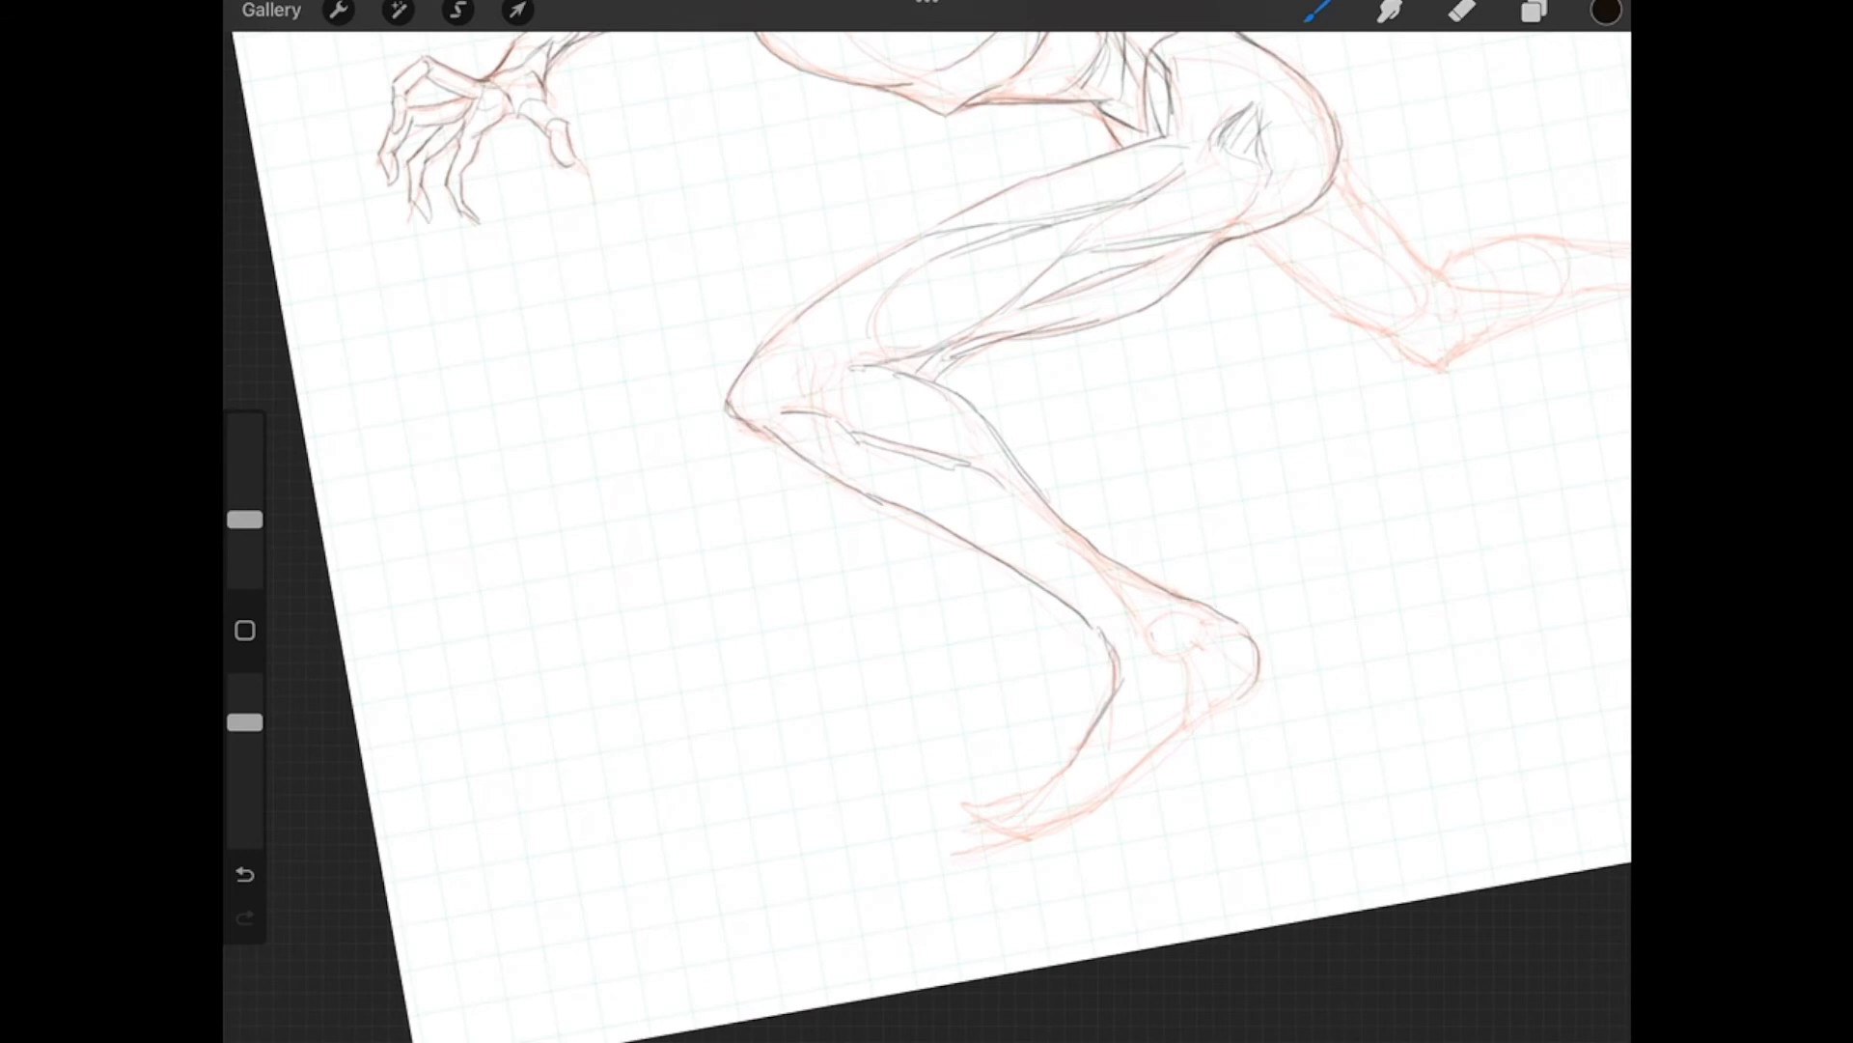
{"action": "left_click_drag", "start_coordinate": [851, 379], "coordinate": [981, 478]}
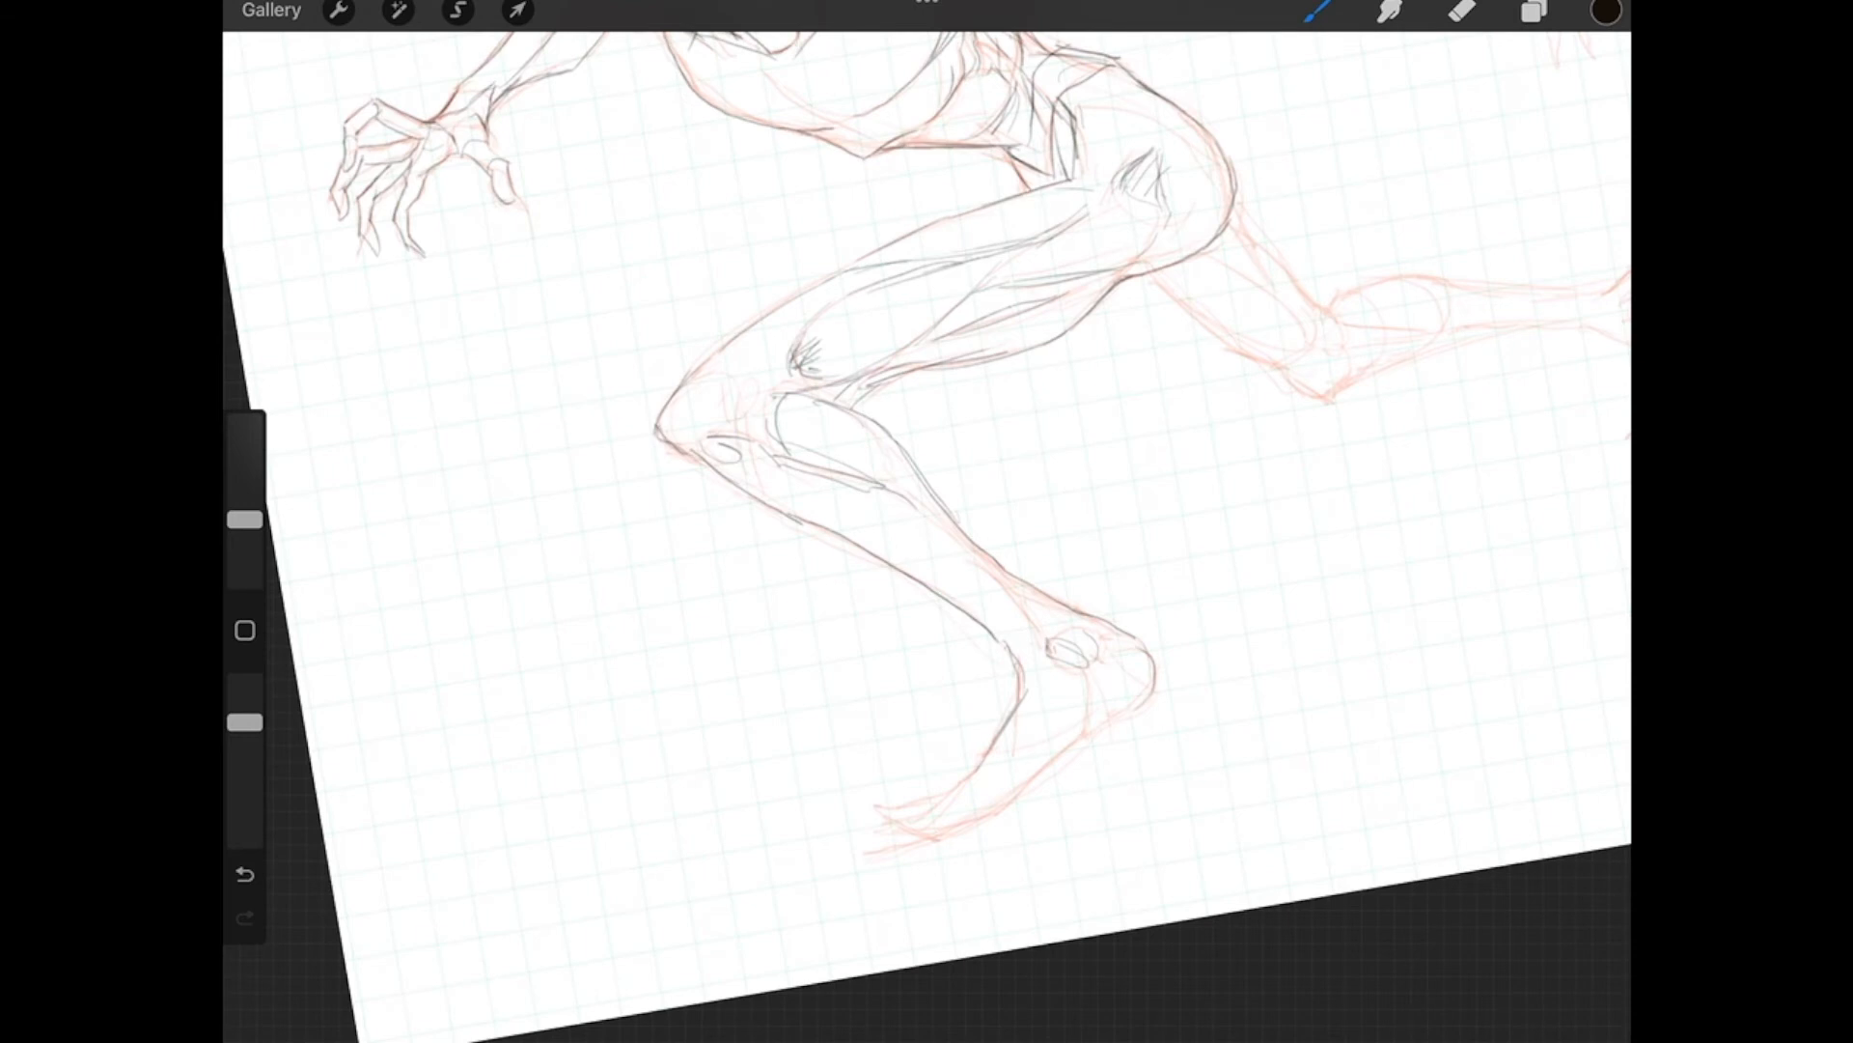
{"action": "left_click_drag", "start_coordinate": [668, 384], "coordinate": [880, 248]}
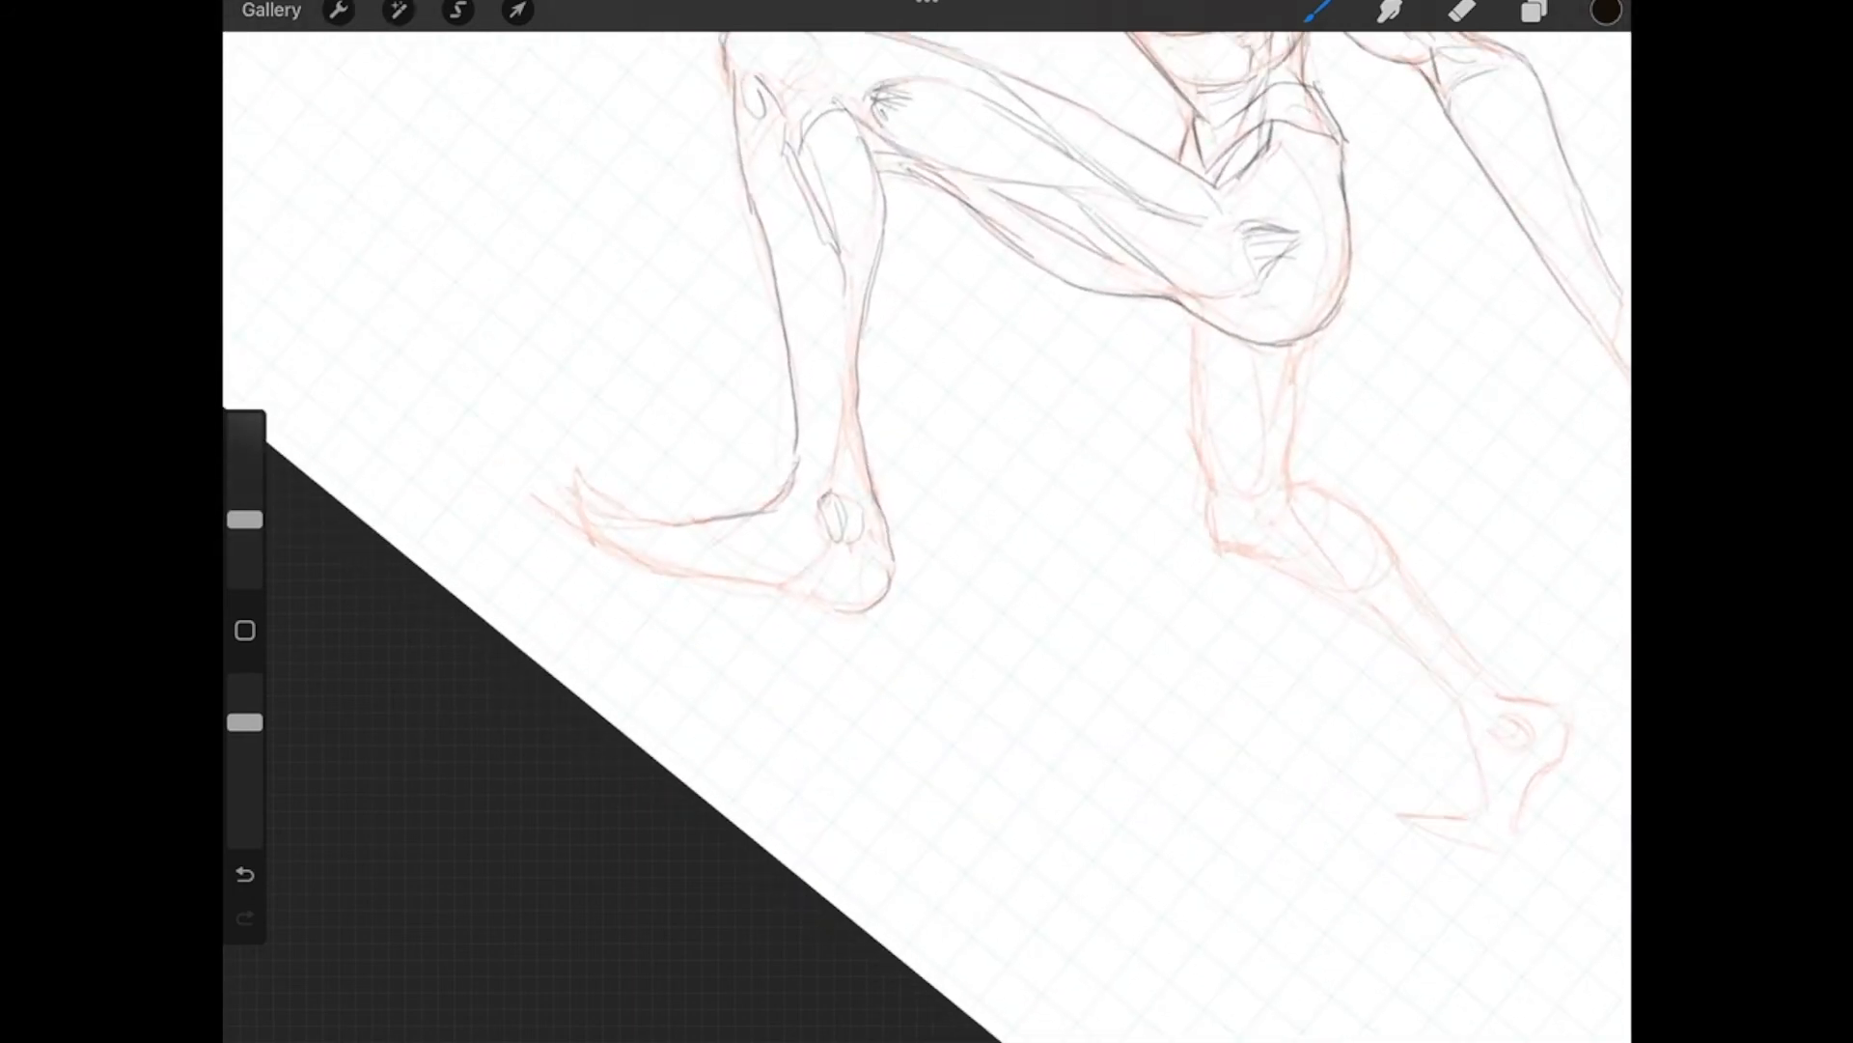
Step: Ink a crease below the knee and the underside of the front foot
{"action": "left_click_drag", "start_coordinate": [739, 148], "coordinate": [875, 213]}
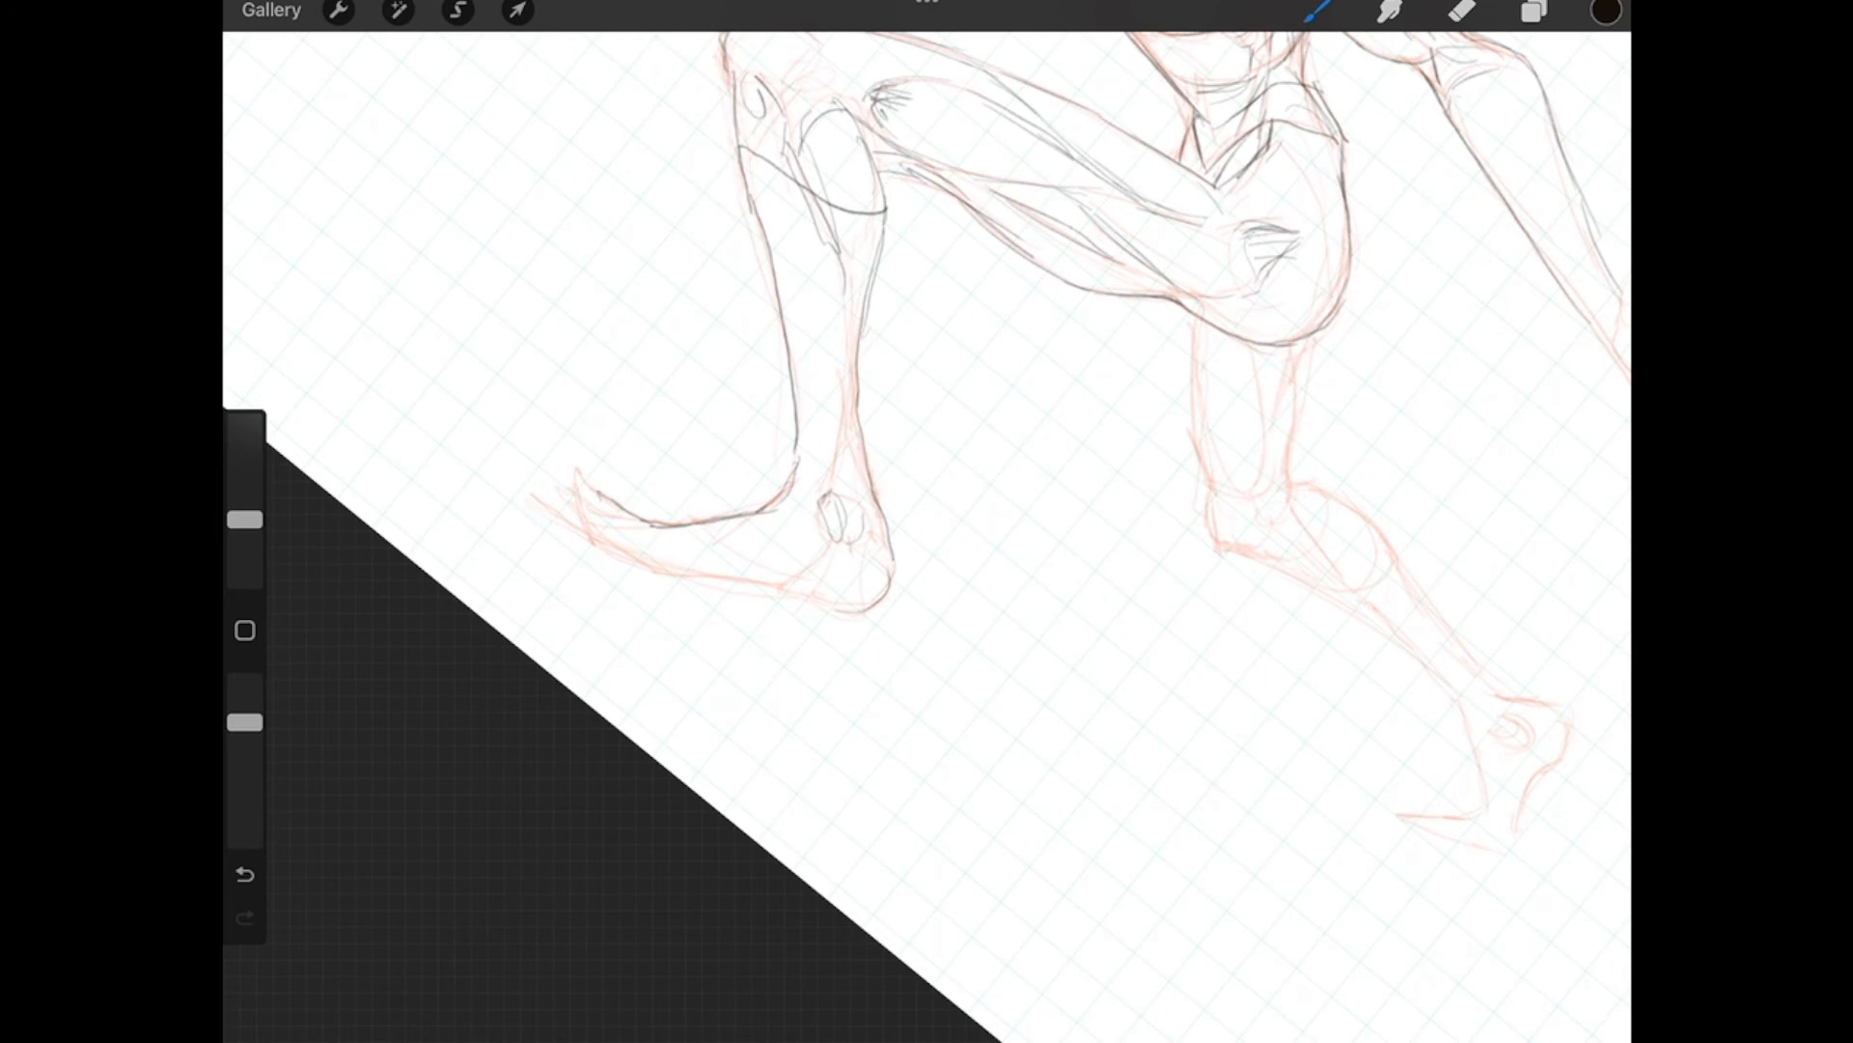
{"action": "left_click_drag", "start_coordinate": [597, 496], "coordinate": [799, 590]}
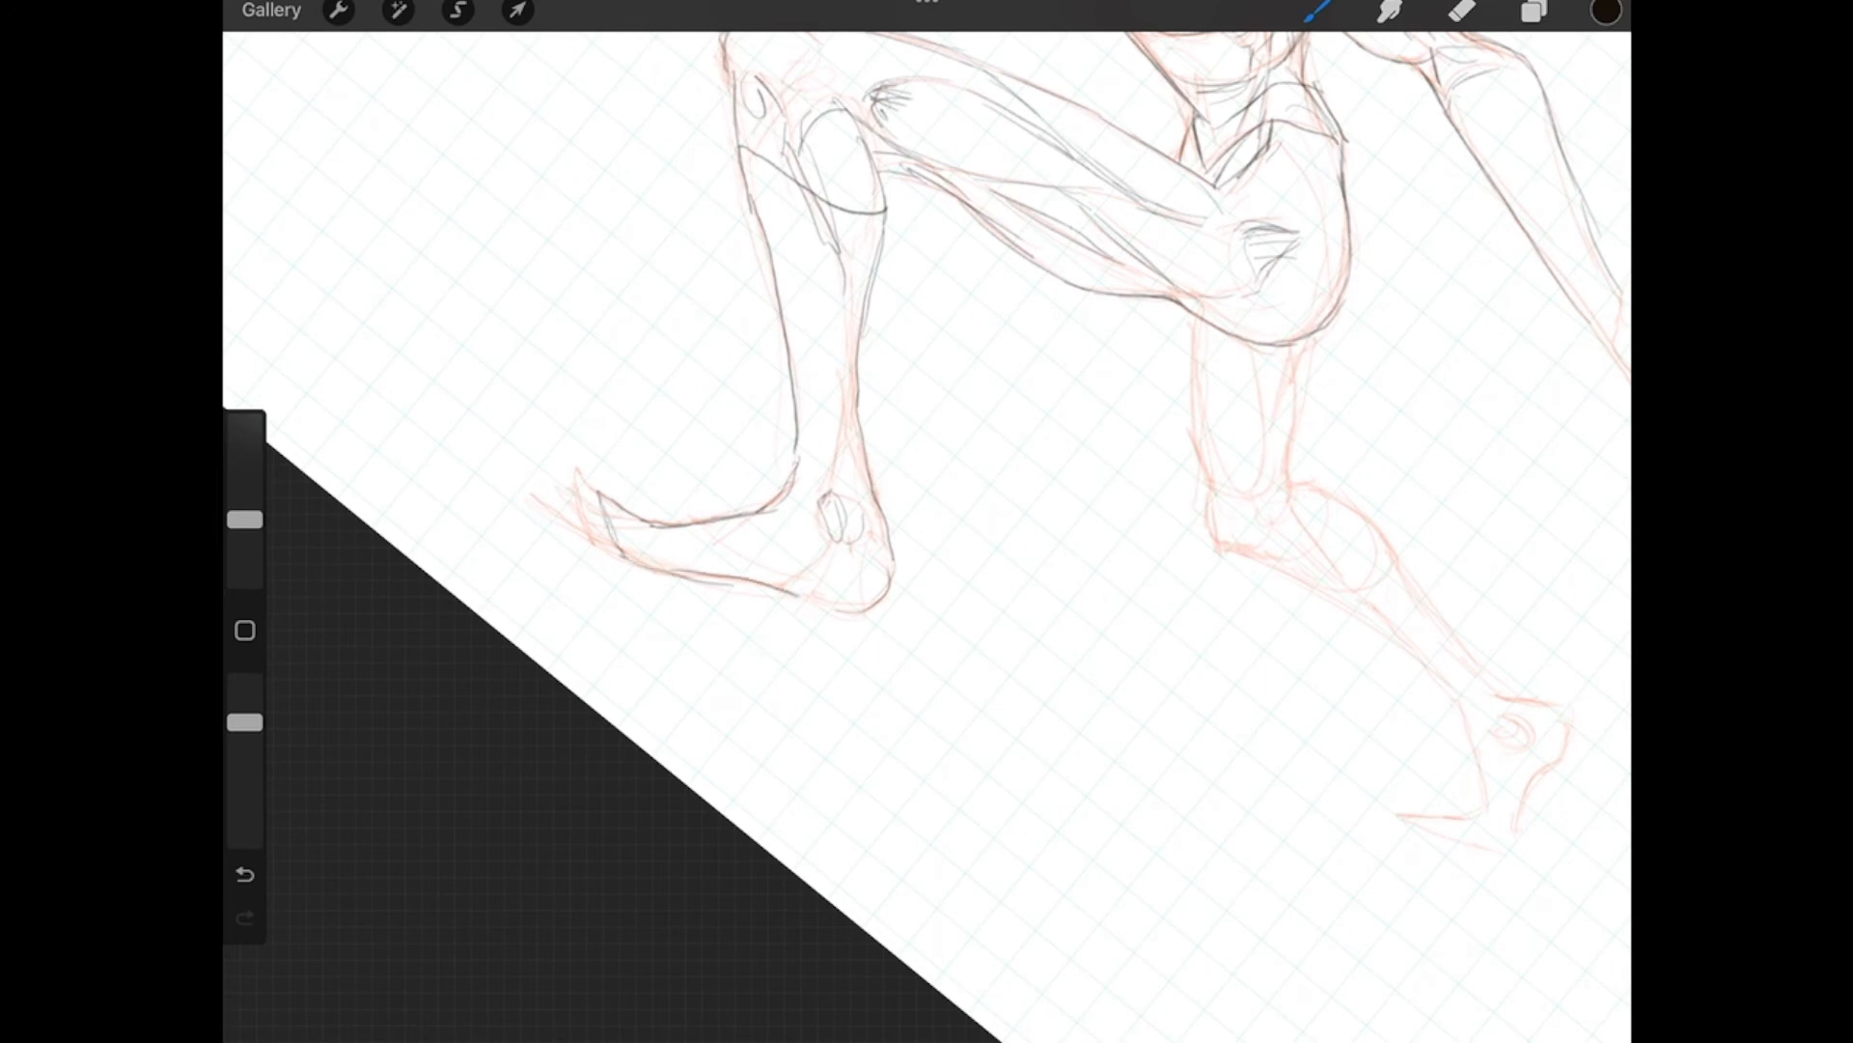
{"action": "left_click_drag", "start_coordinate": [709, 579], "coordinate": [880, 573]}
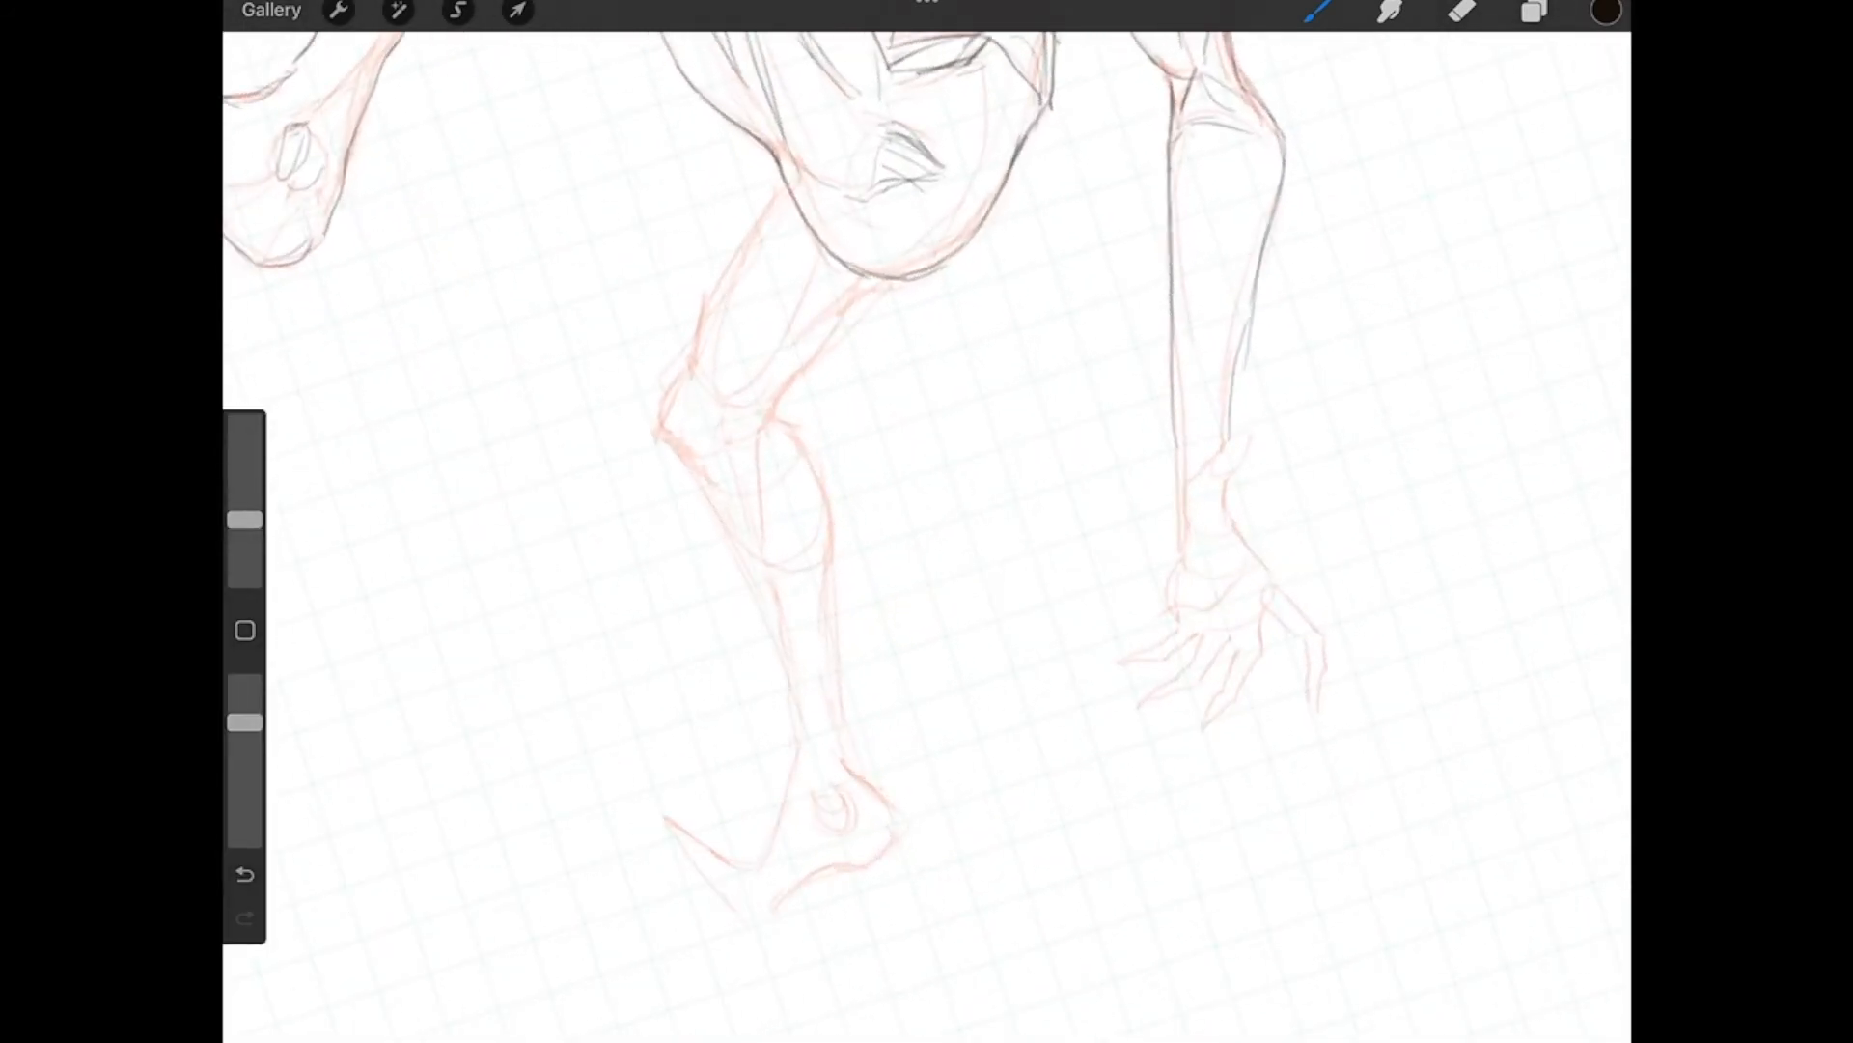
Step: Ink the back leg's knee, thigh lines, calf and shin down toward the ankle
{"action": "left_click_drag", "start_coordinate": [662, 432], "coordinate": [710, 467]}
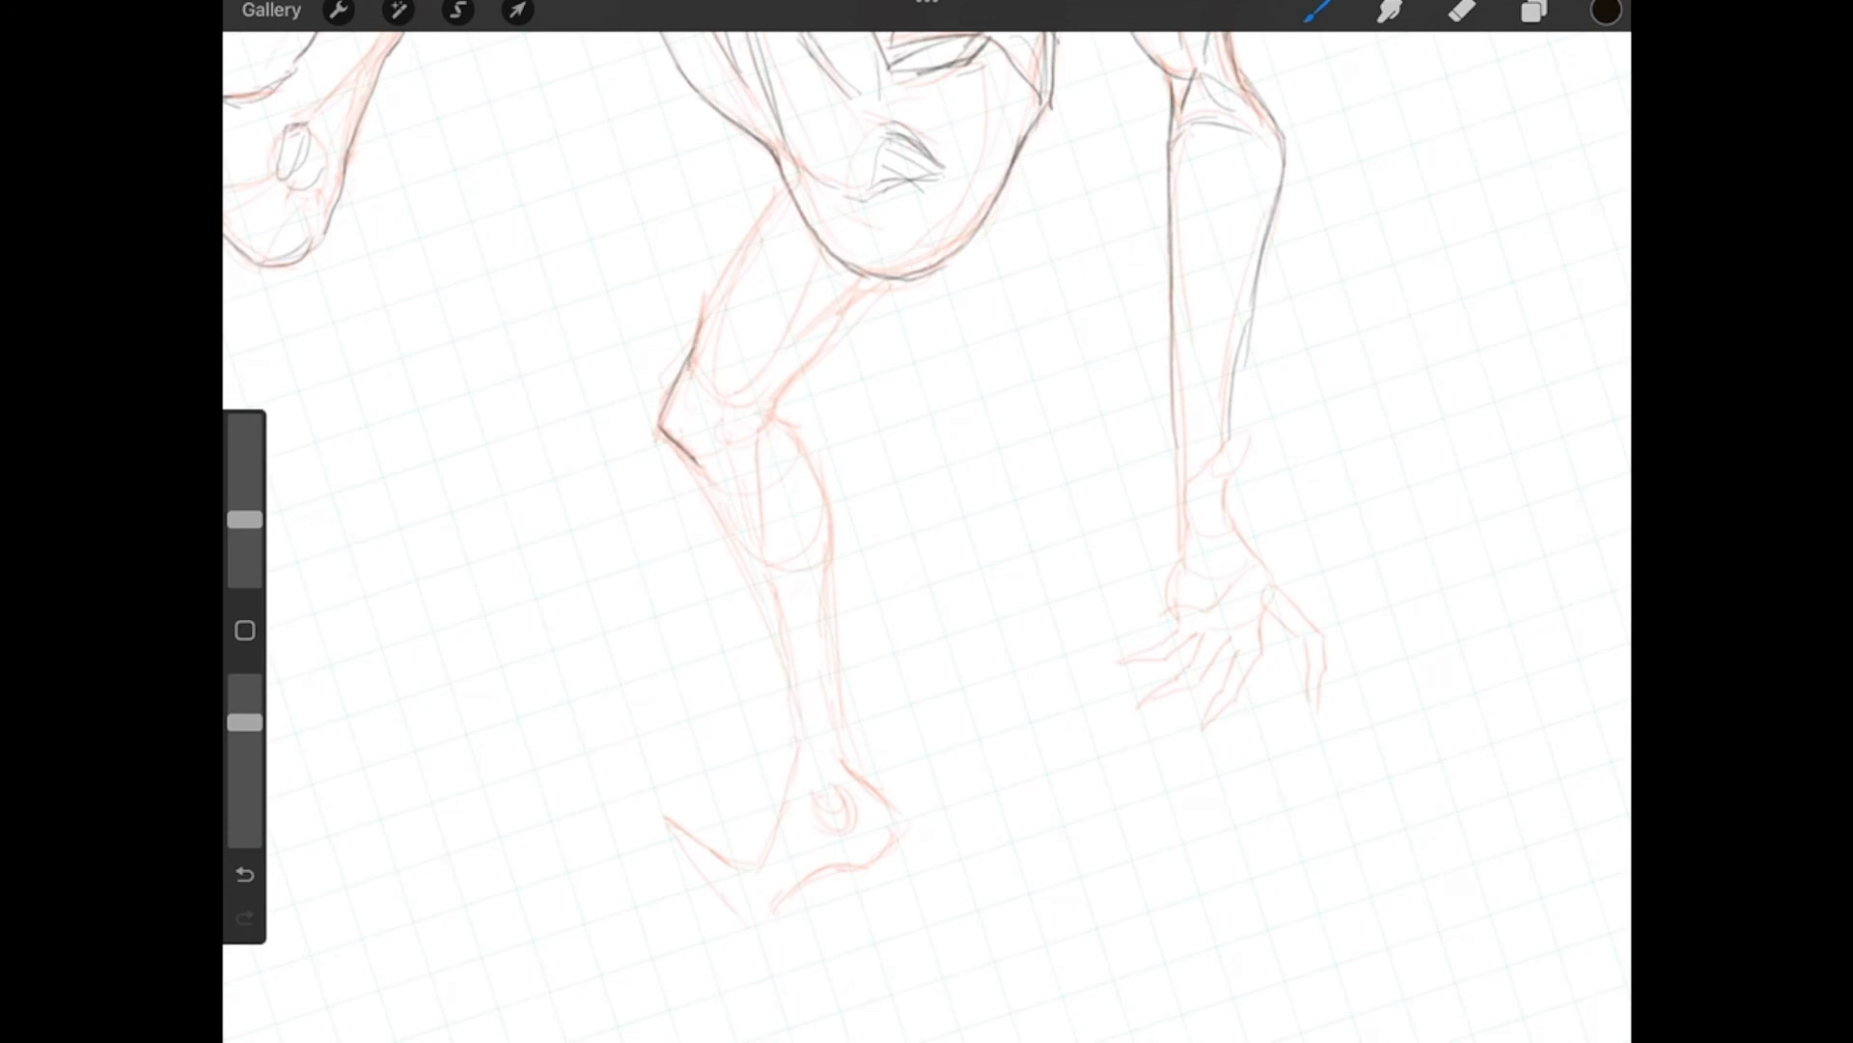
{"action": "left_click_drag", "start_coordinate": [768, 206], "coordinate": [691, 355]}
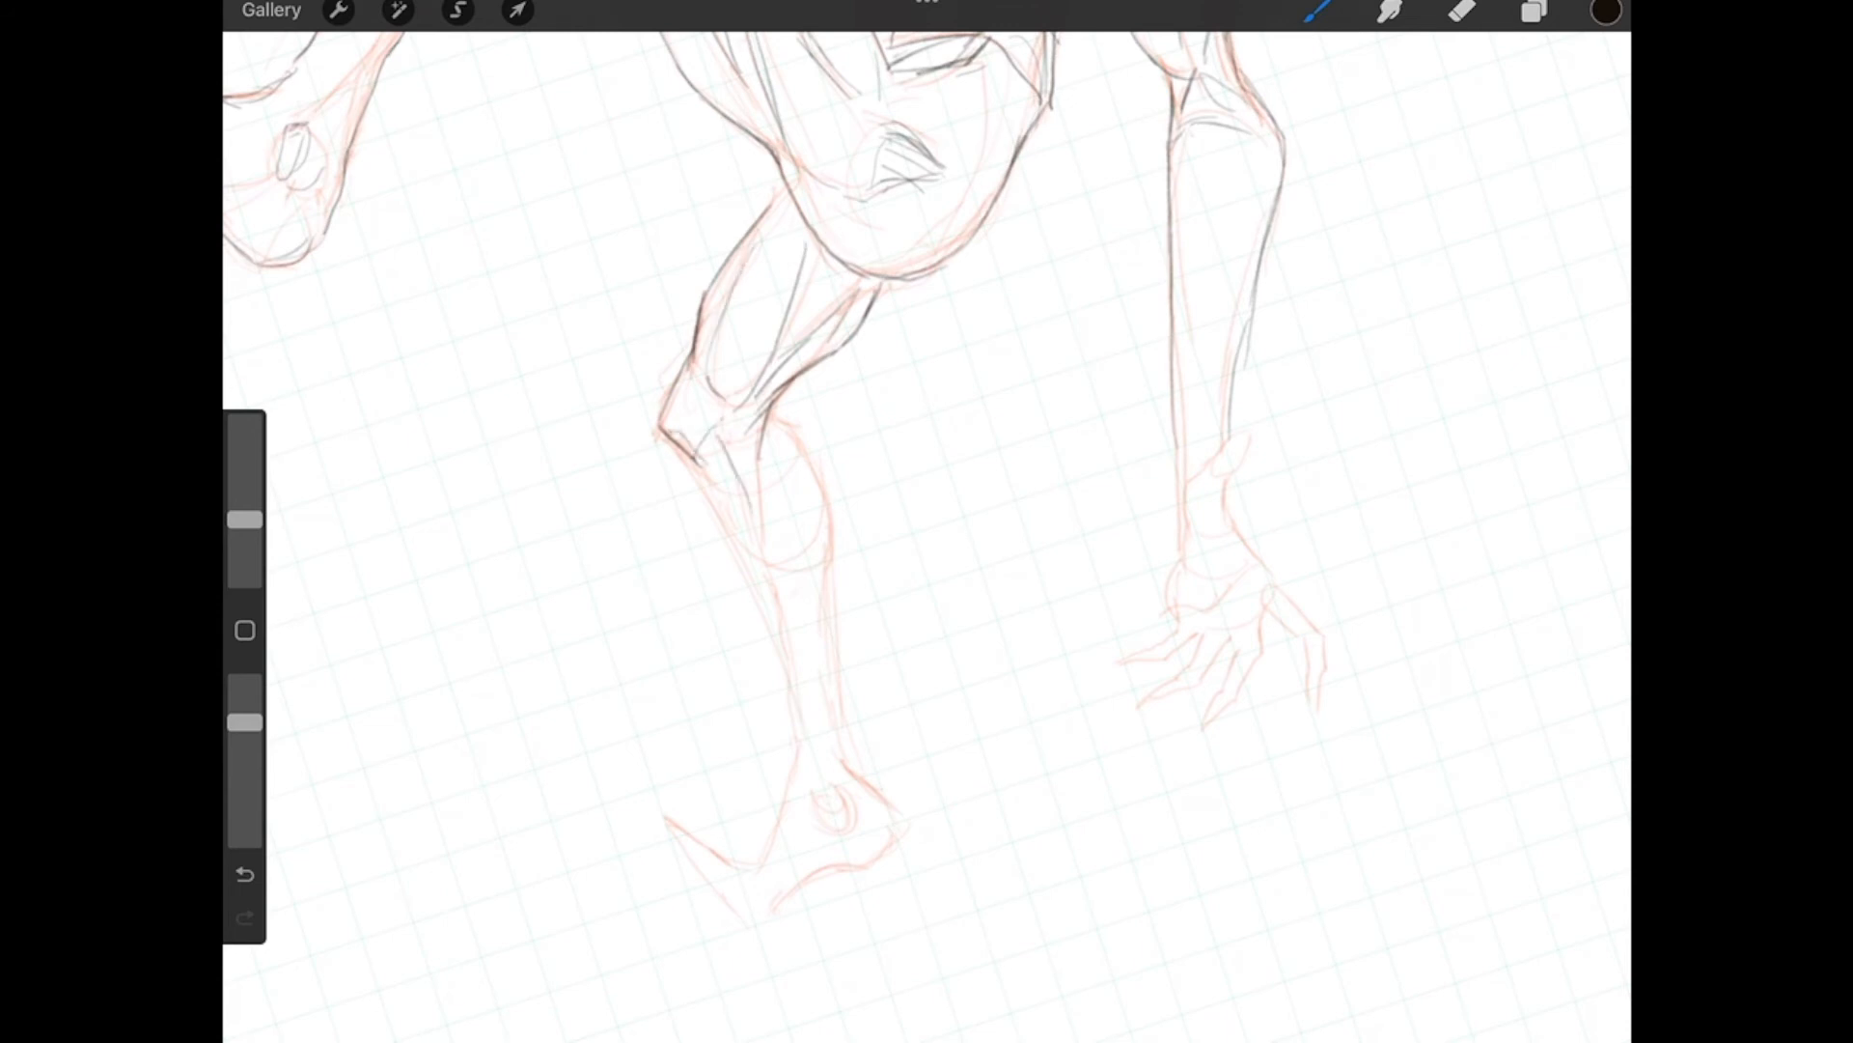
{"action": "left_click_drag", "start_coordinate": [744, 426], "coordinate": [769, 520]}
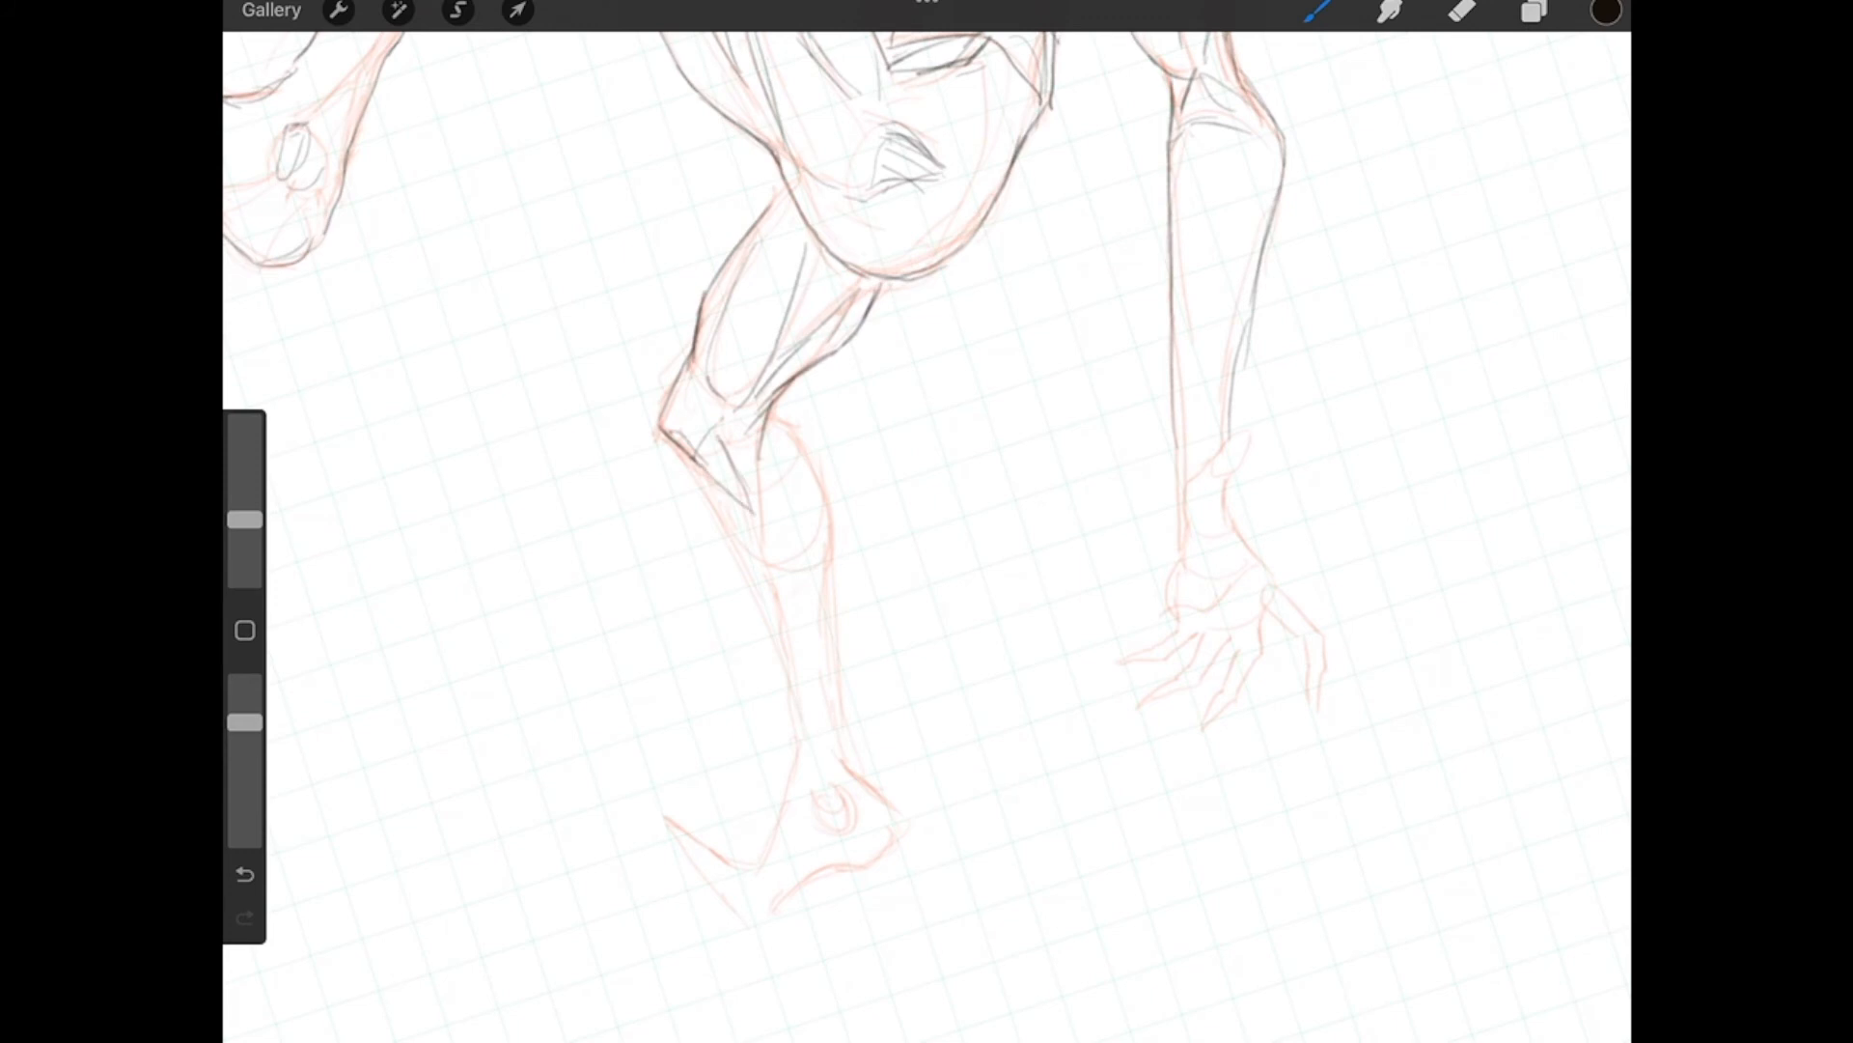
{"action": "left_click", "coordinate": [780, 437]}
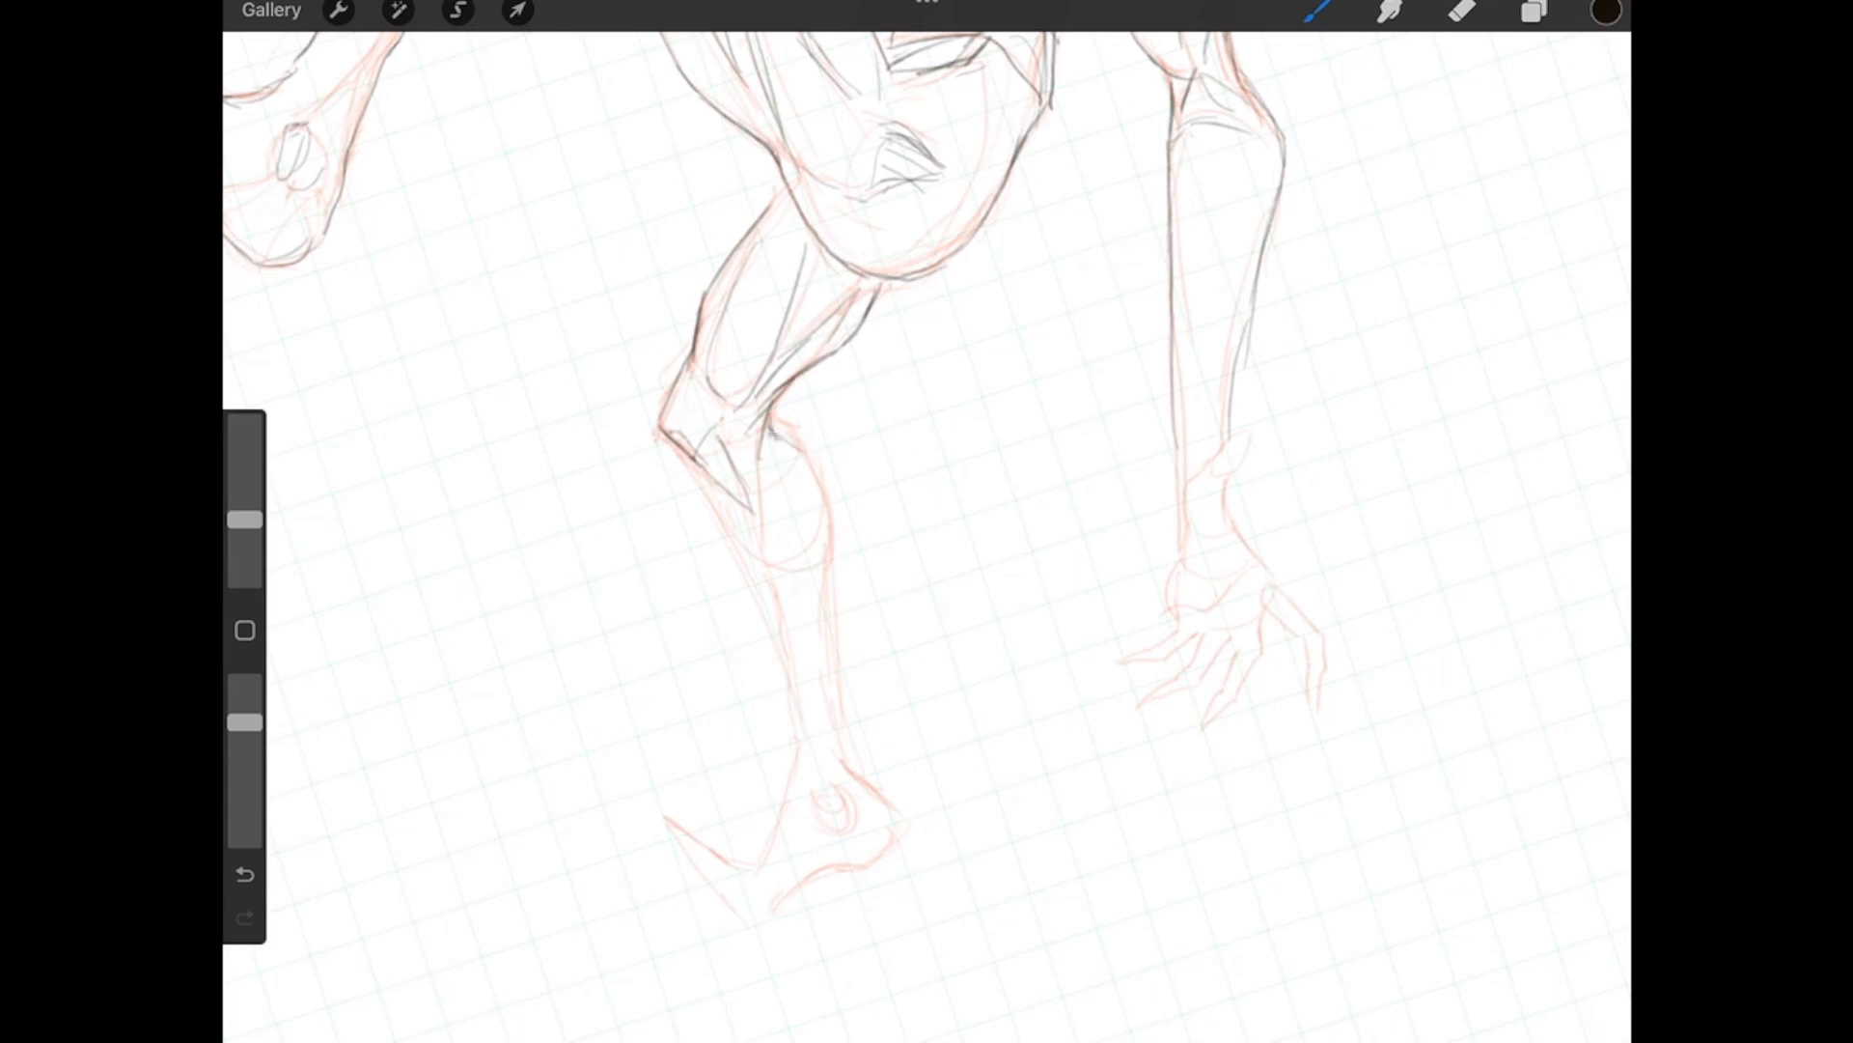
{"action": "left_click_drag", "start_coordinate": [775, 438], "coordinate": [810, 579]}
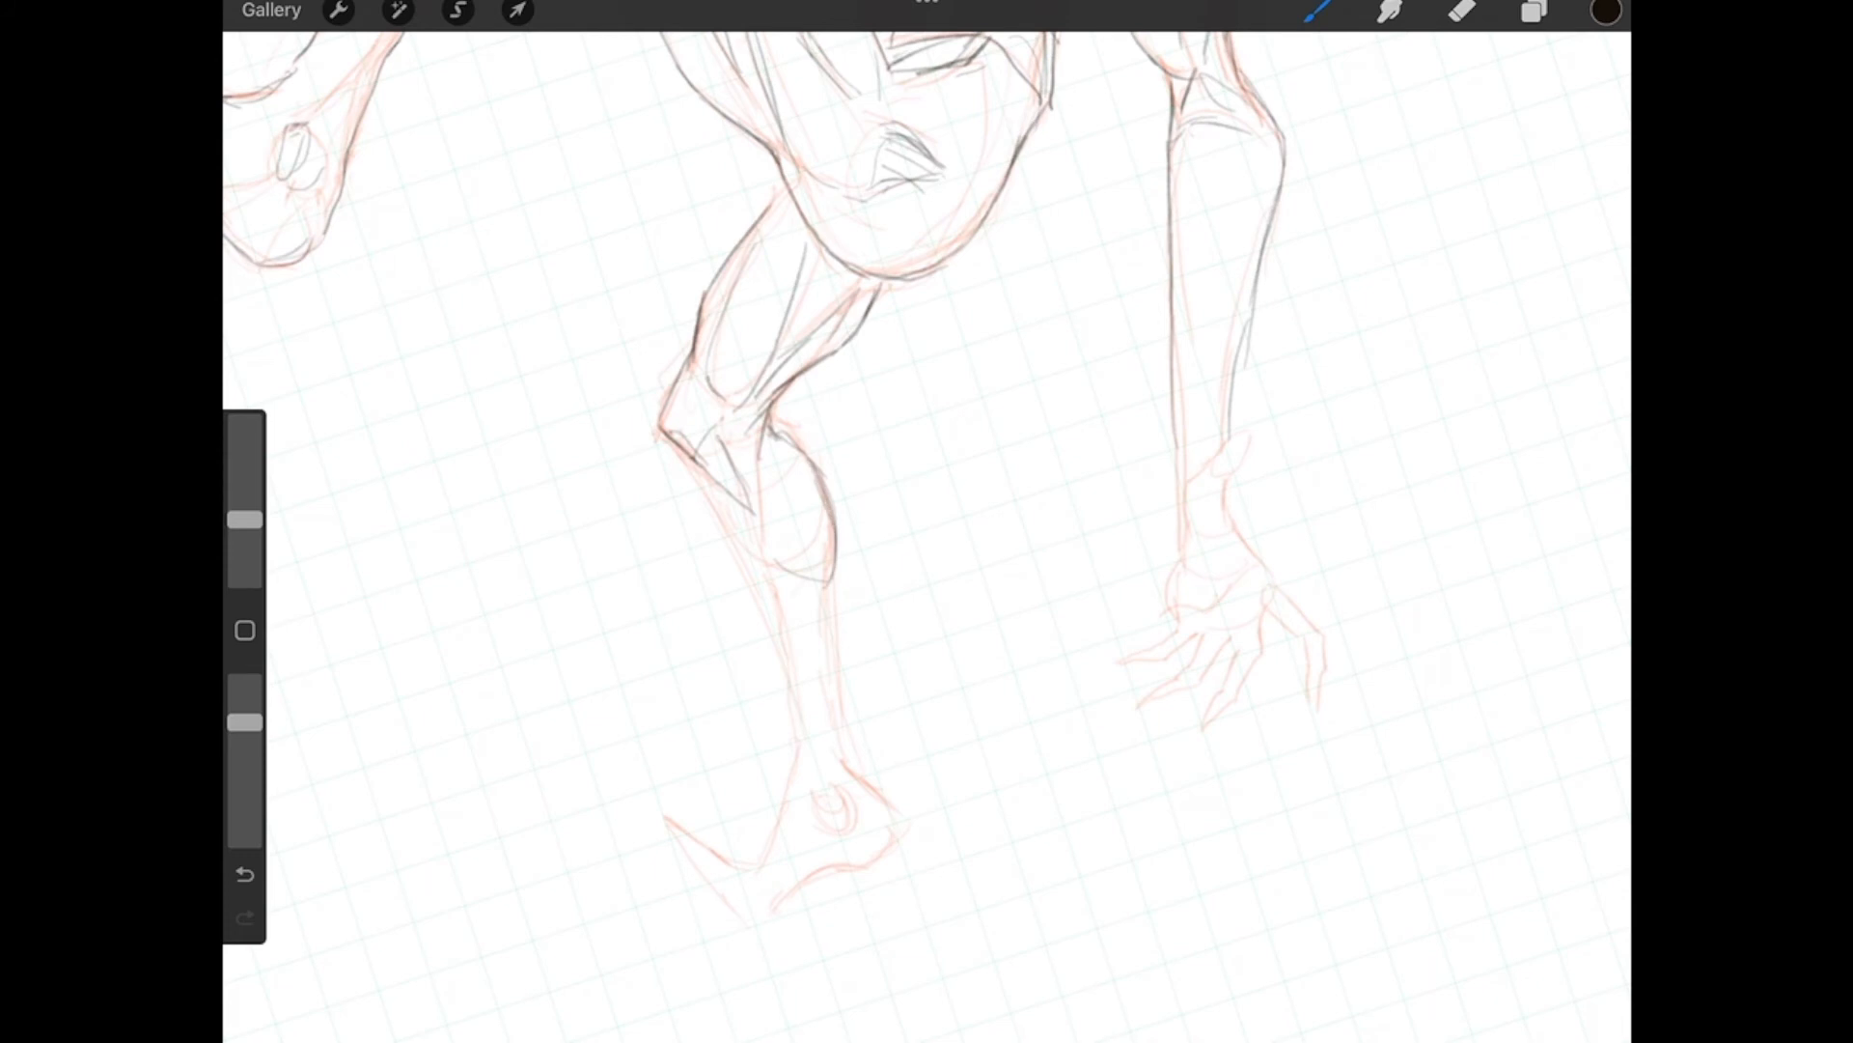
{"action": "left_click_drag", "start_coordinate": [680, 453], "coordinate": [804, 757]}
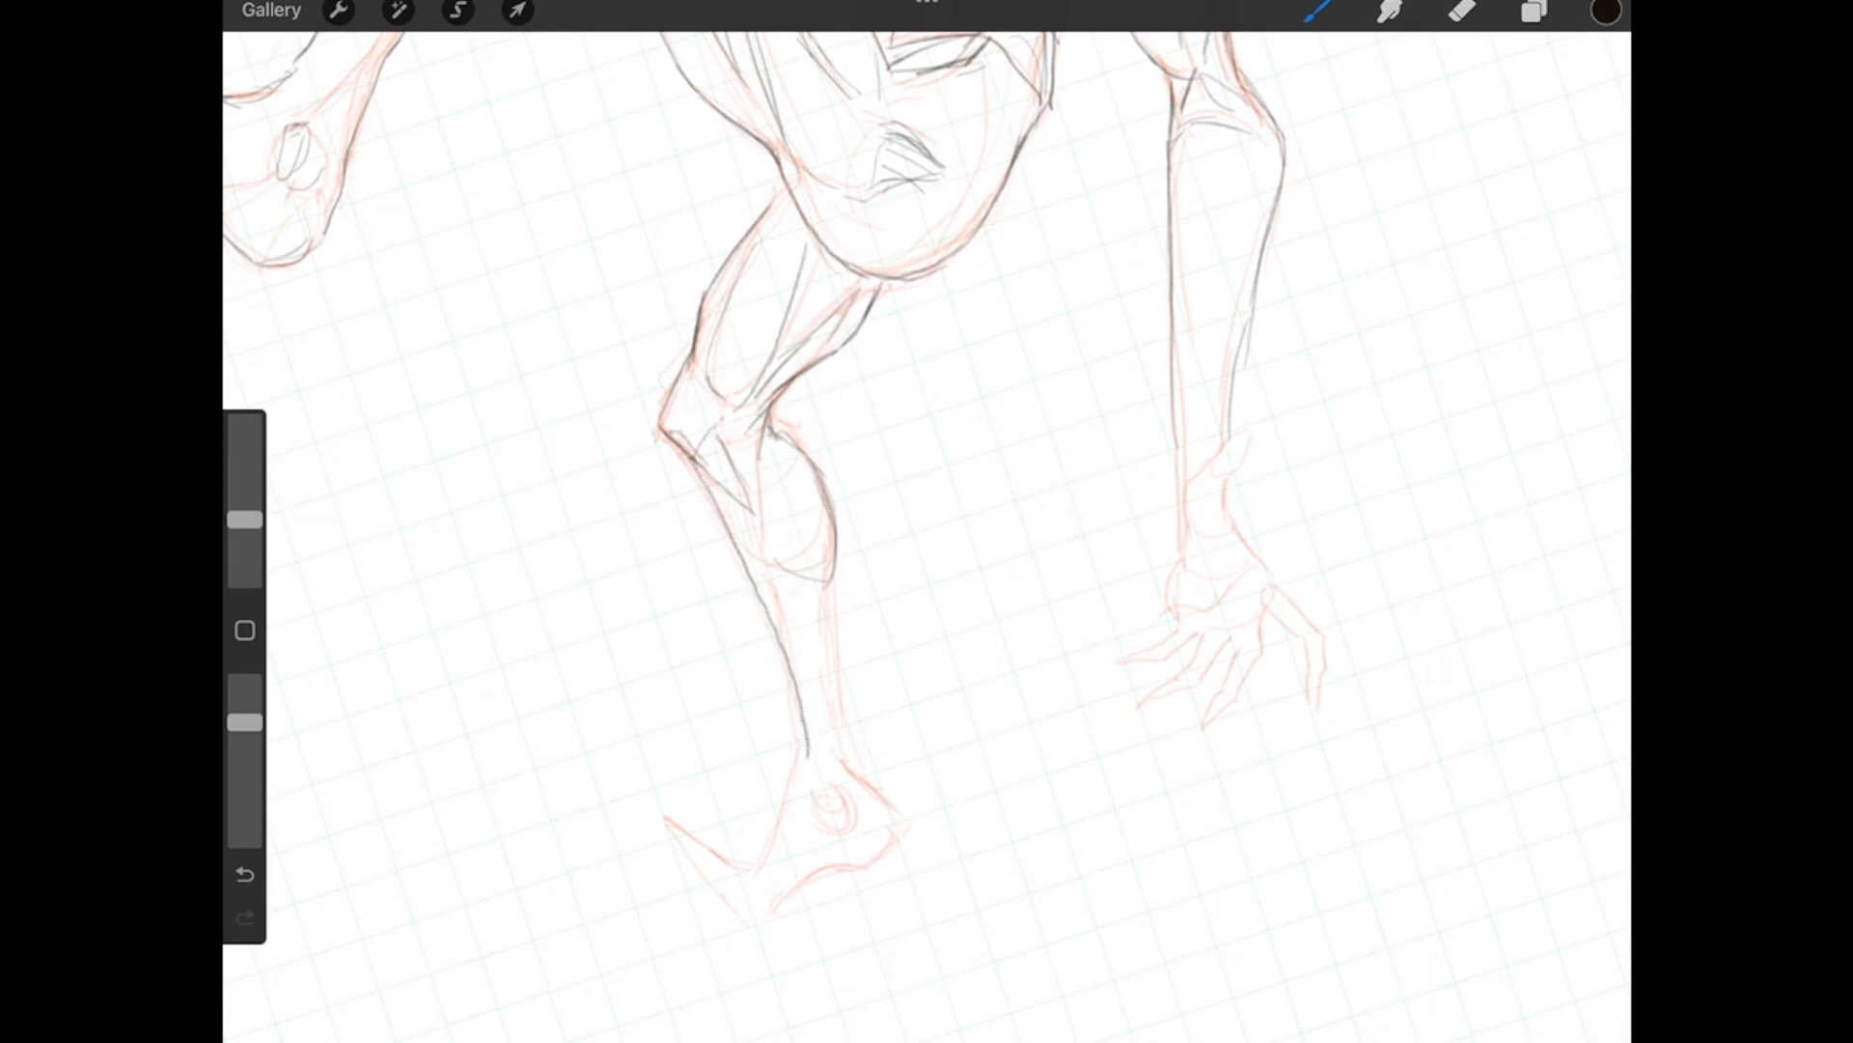
{"action": "left_click_drag", "start_coordinate": [833, 585], "coordinate": [851, 774]}
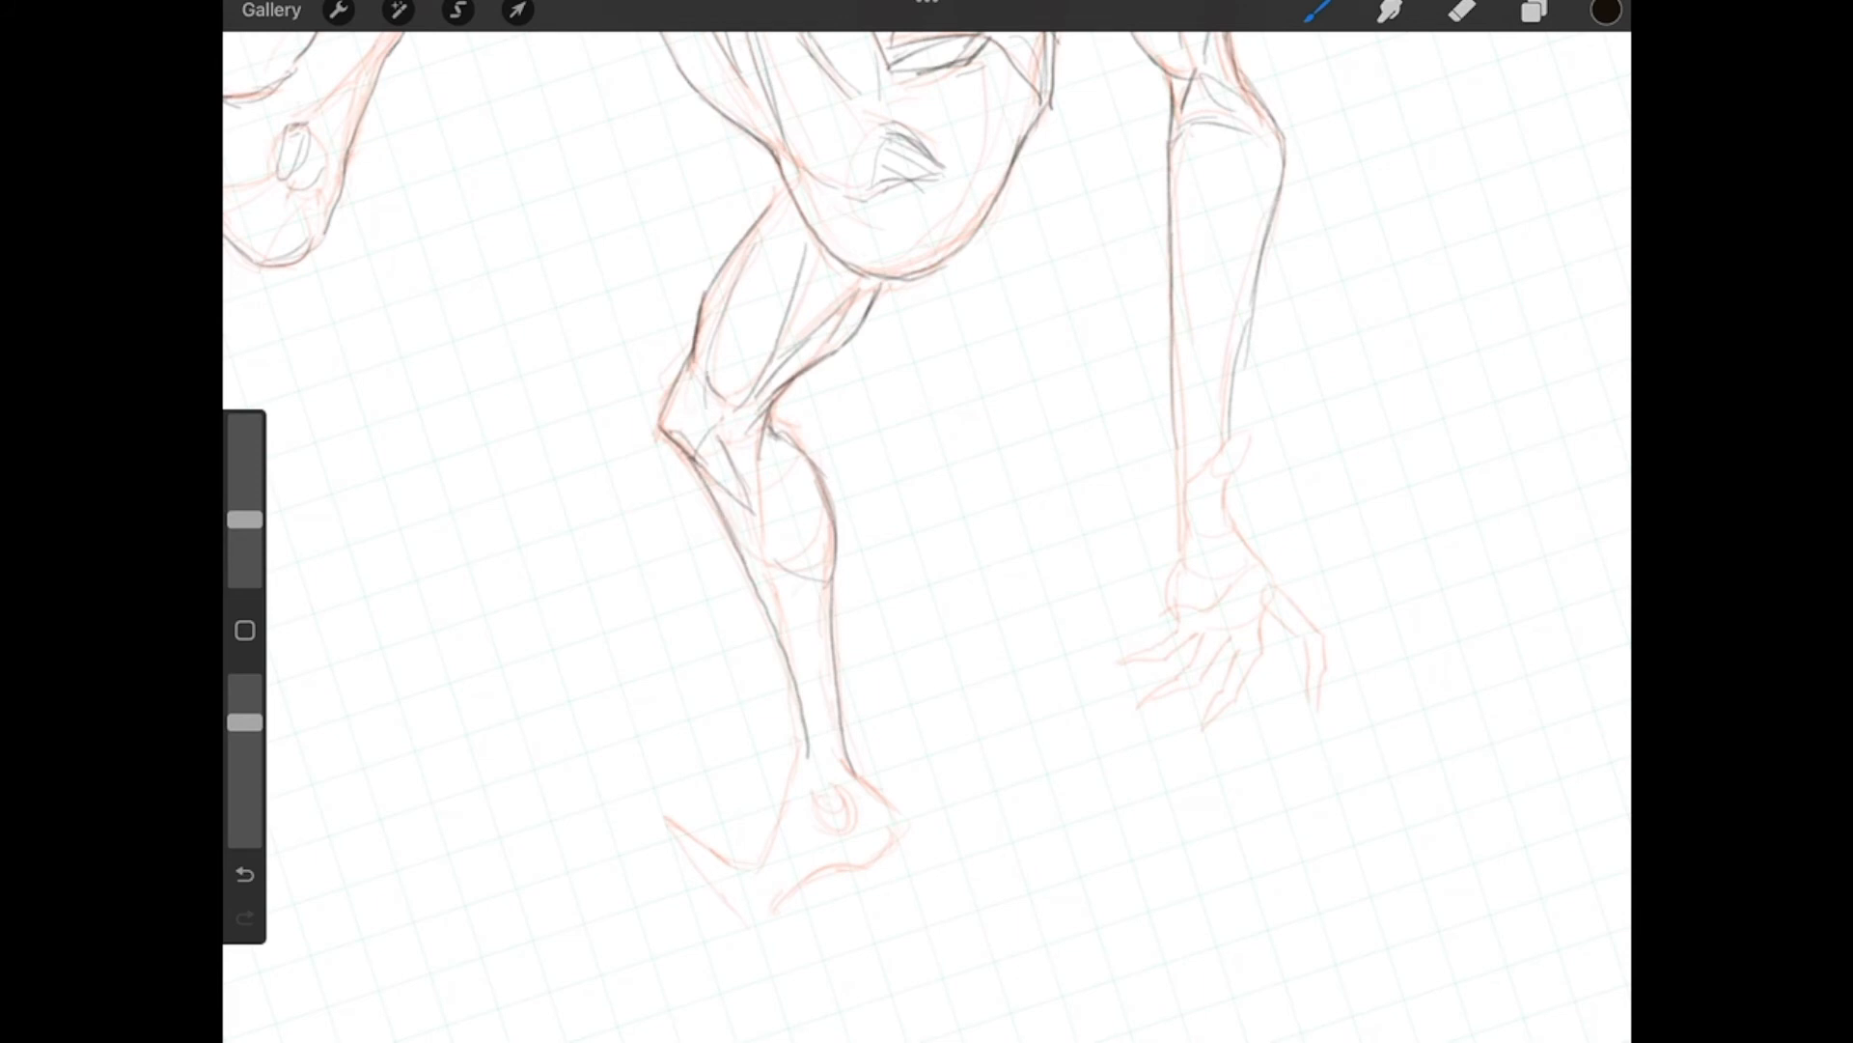
{"action": "left_click_drag", "start_coordinate": [791, 206], "coordinate": [709, 414]}
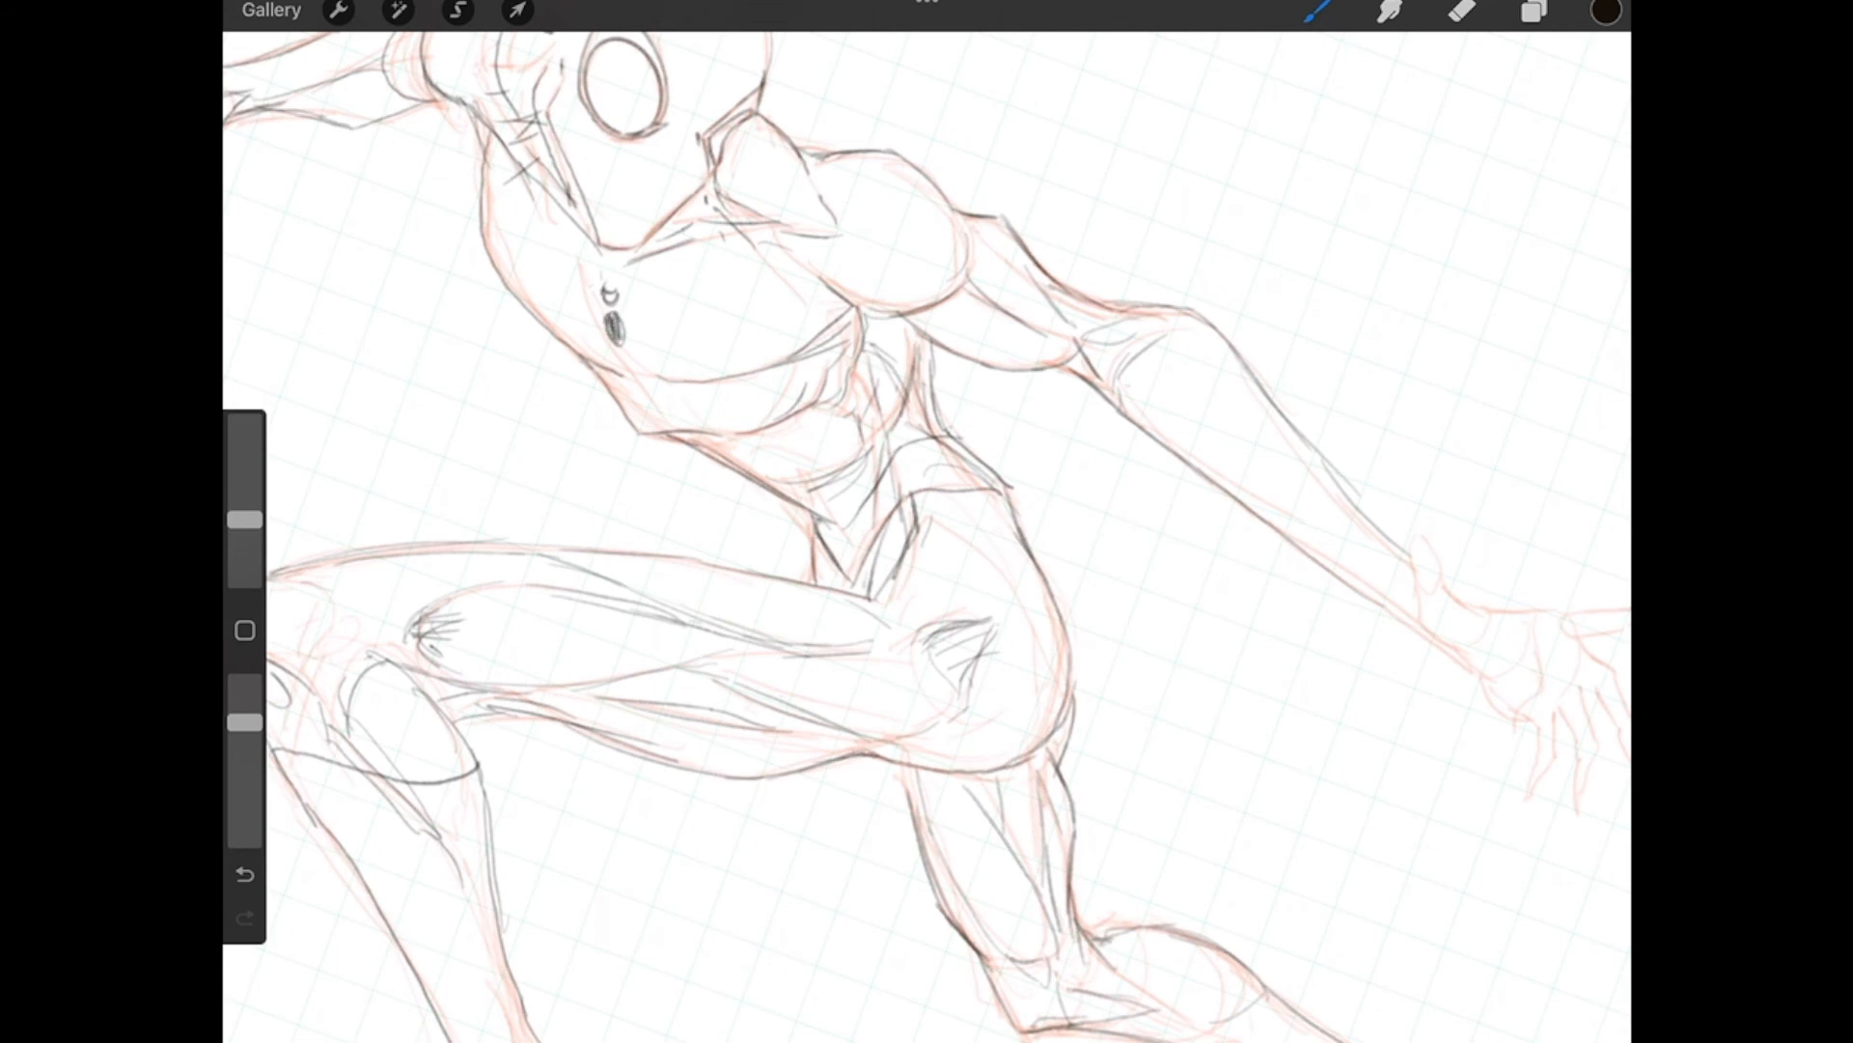
Step: Darken the chest spider emblem mark and draw the cuff ring around the raised wrist
{"action": "left_click", "coordinate": [612, 307]}
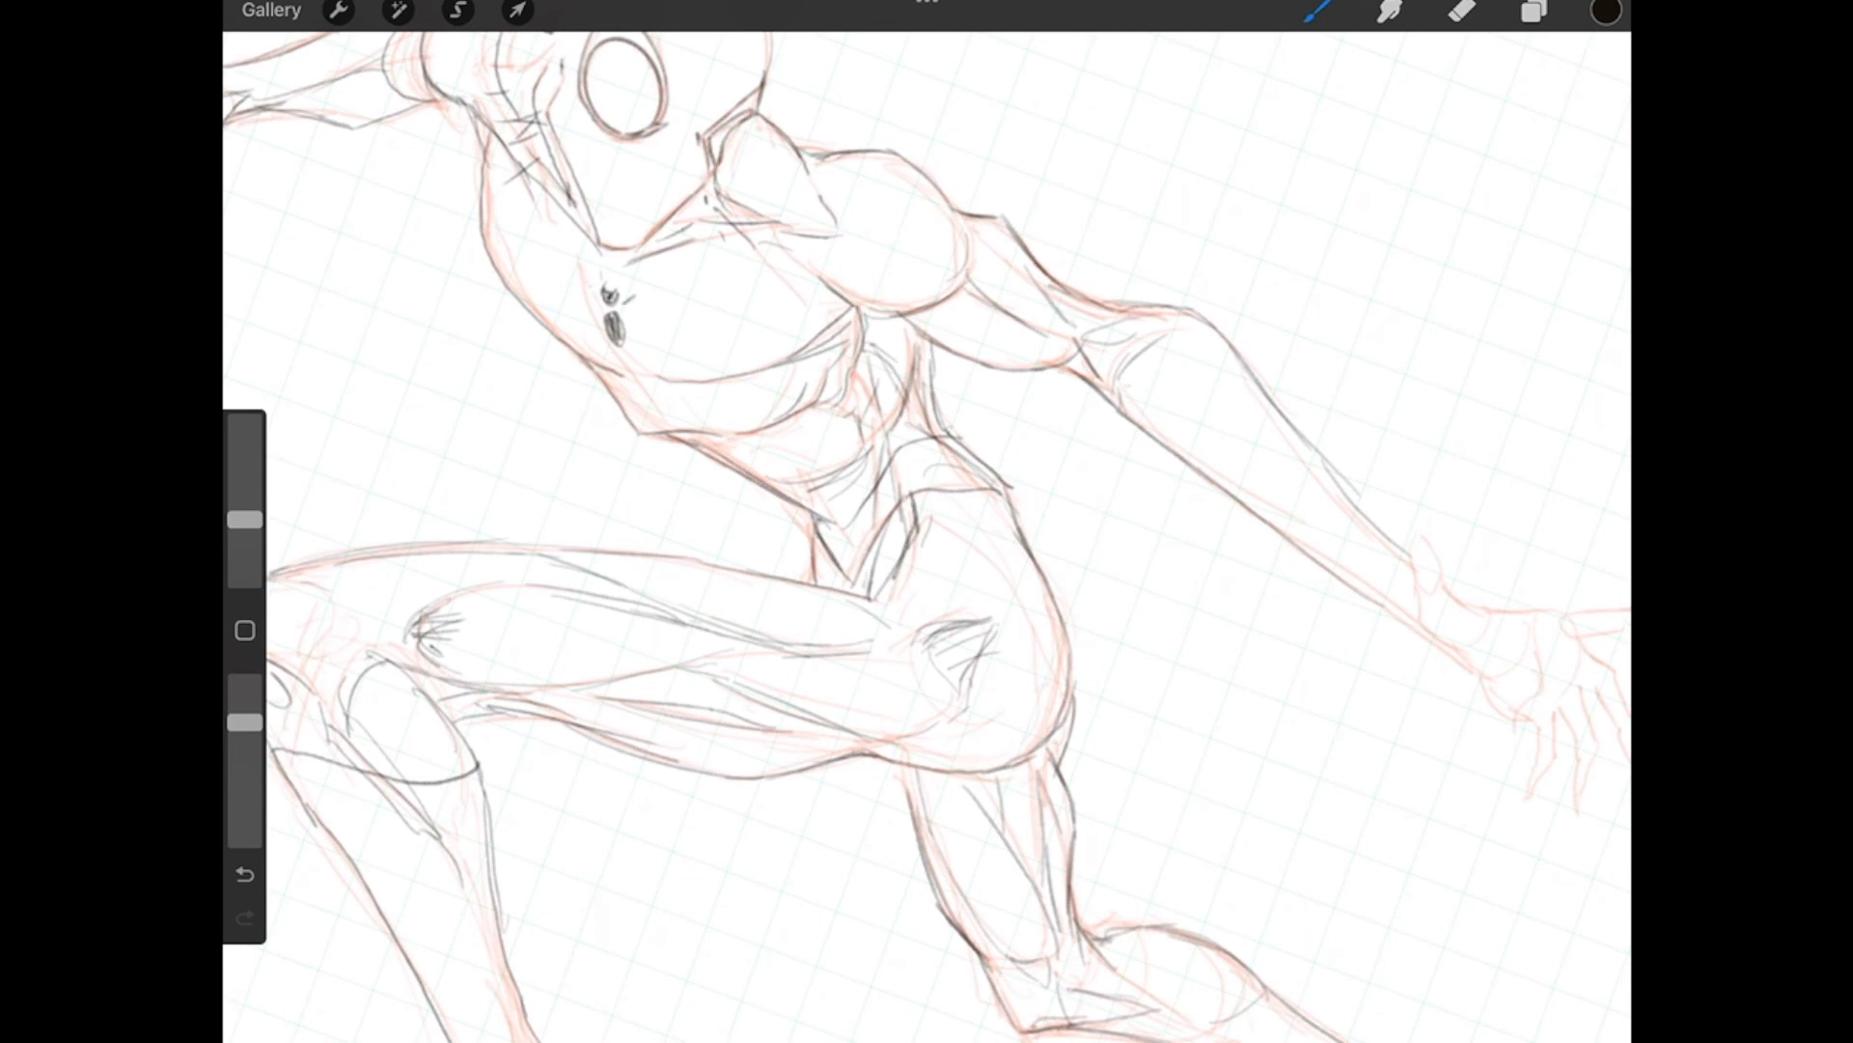
{"action": "left_click_drag", "start_coordinate": [603, 295], "coordinate": [632, 290]}
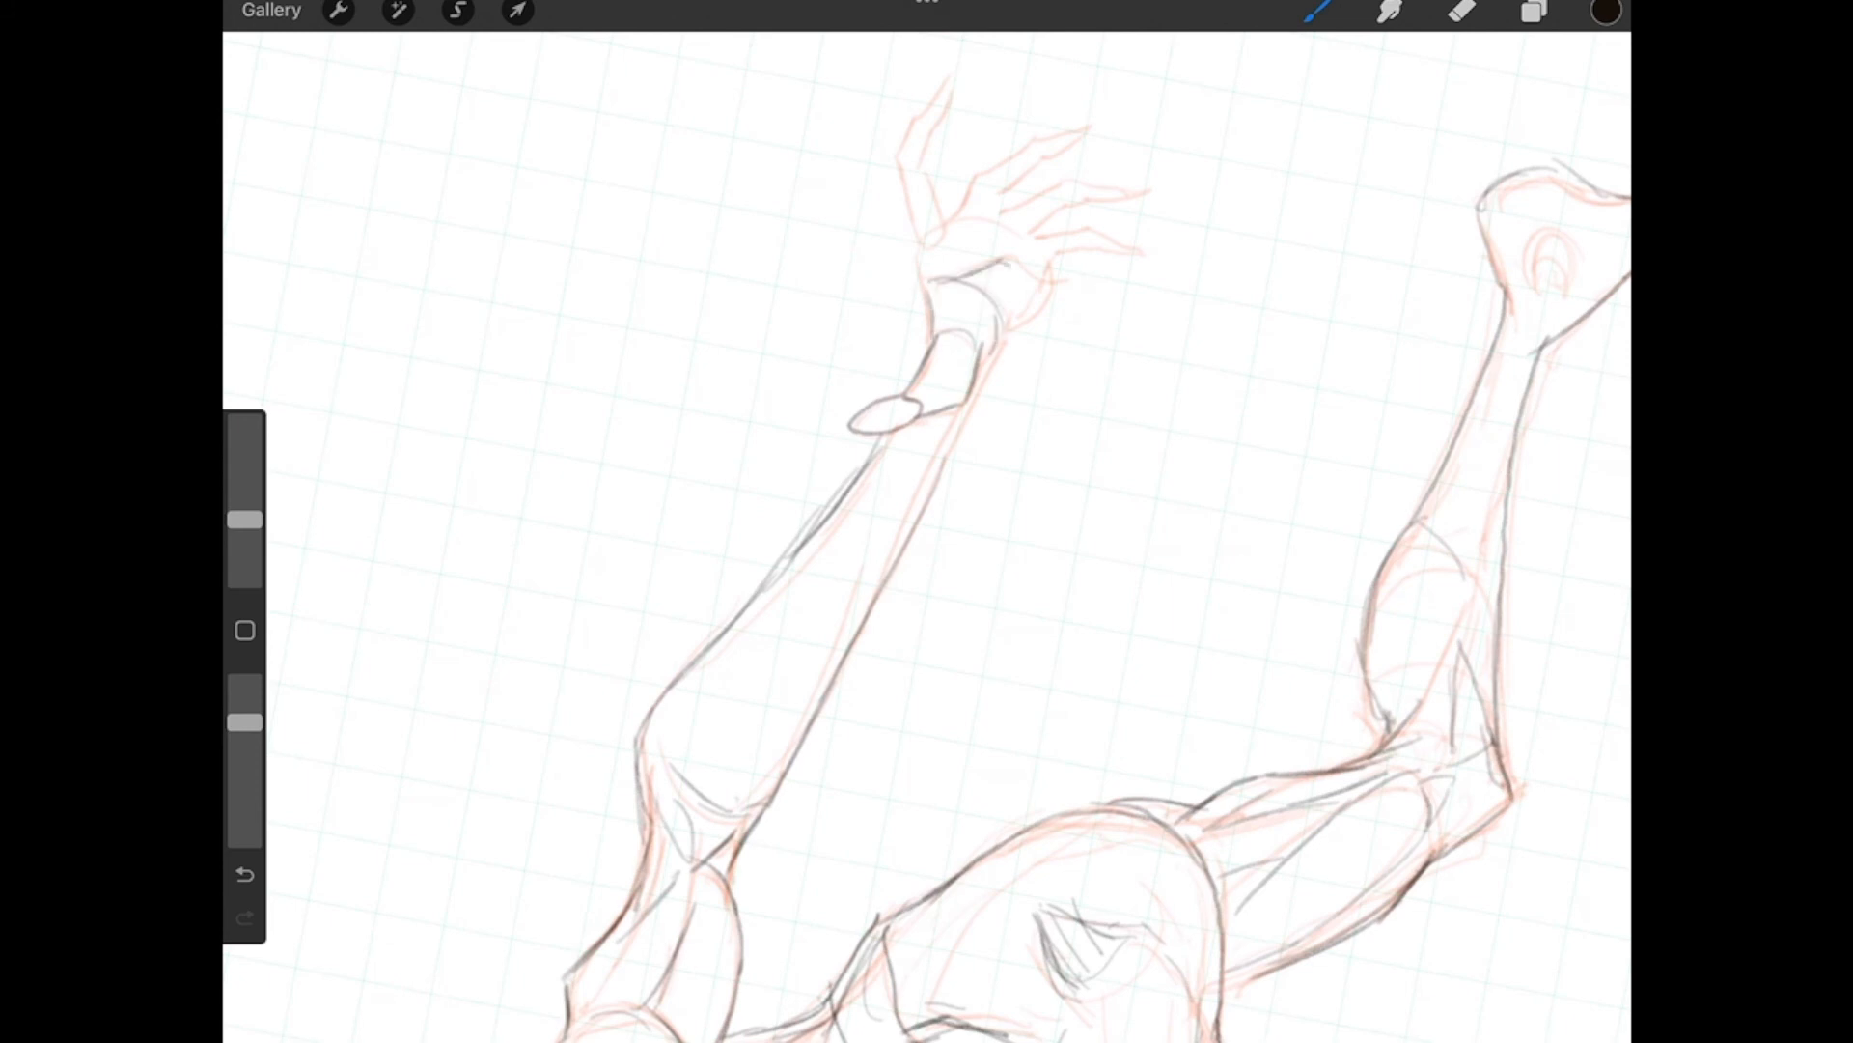
Step: Ink the index and remaining fingers, fit the figure, and hide sketch Layers 1–3
{"action": "left_click_drag", "start_coordinate": [934, 230], "coordinate": [1034, 272]}
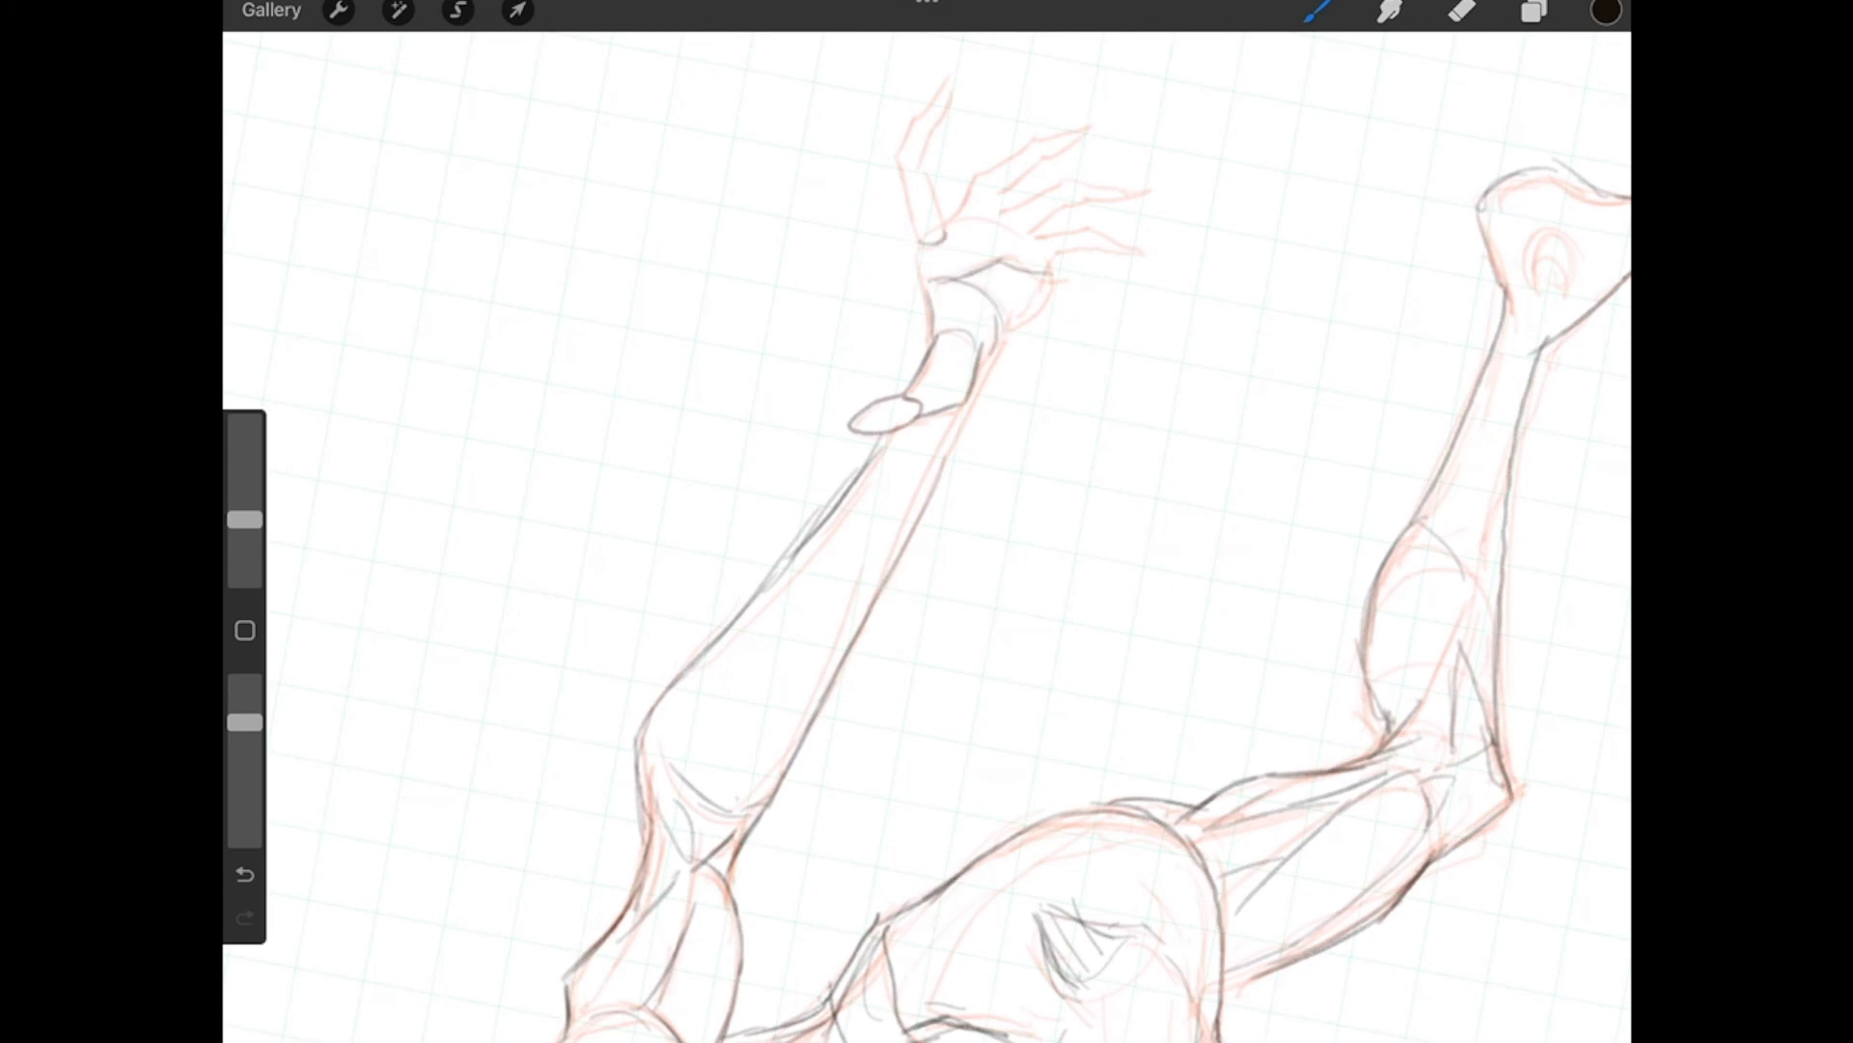
{"action": "left_click_drag", "start_coordinate": [921, 177], "coordinate": [933, 242]}
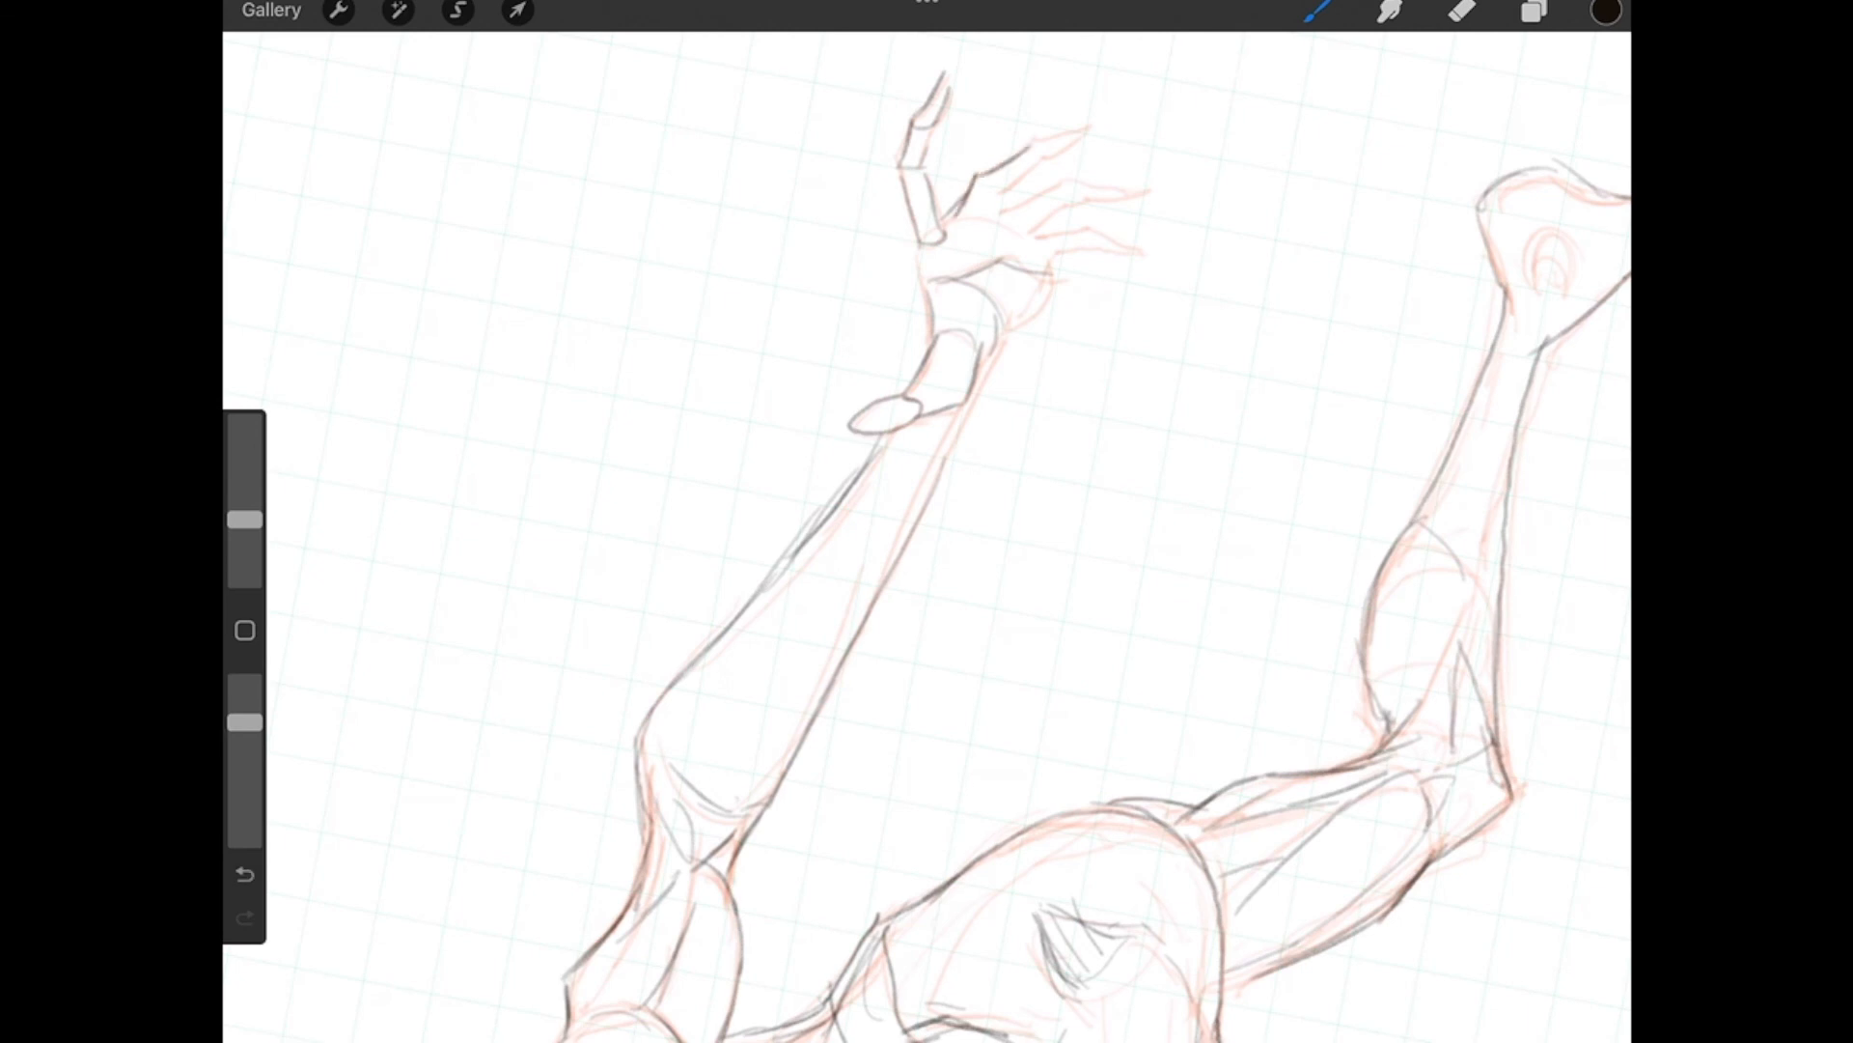
{"action": "left_click_drag", "start_coordinate": [994, 212], "coordinate": [1070, 131]}
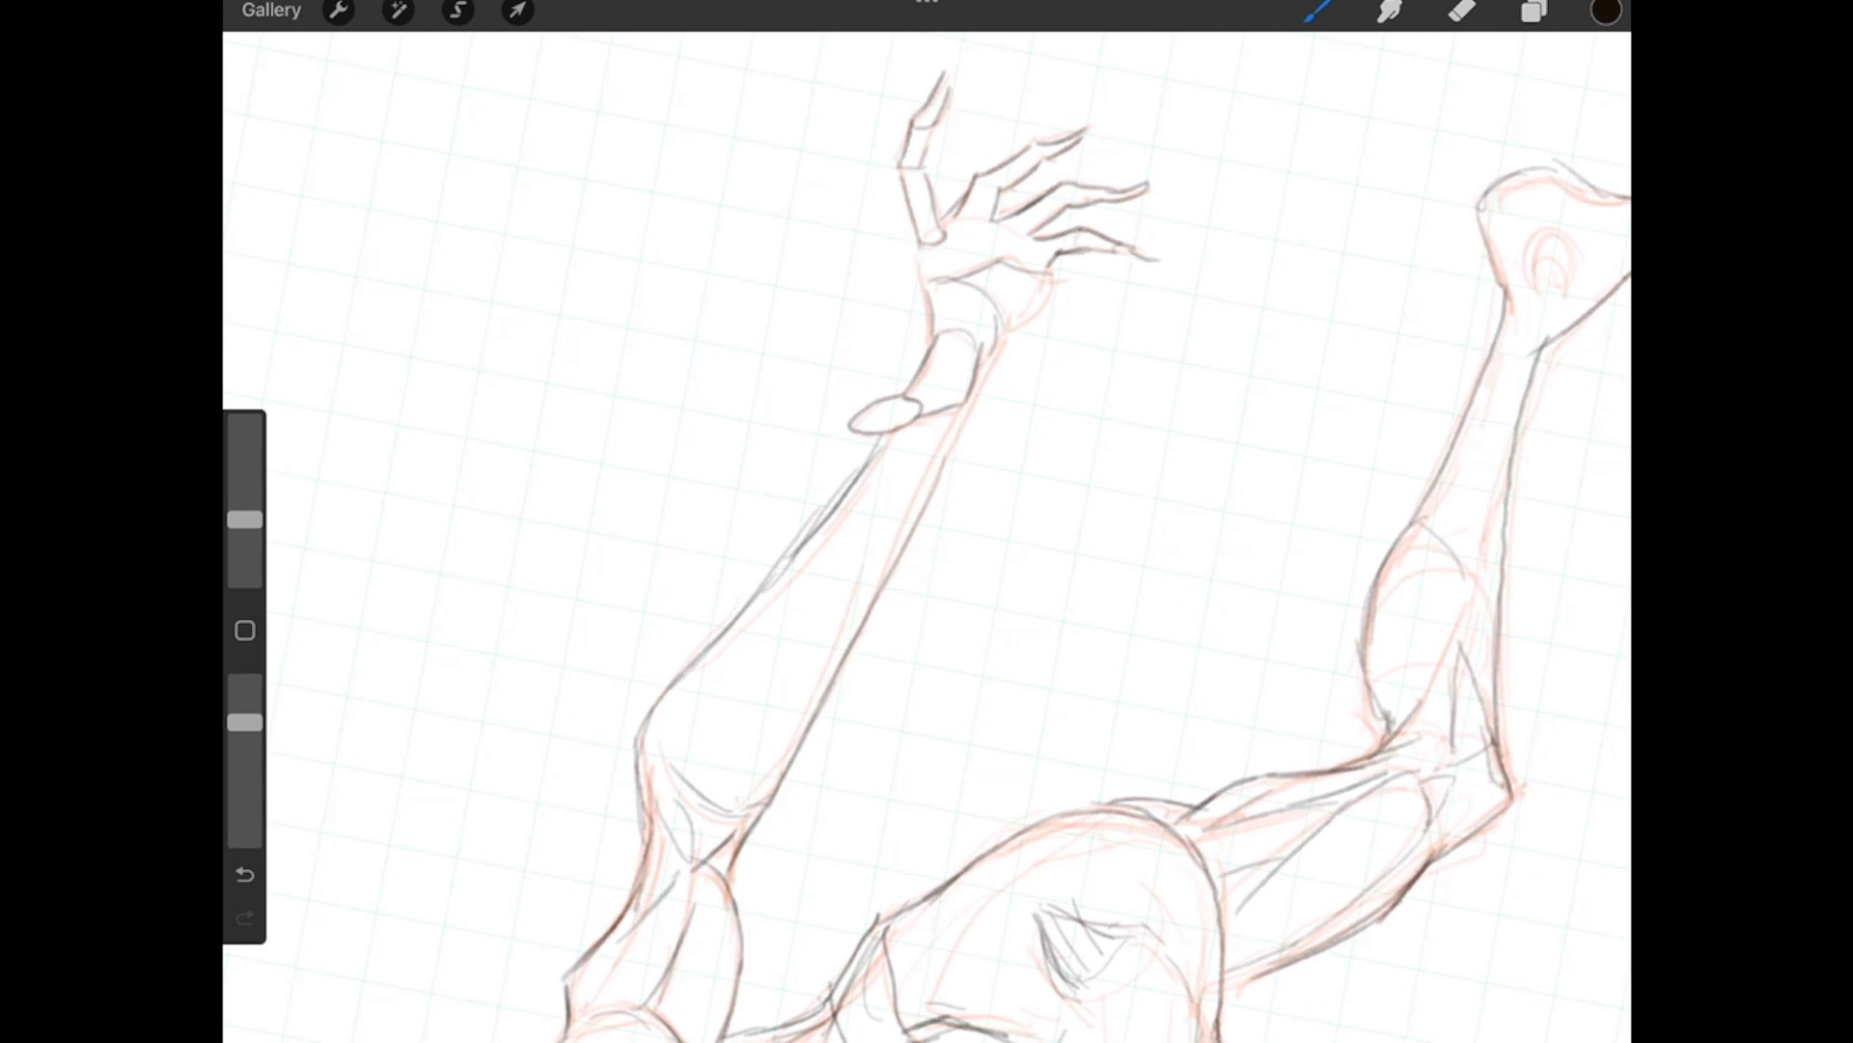
{"action": "left_click_drag", "start_coordinate": [1081, 243], "coordinate": [1164, 259]}
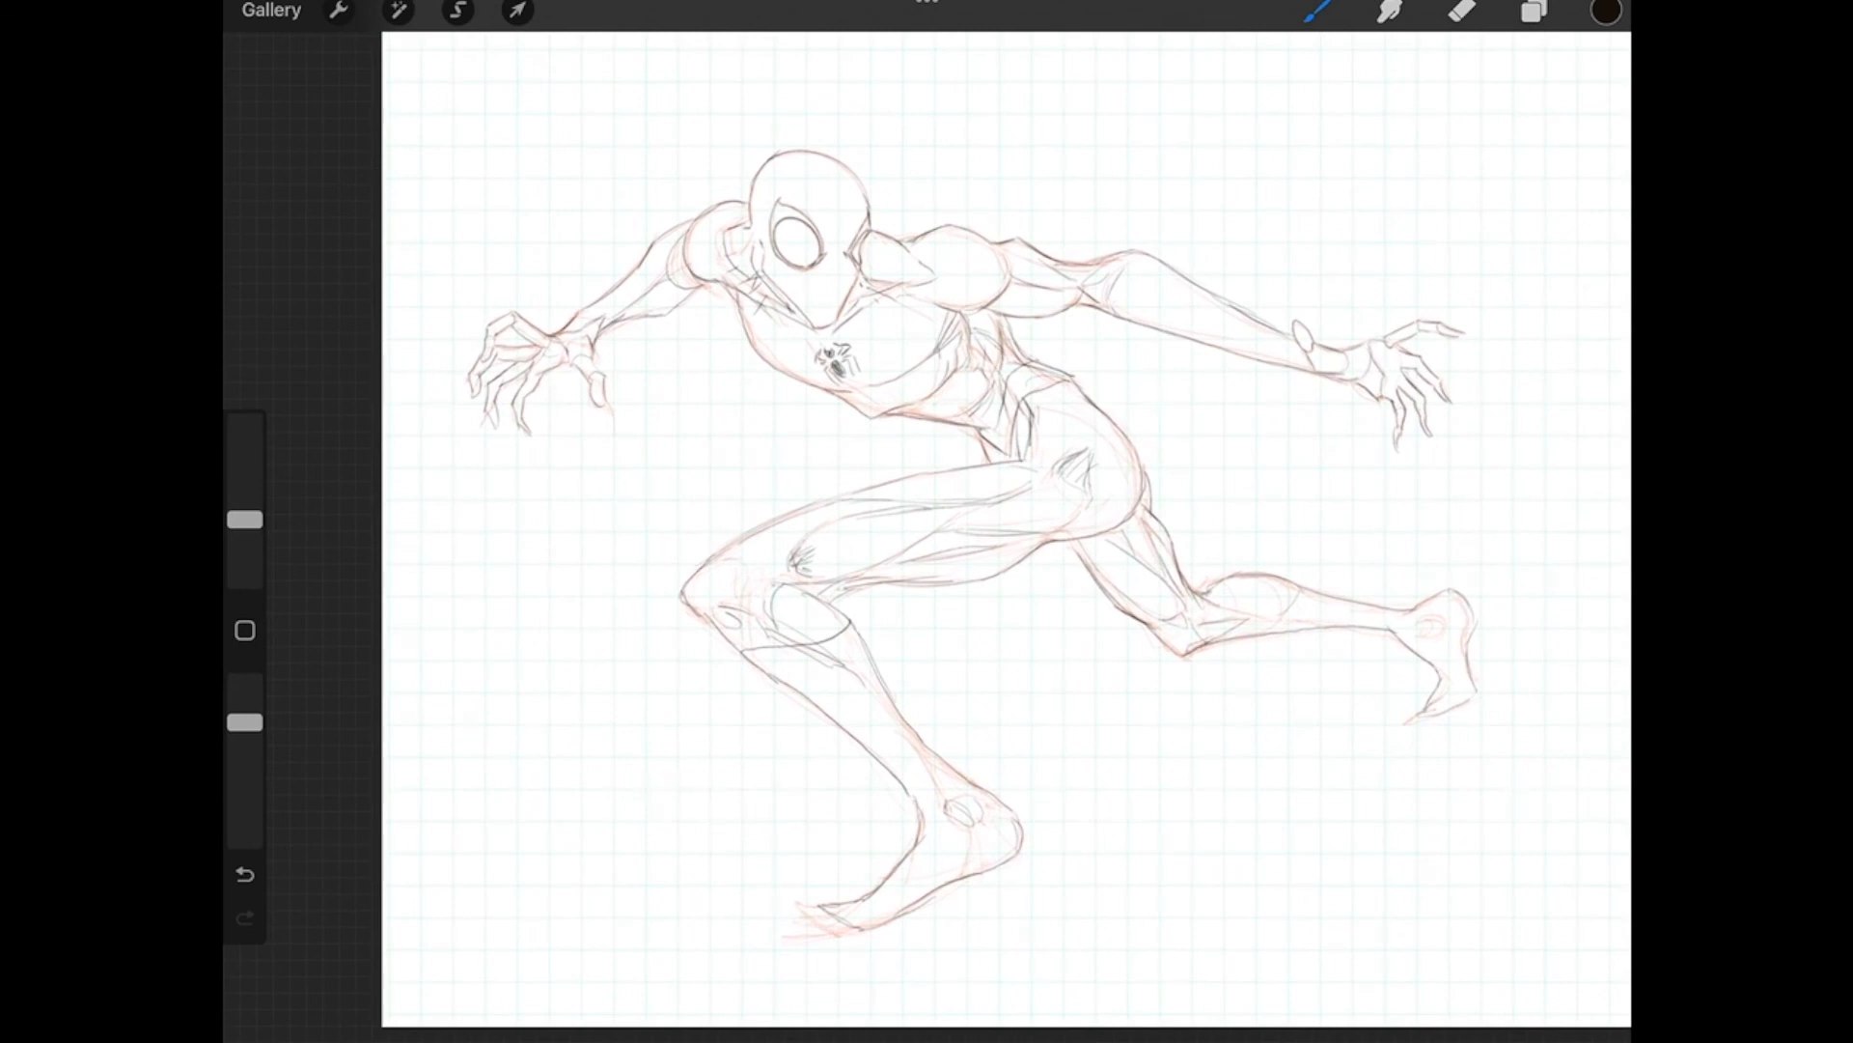
{"action": "left_click", "coordinate": [1533, 13]}
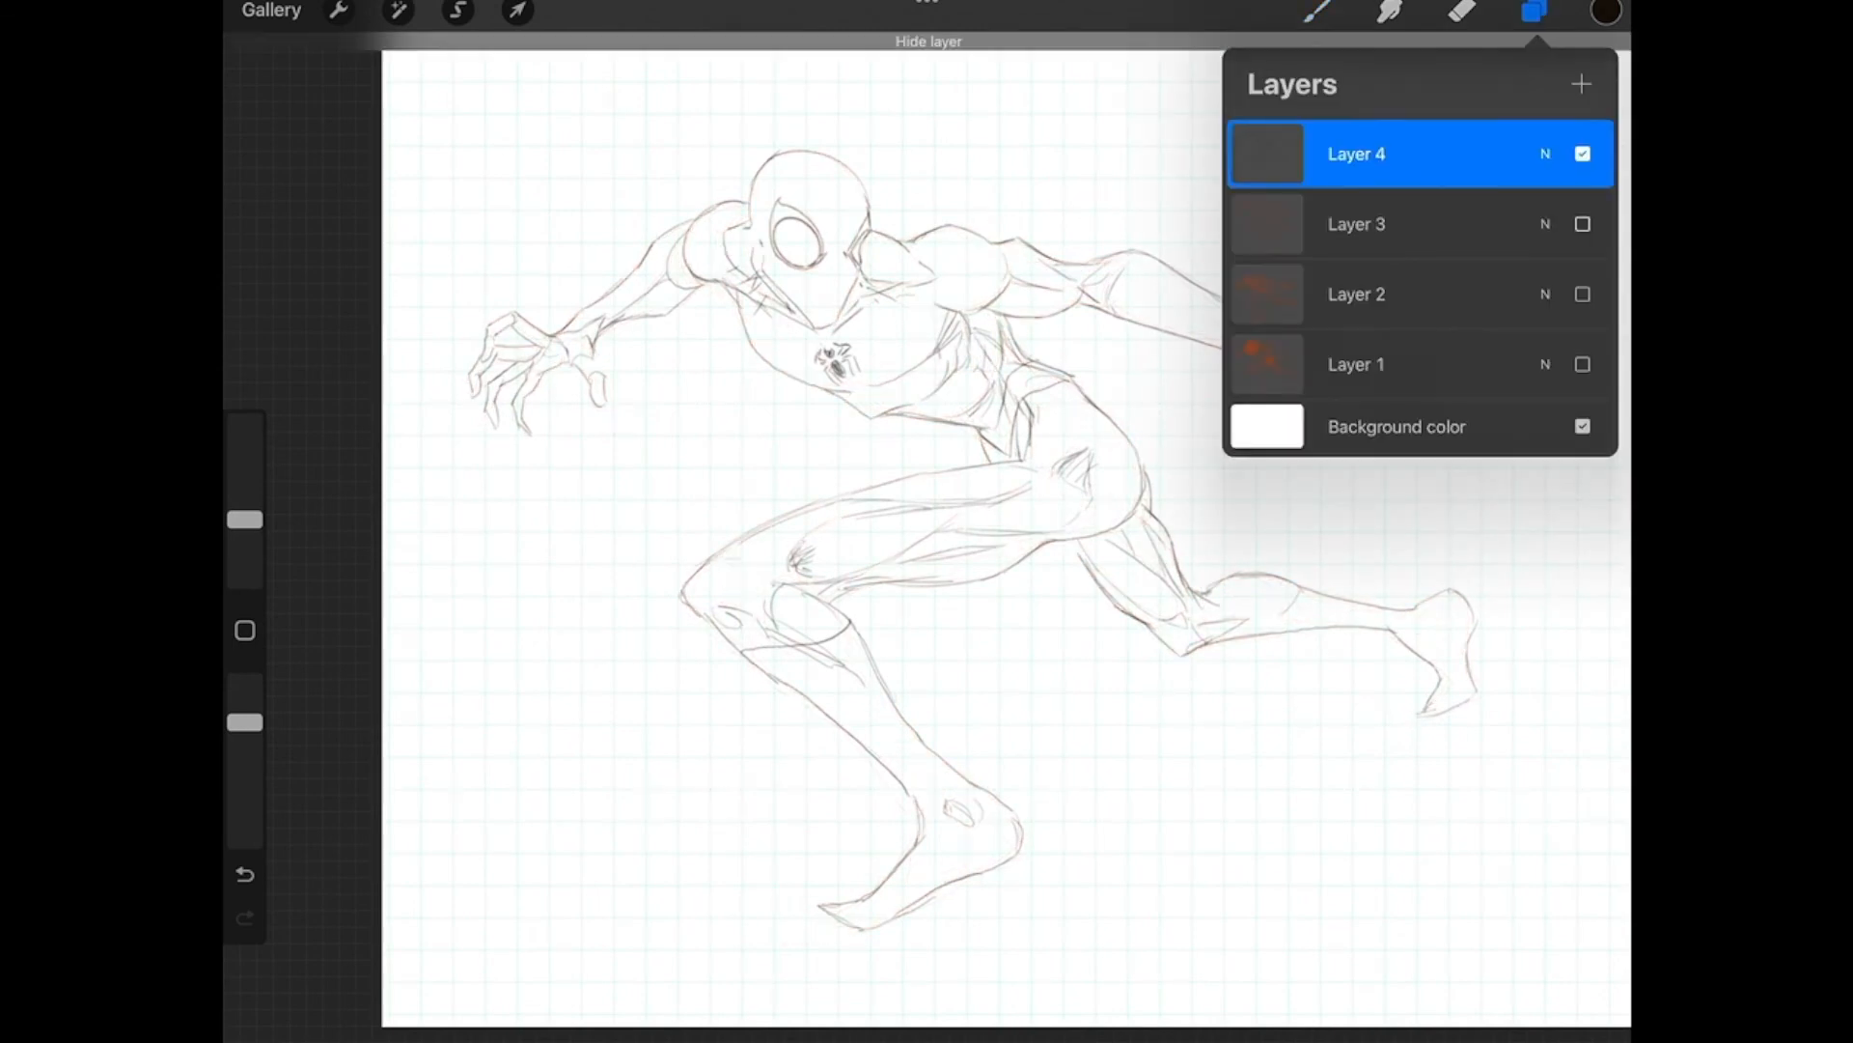